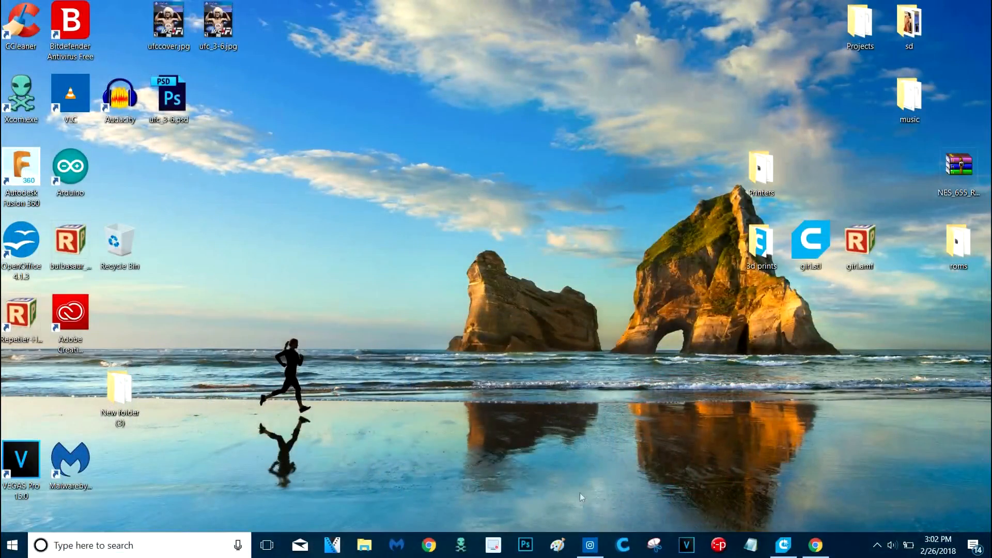
Step: Launch Ultimaker Cura from the desktop shortcut
left_click(784, 544)
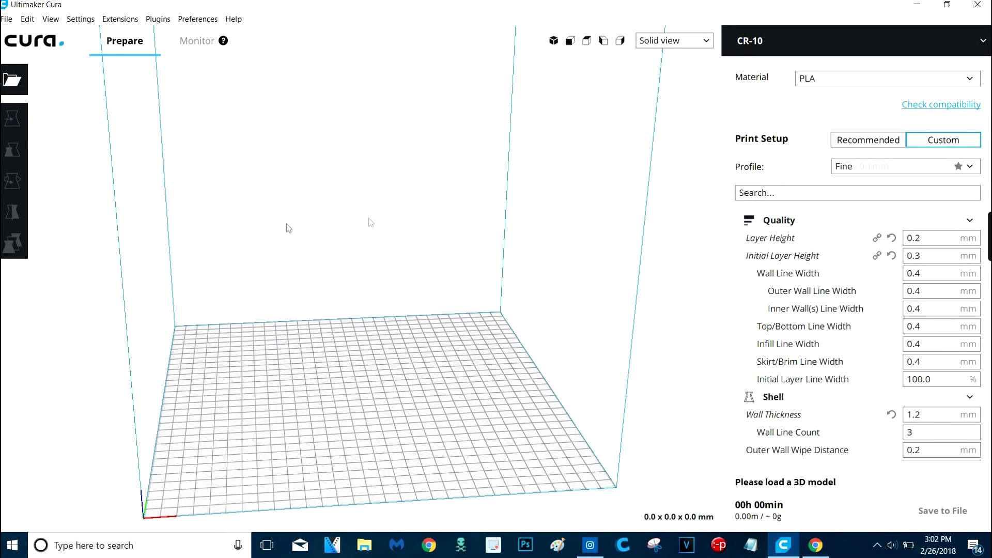
mouse_move(393, 153)
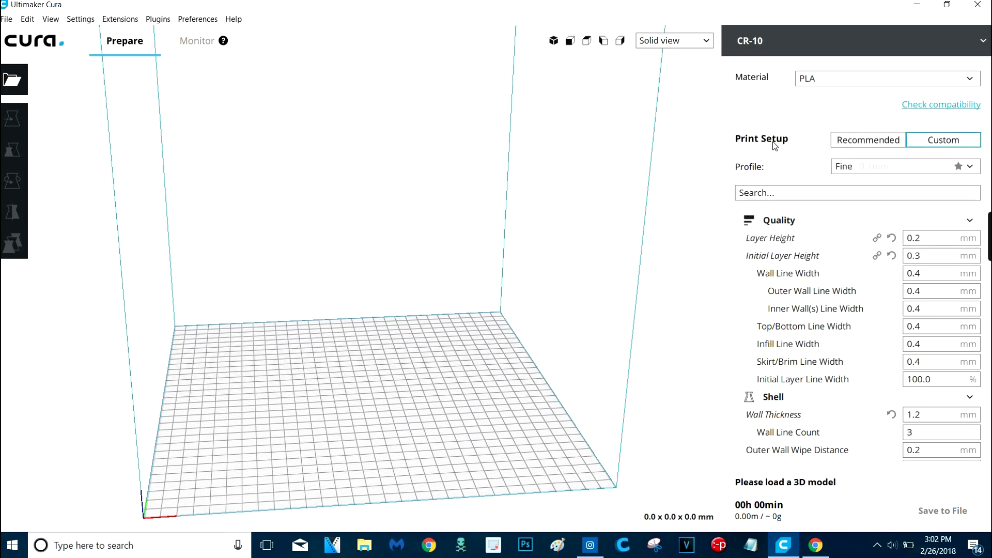
Step: Start adding a new printer from the configured printers list
left_click(854, 40)
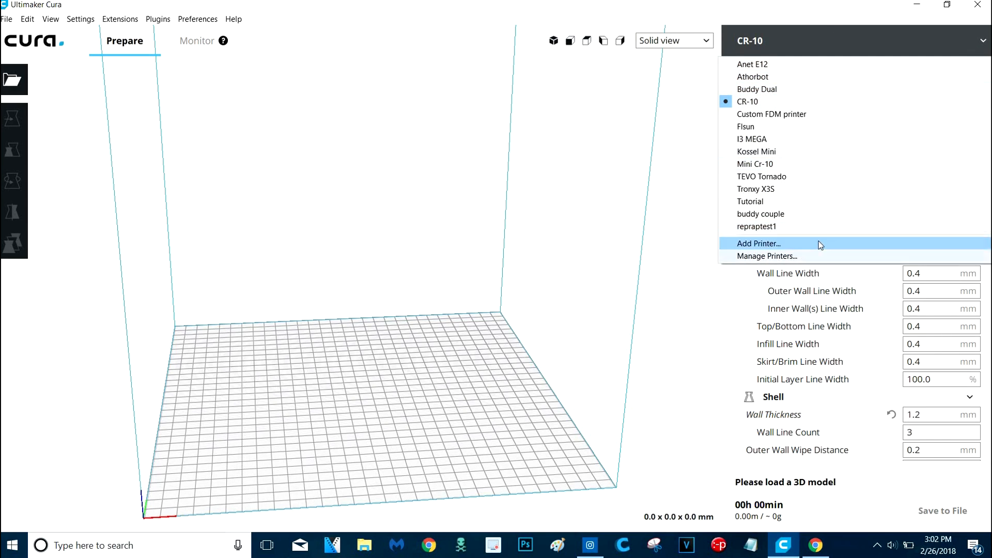
mouse_move(819, 247)
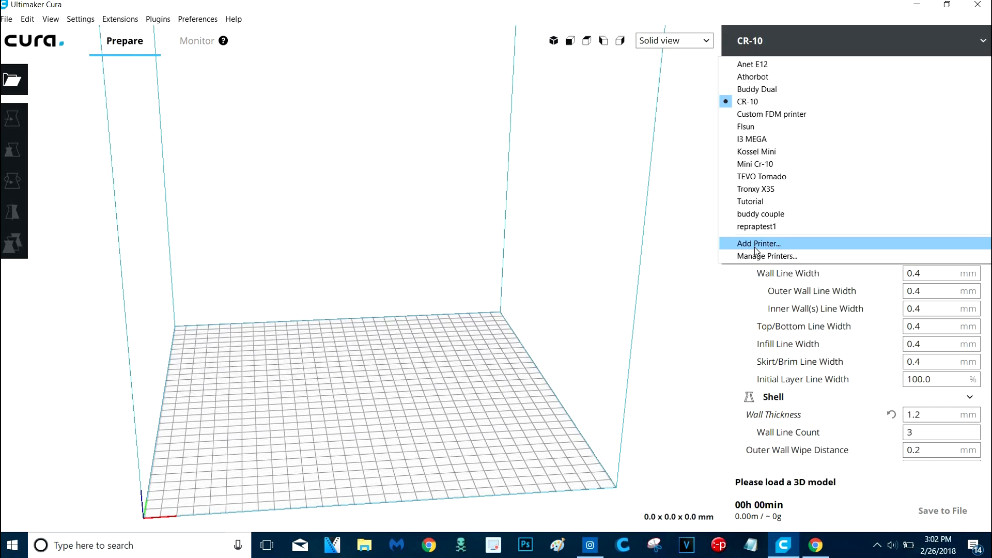
left_click(758, 244)
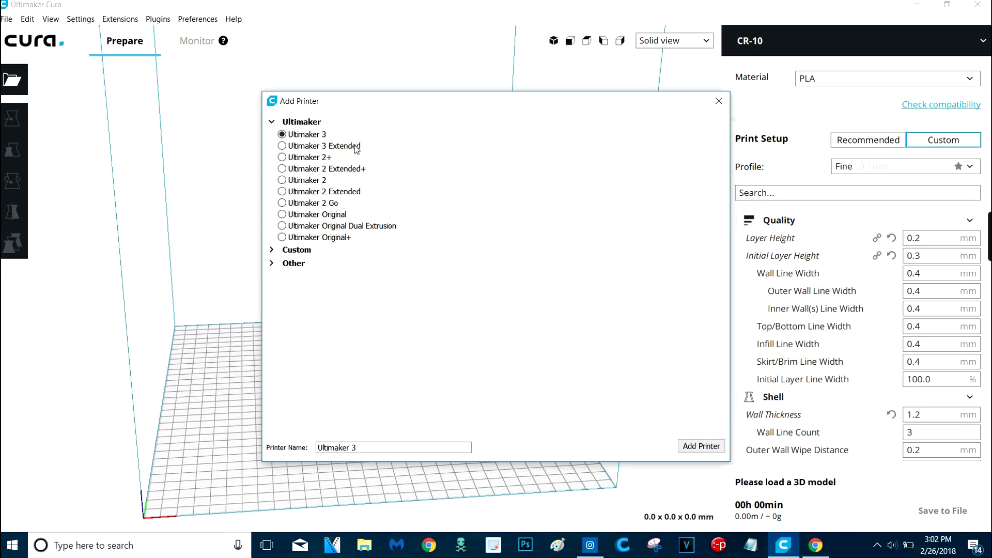
mouse_move(303, 165)
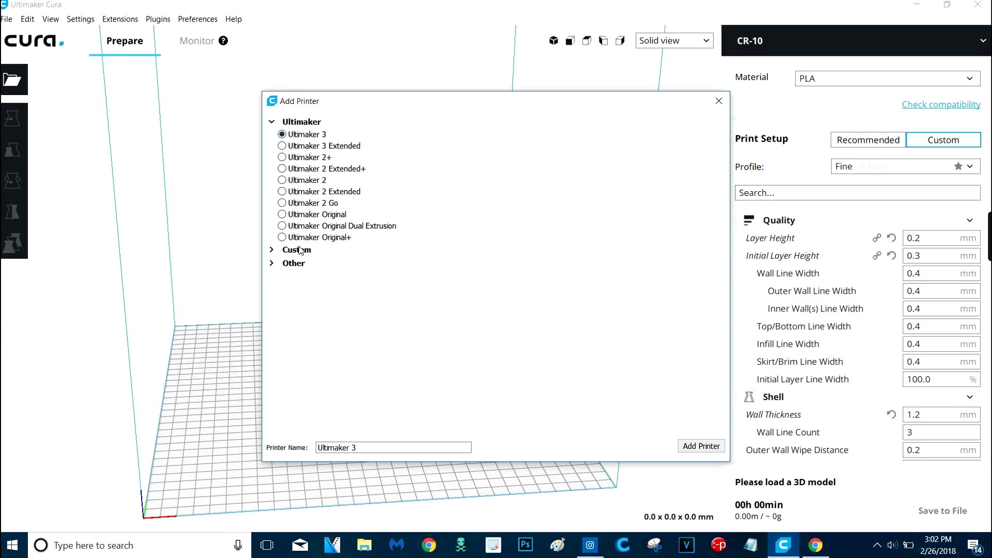
mouse_move(288, 273)
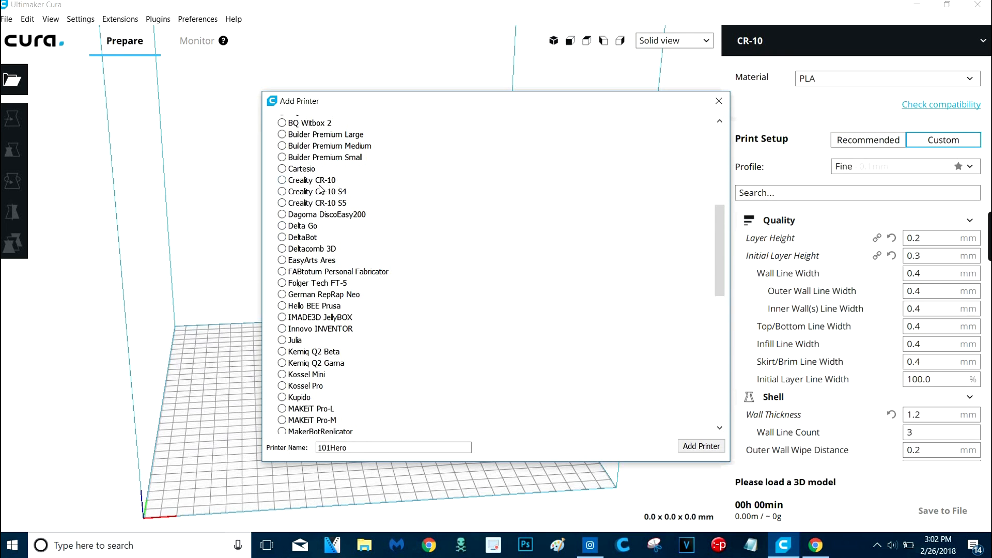
Step: Browse other printer models: Creality CR-10, Tevo Black Widow, Anycubic i3 Mega, Cartesio
left_click(283, 180)
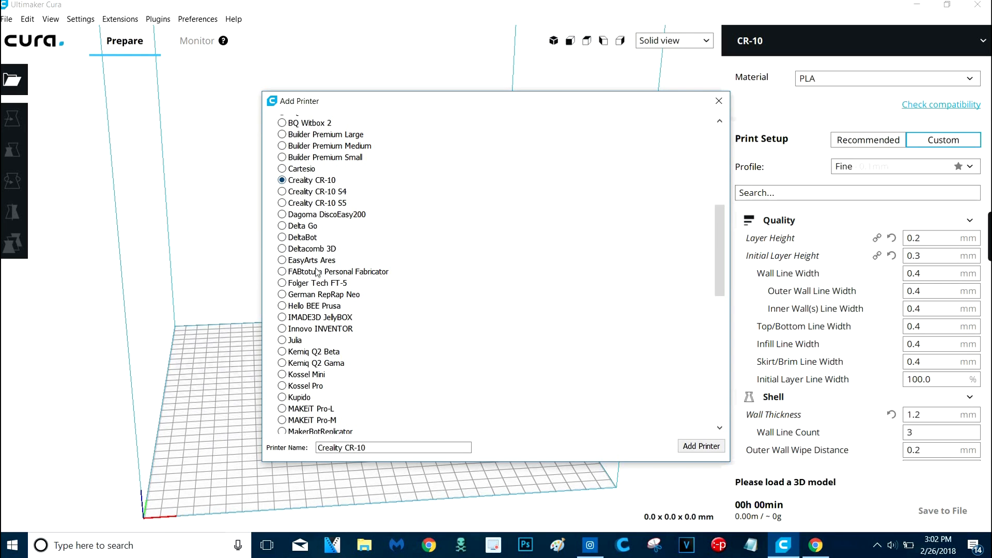
scroll("down", 3)
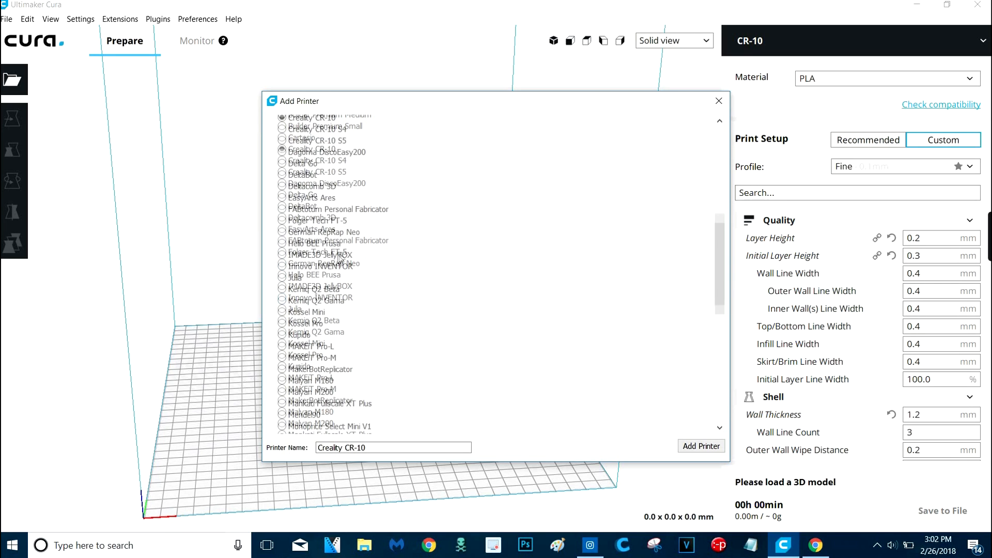
scroll("down", 3)
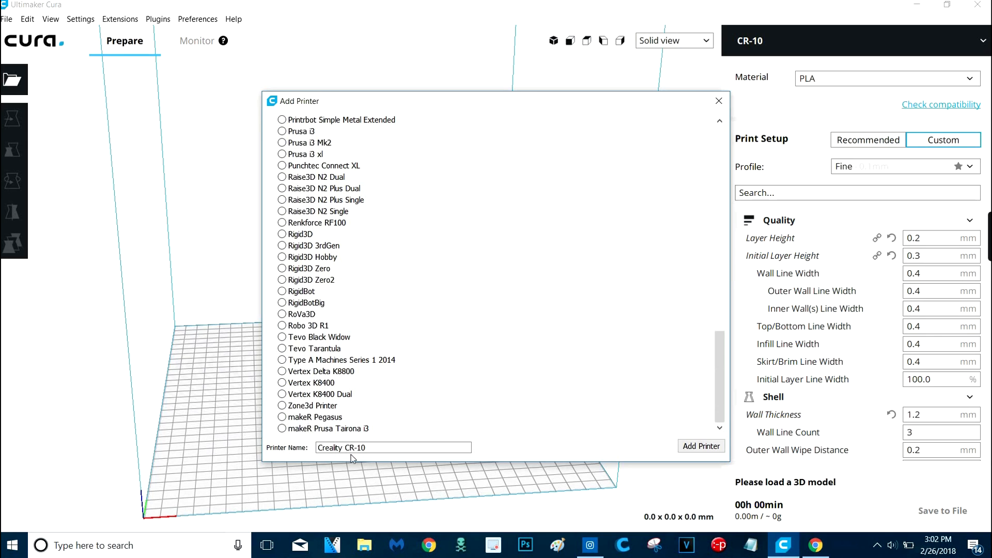
left_click(282, 348)
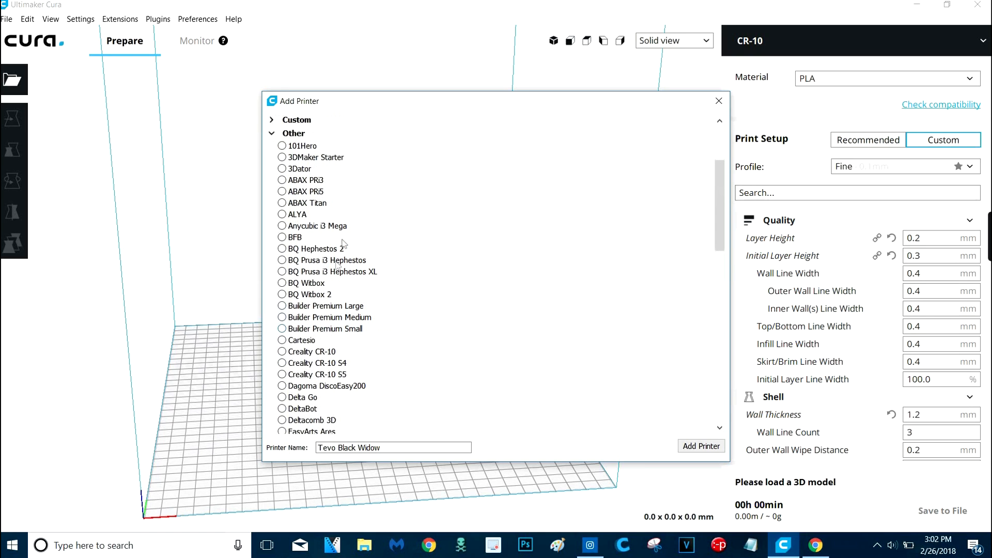
left_click(281, 226)
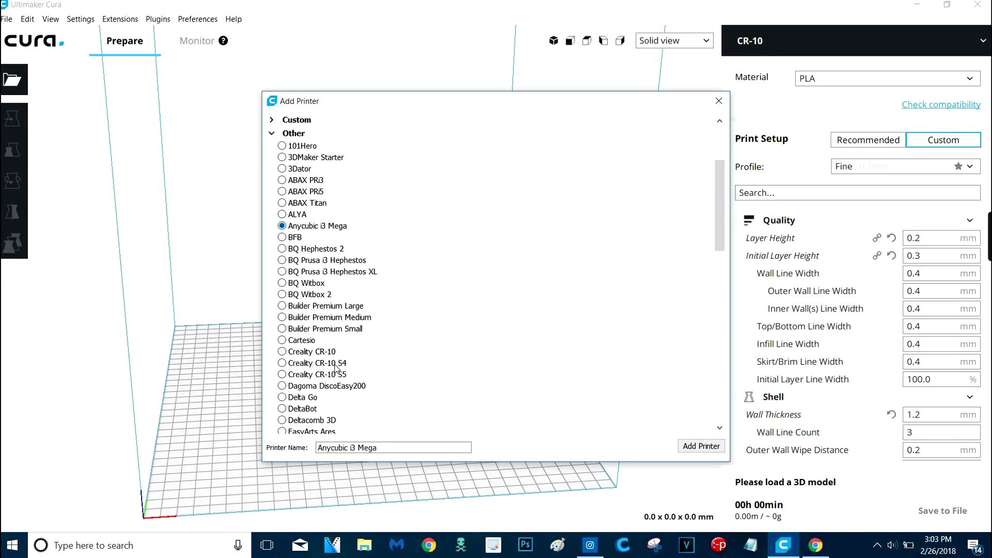
mouse_move(331, 235)
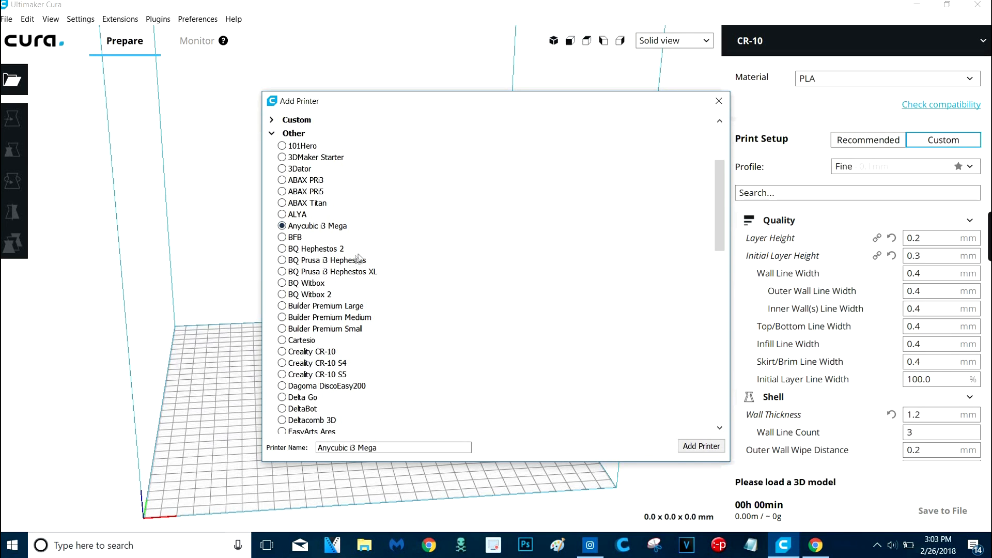
mouse_move(373, 254)
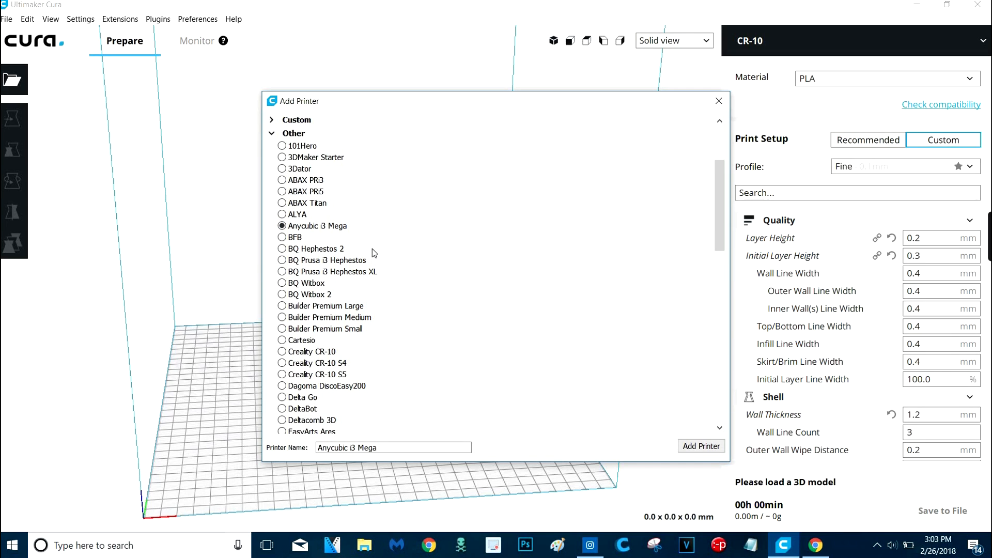
mouse_move(322, 277)
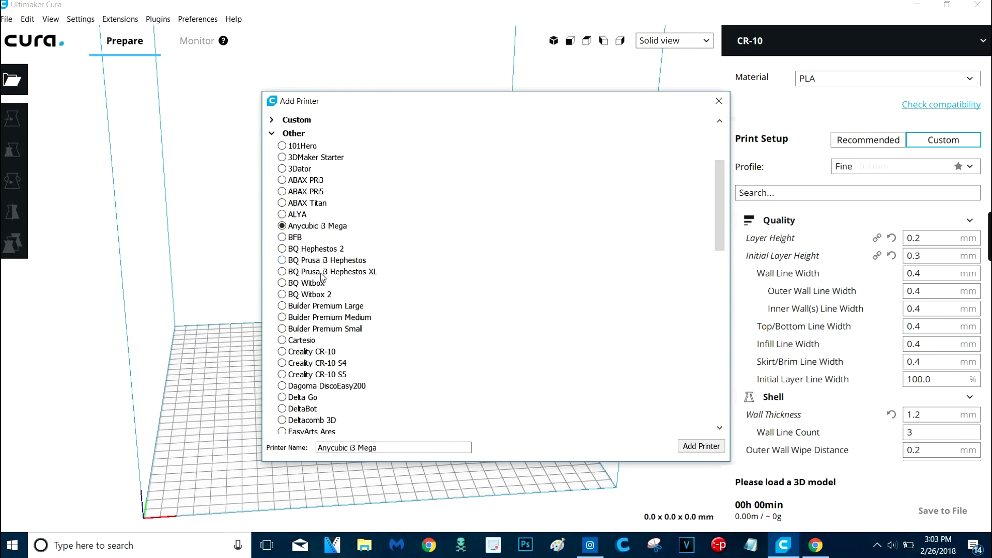
left_click(300, 265)
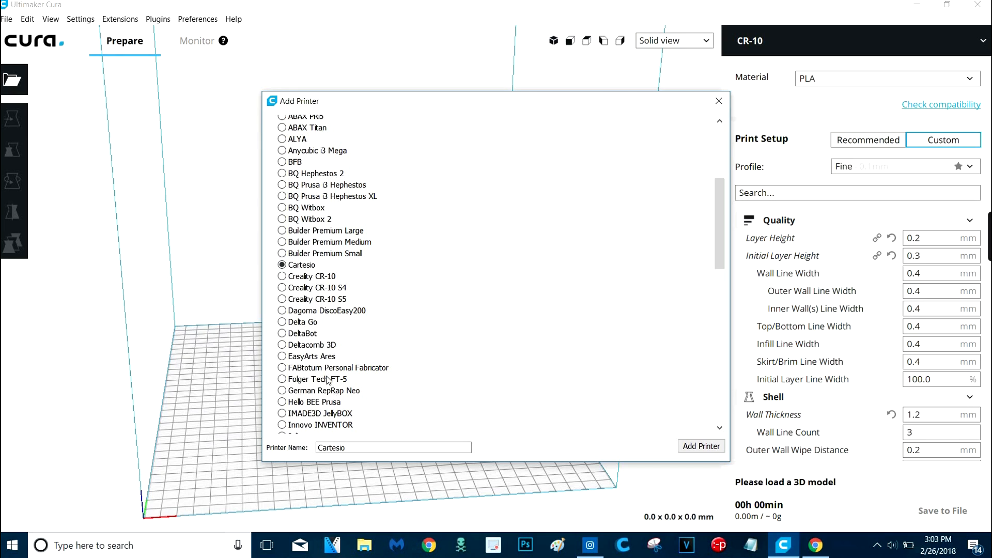
Step: Continue browsing models like Kossel Mini and settle on Creality CR-10 without adding it
scroll("down", 3)
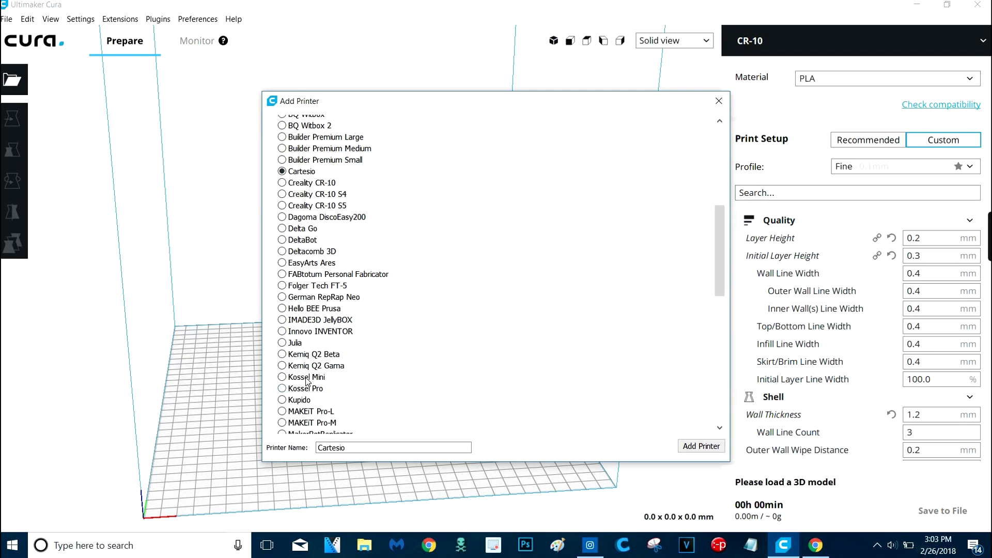
left_click(282, 376)
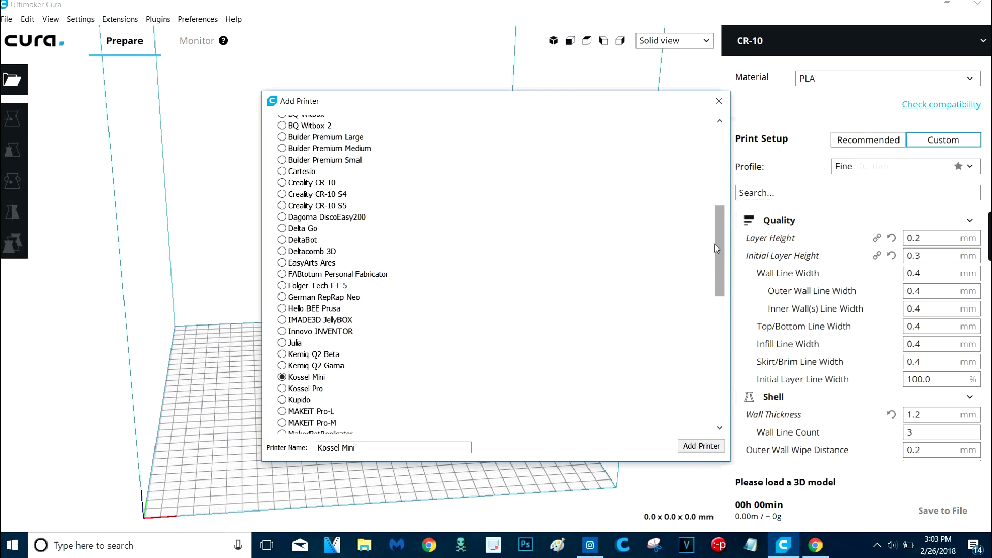
mouse_move(715, 246)
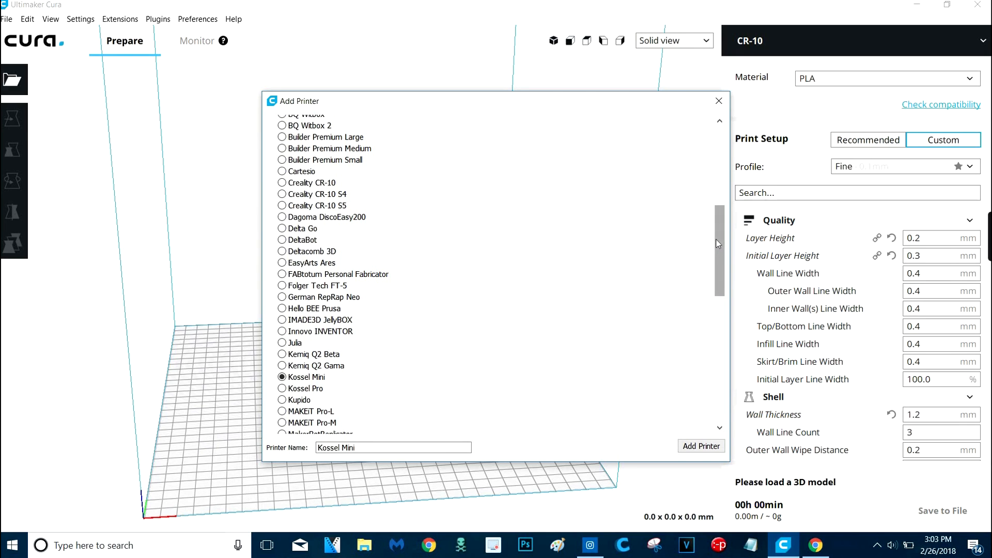
scroll("down", 3)
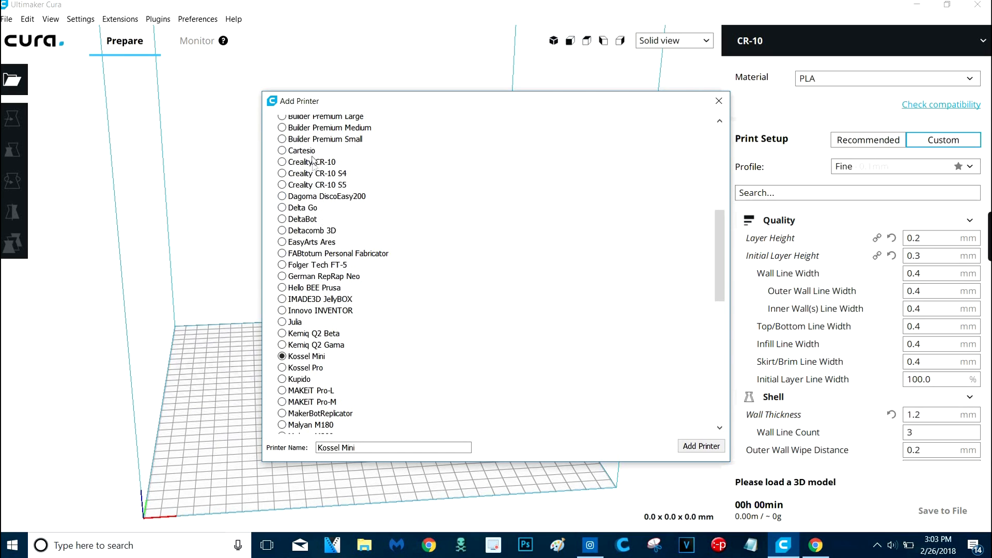
left_click(282, 162)
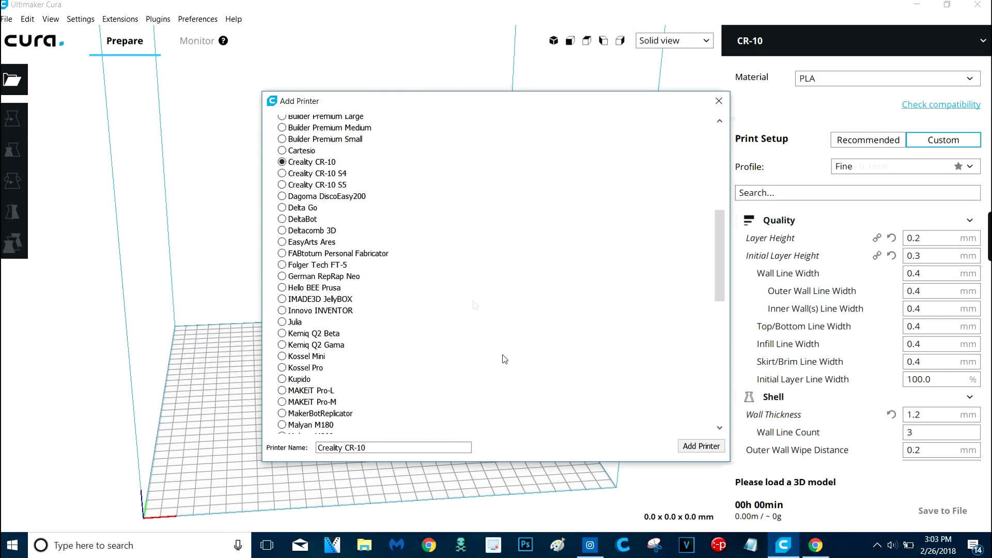
scroll("down", 3)
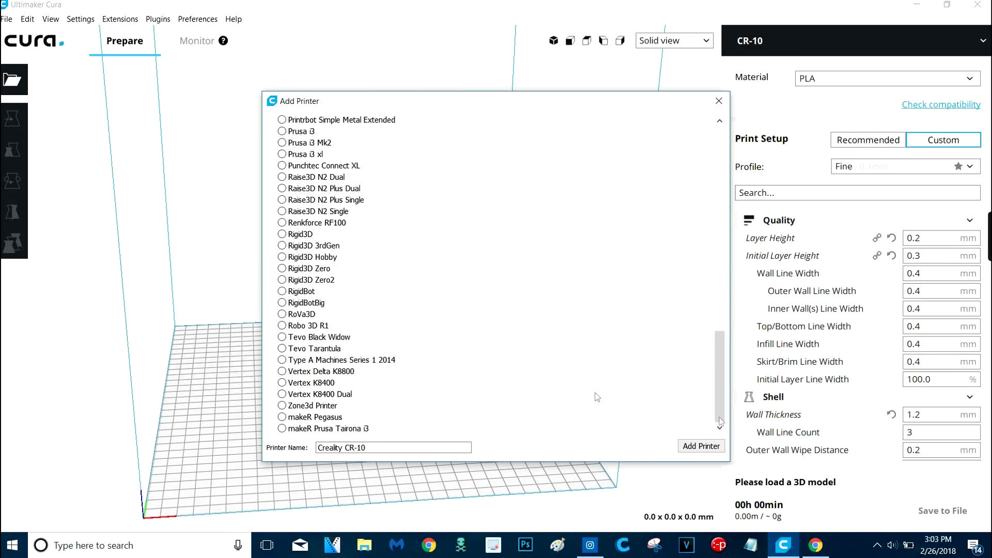
mouse_move(698, 203)
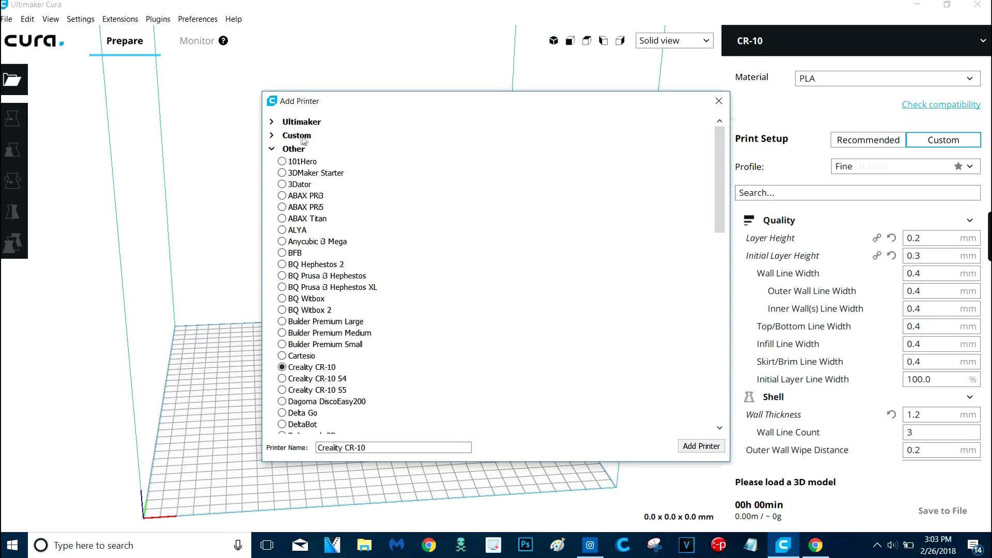
Step: Add a Custom FDM printer and enable its heated bed in Machine Settings
left_click(294, 134)
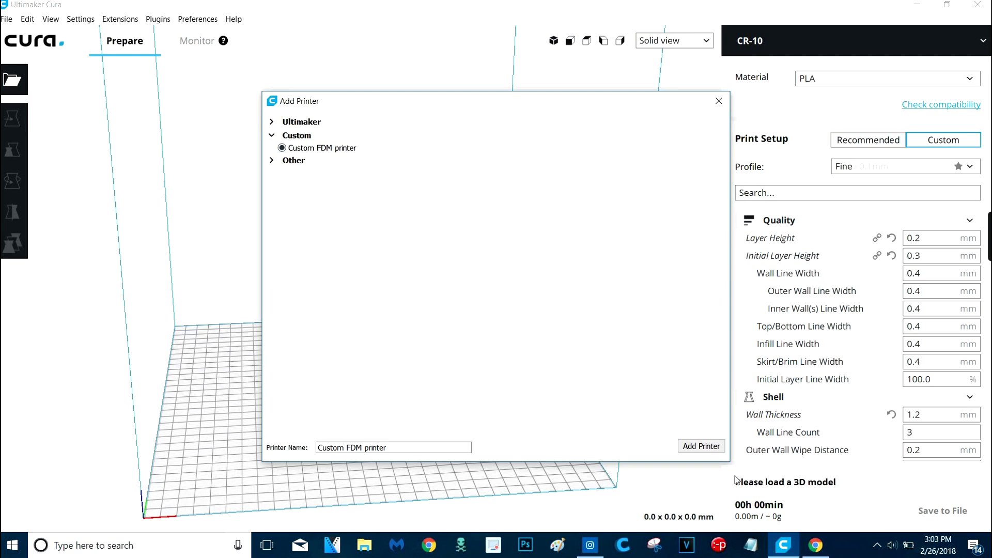
left_click(701, 446)
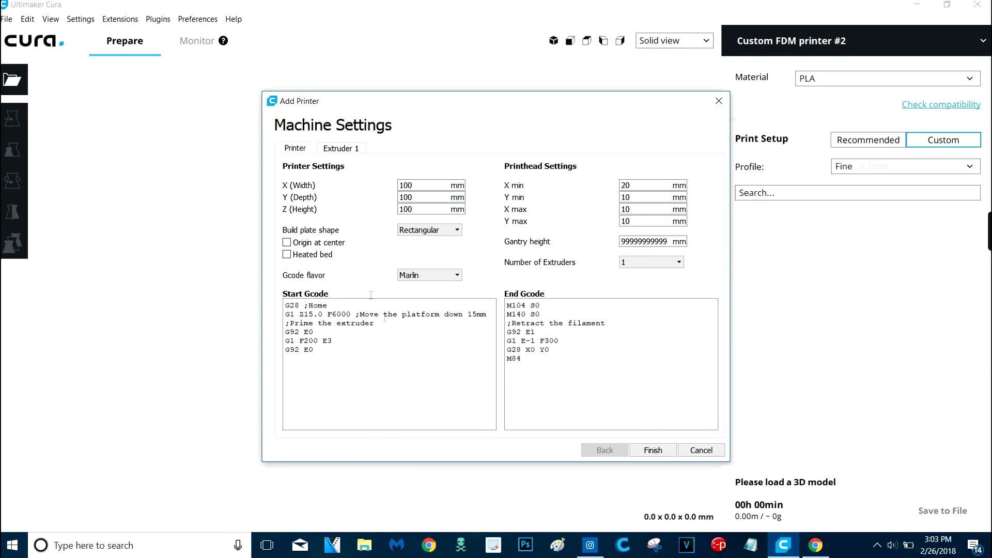
mouse_move(286, 255)
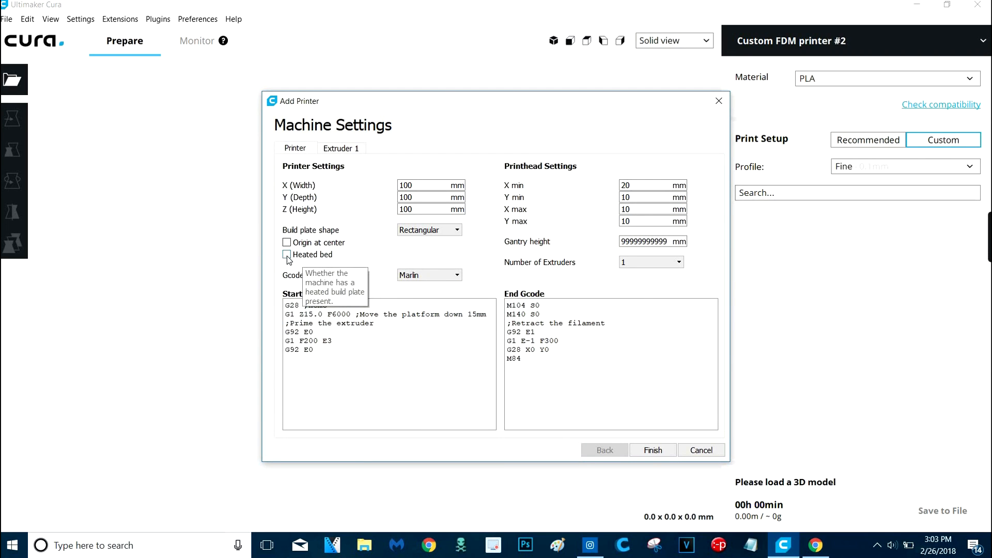
left_click(287, 254)
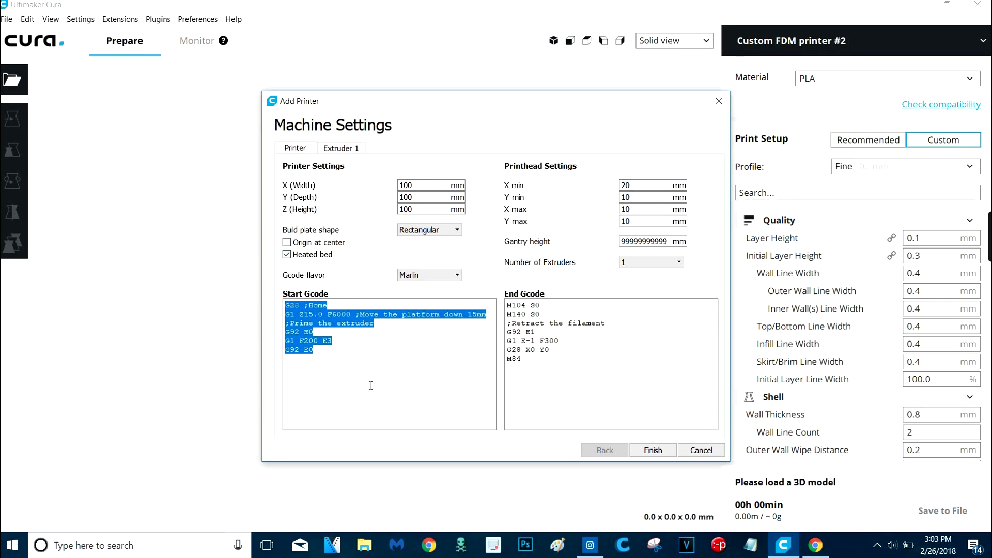
left_click(351, 346)
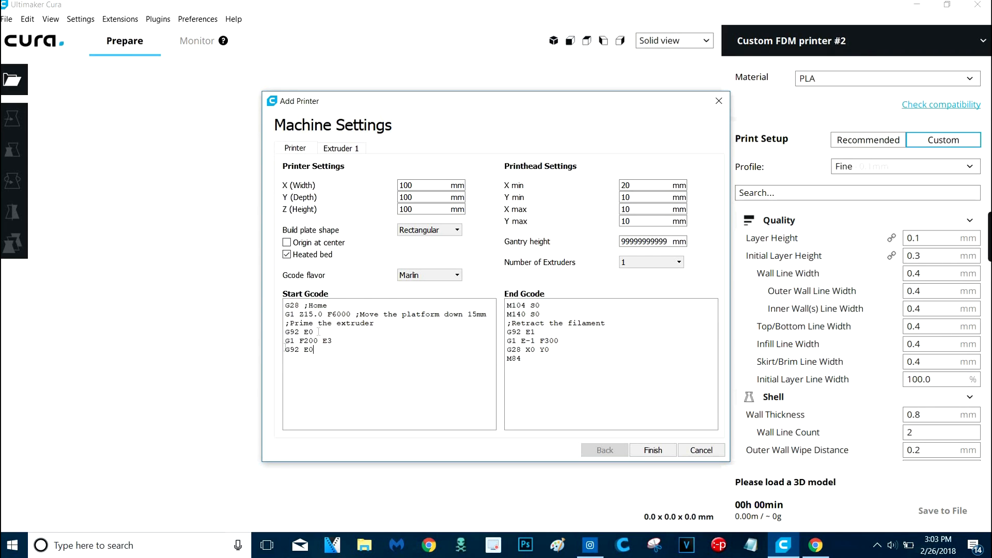
mouse_move(494, 346)
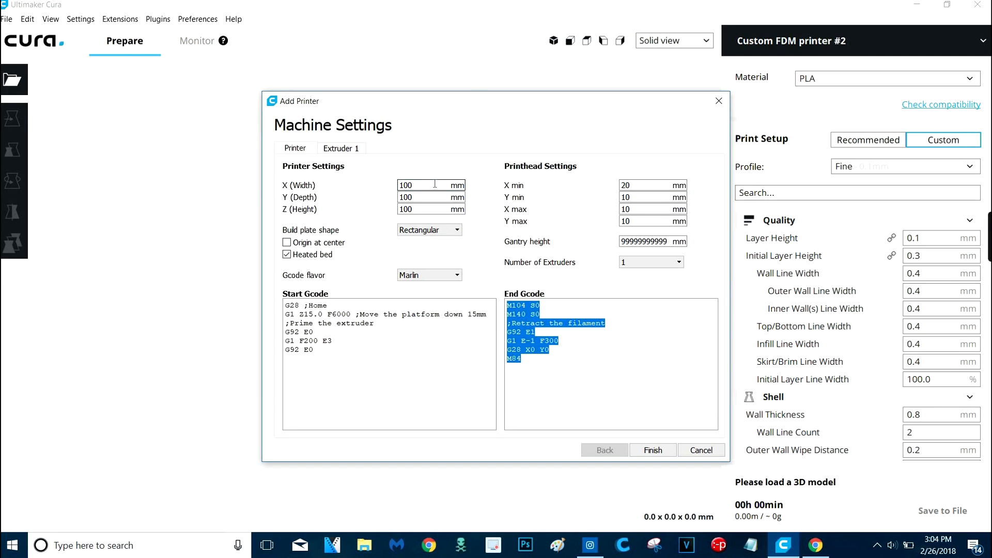
Step: Set the printer build volume to 300 × 300 × 400 mm
triple_click(405, 185)
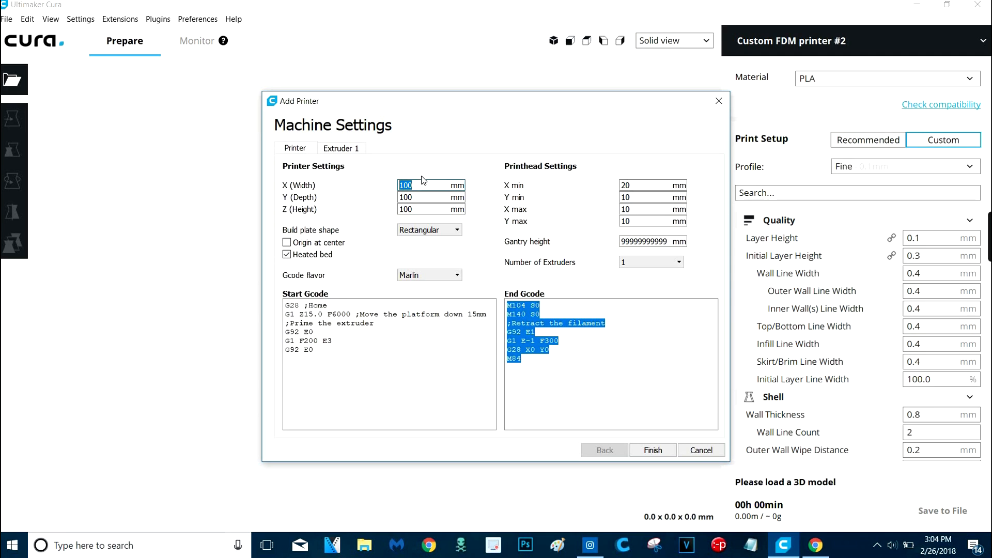
type("300")
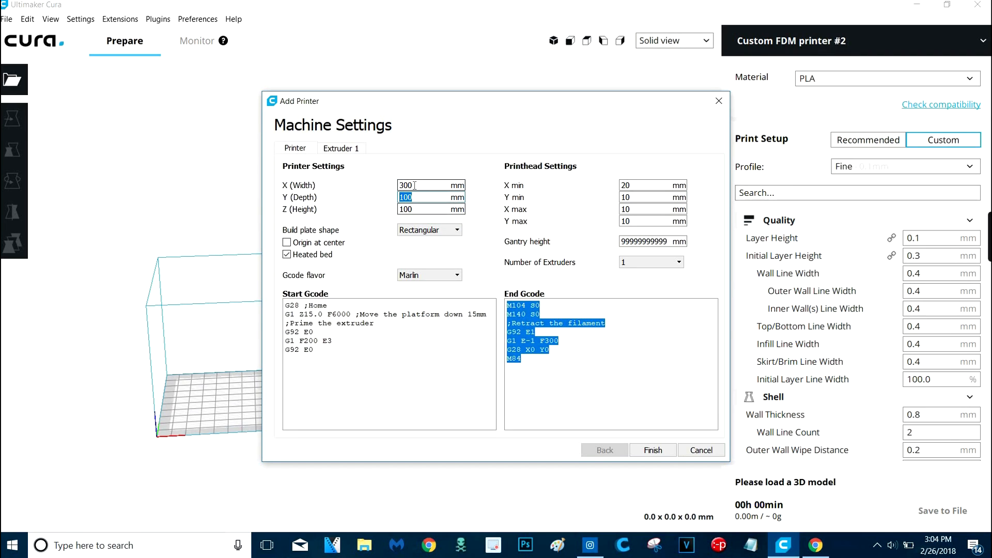
type("300")
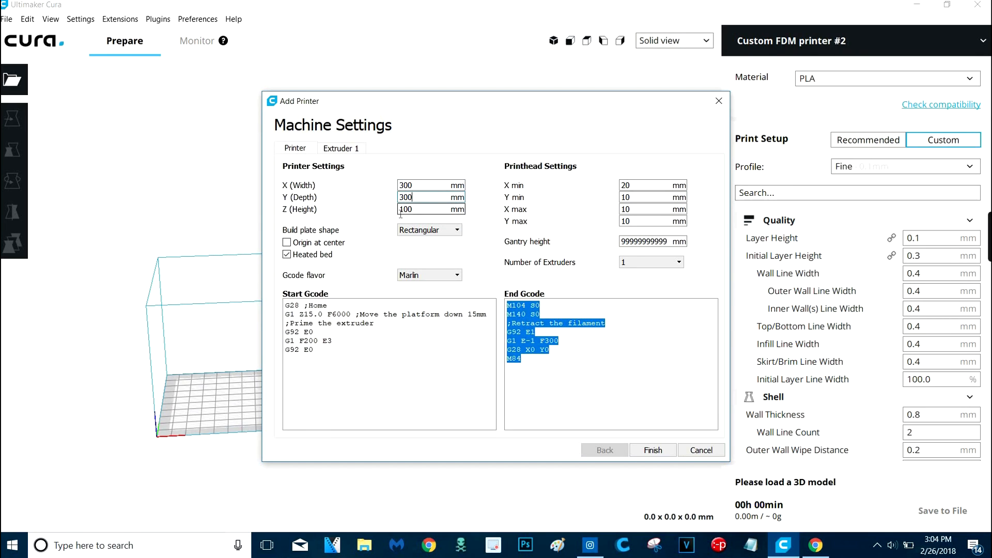
type("4")
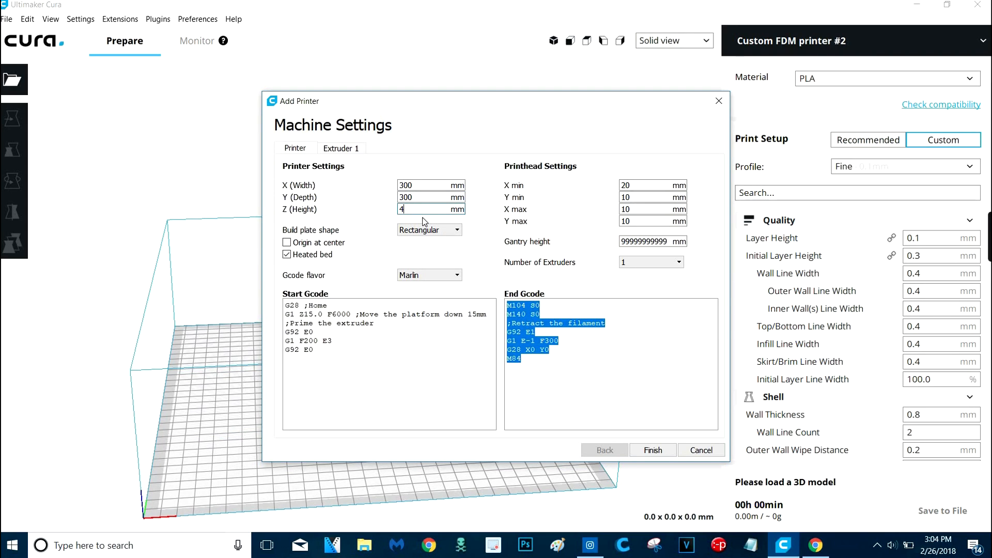
type("00")
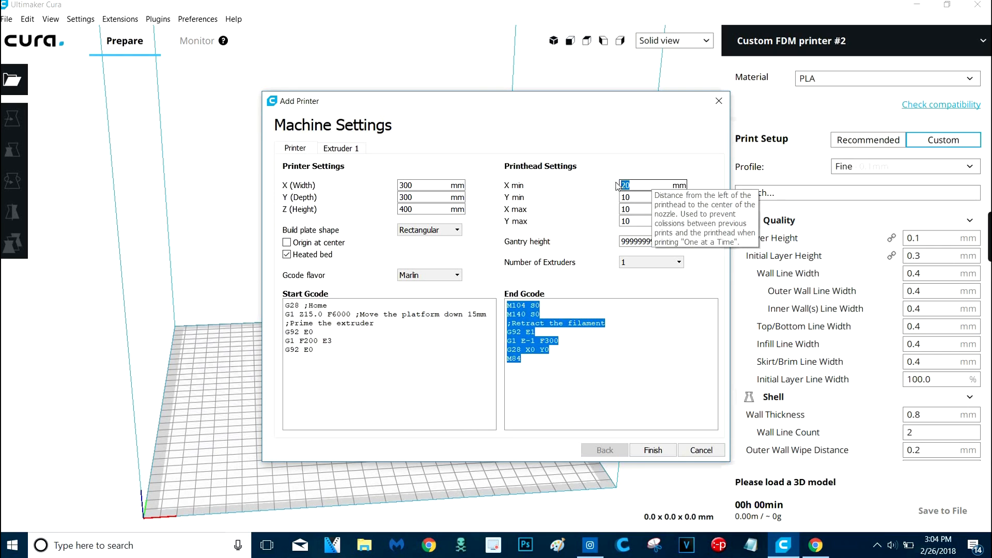
Step: Zero the printhead X min, Y min, X max and Y max values
type("0")
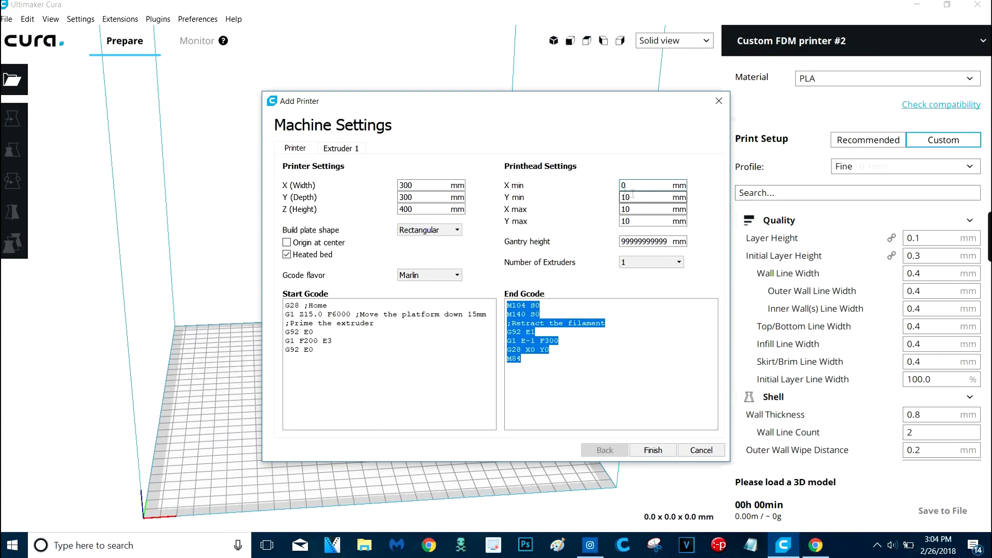
left_click(652, 197)
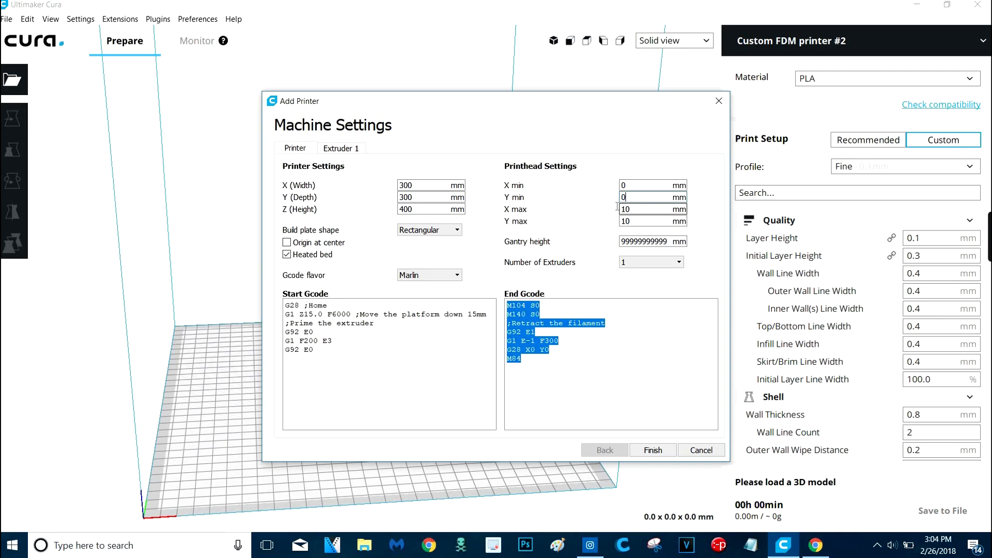
left_click(652, 209)
type("0")
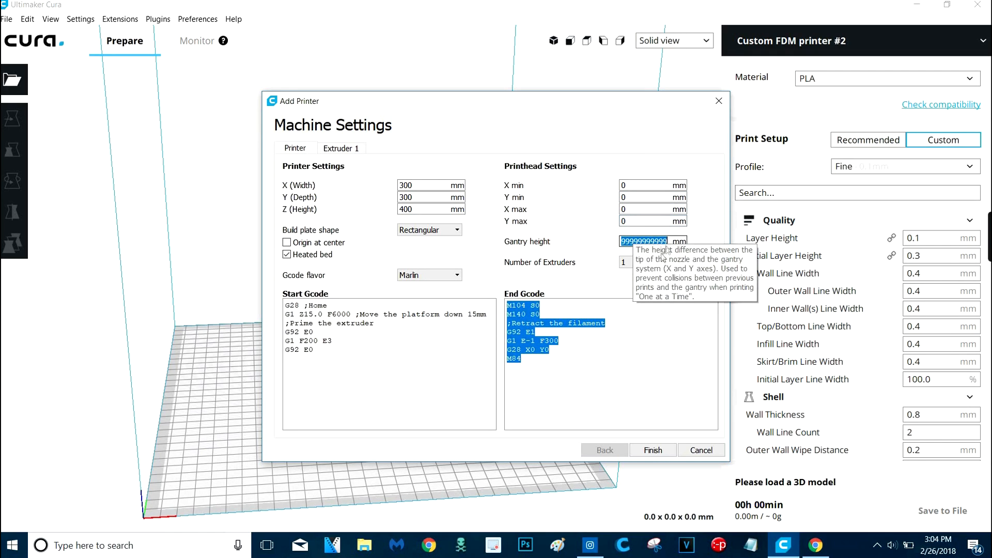
mouse_move(581, 355)
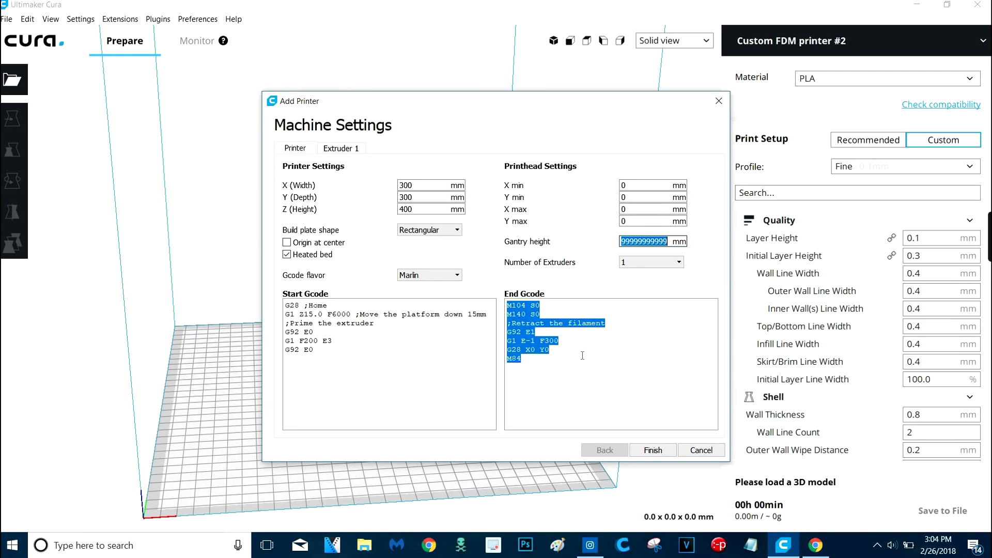
left_click(651, 262)
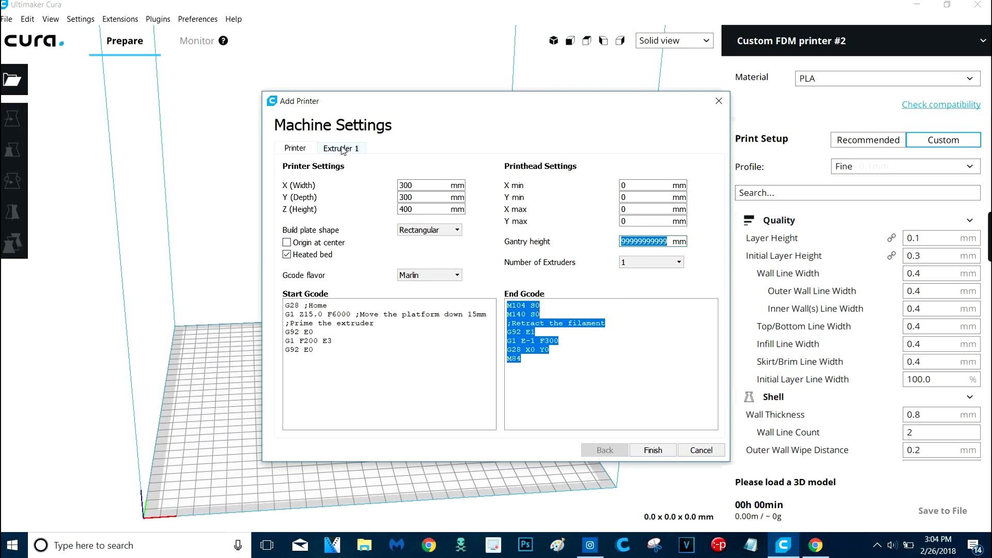
Step: Change Extruder 1's compatible material diameter from 2.85 to 1.75 mm
left_click(340, 147)
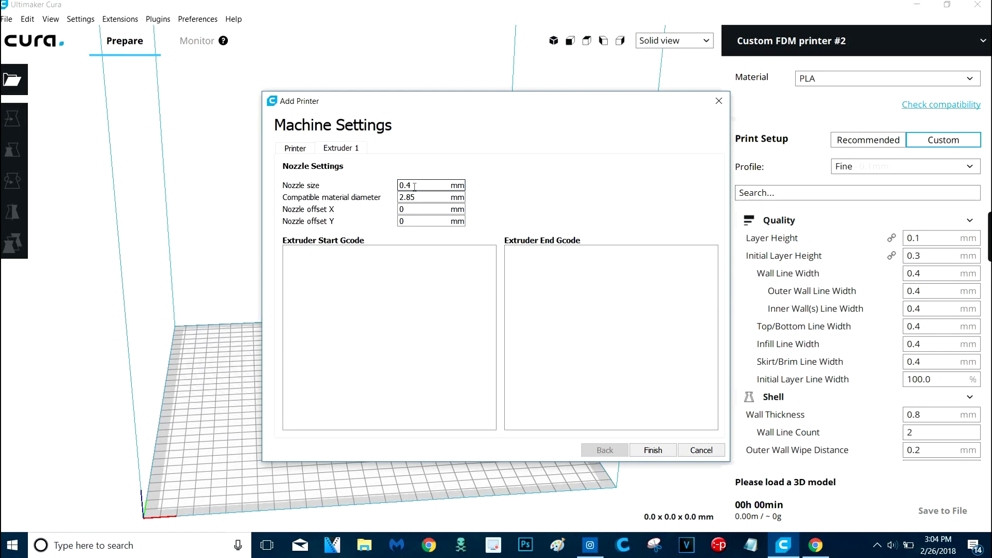
mouse_move(430, 185)
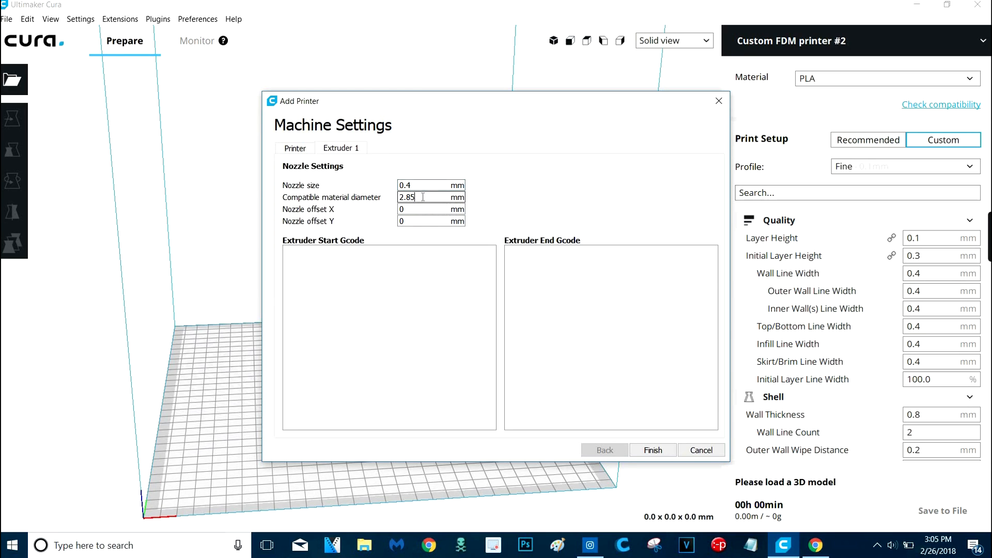
type("1")
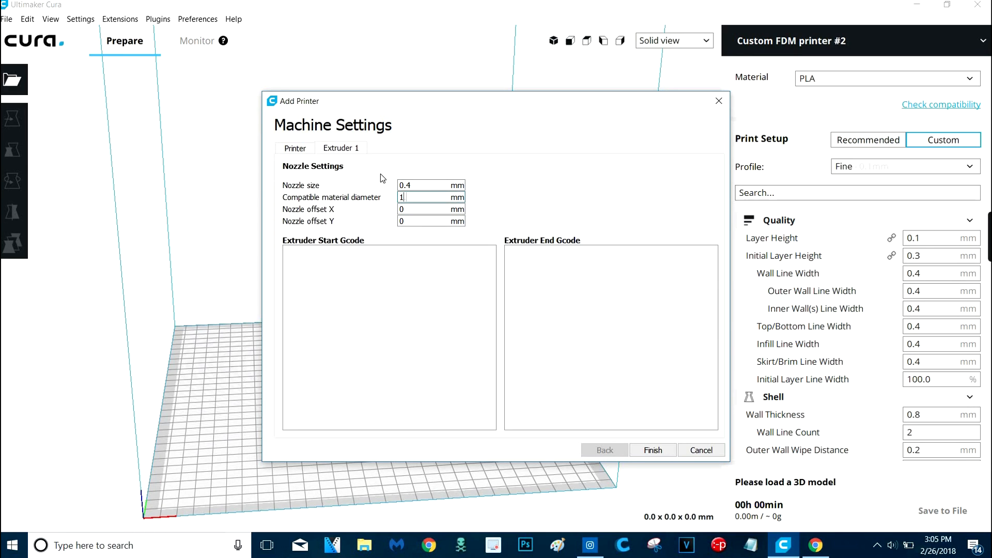
type("1.75")
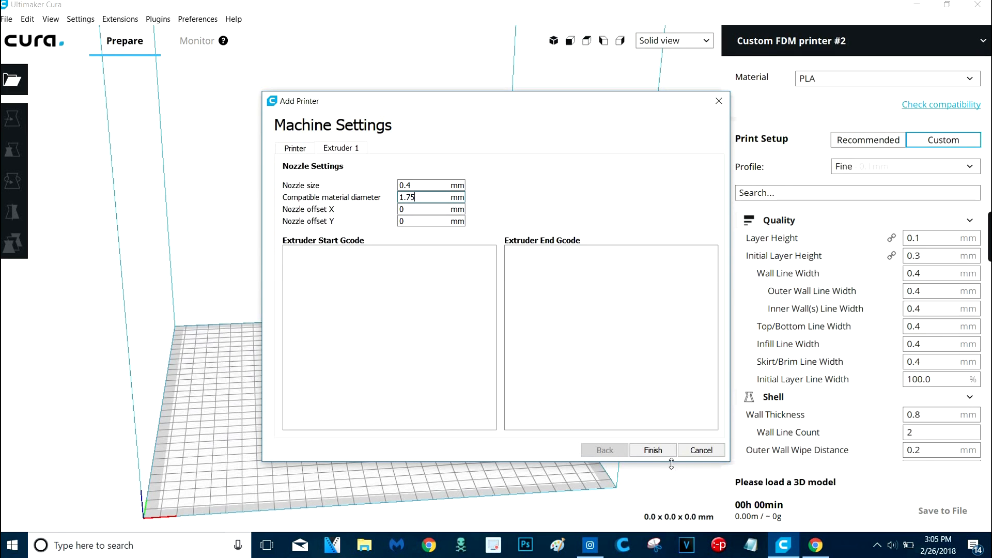
mouse_move(649, 443)
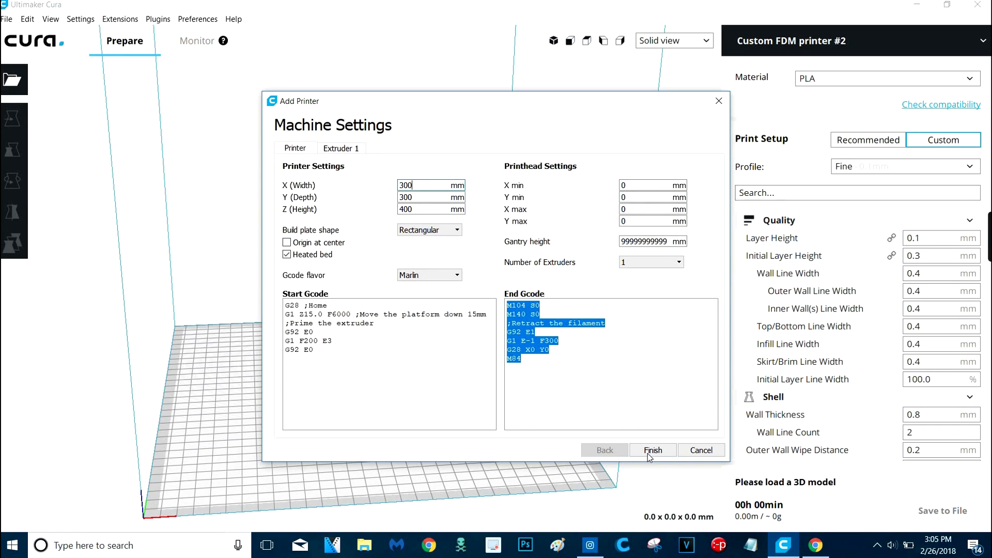
Step: Finish adding the custom printer and reopen its Machine Settings via Manage Printers
left_click(652, 449)
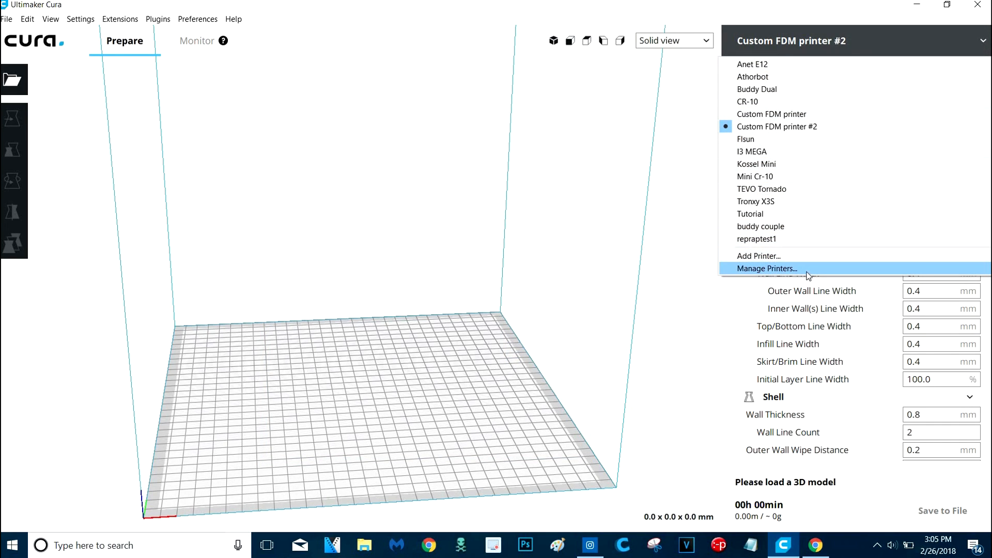
left_click(766, 269)
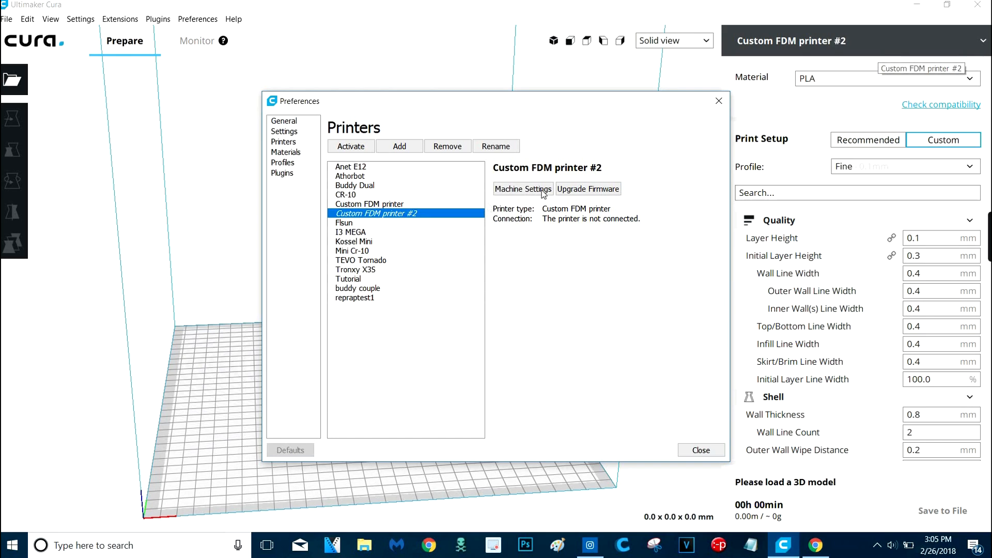
left_click(522, 188)
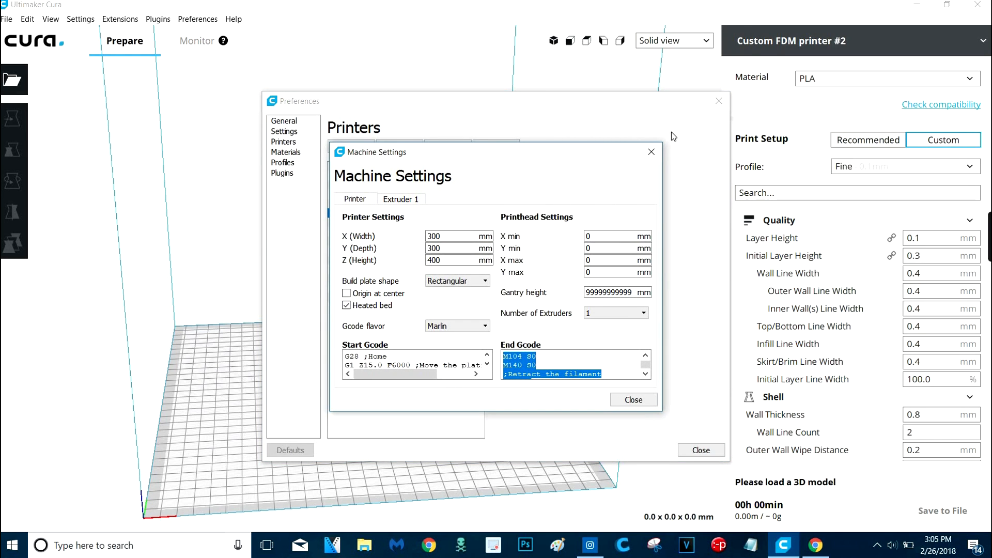
Step: Rename Custom FDM printer #2 to 'Test video'
left_click(650, 152)
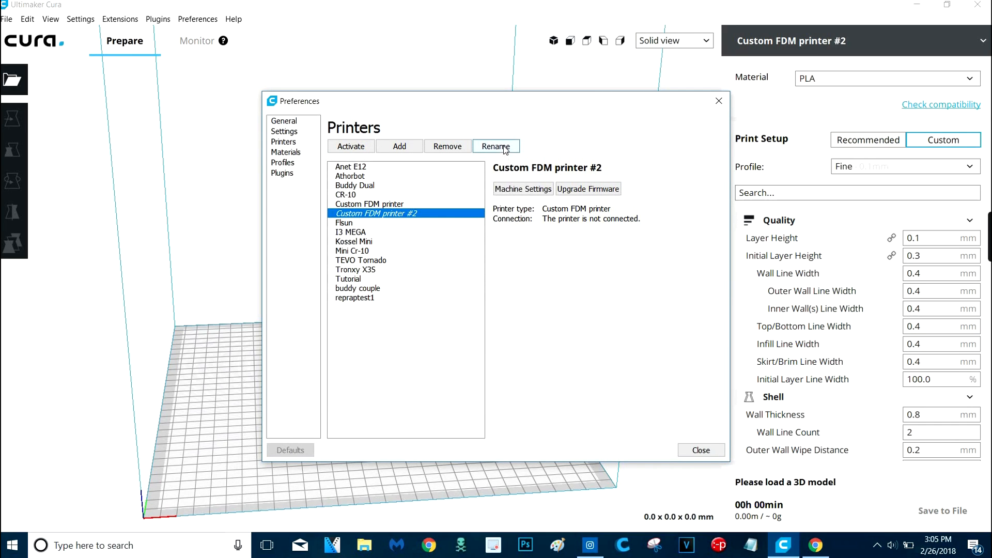
left_click(496, 146)
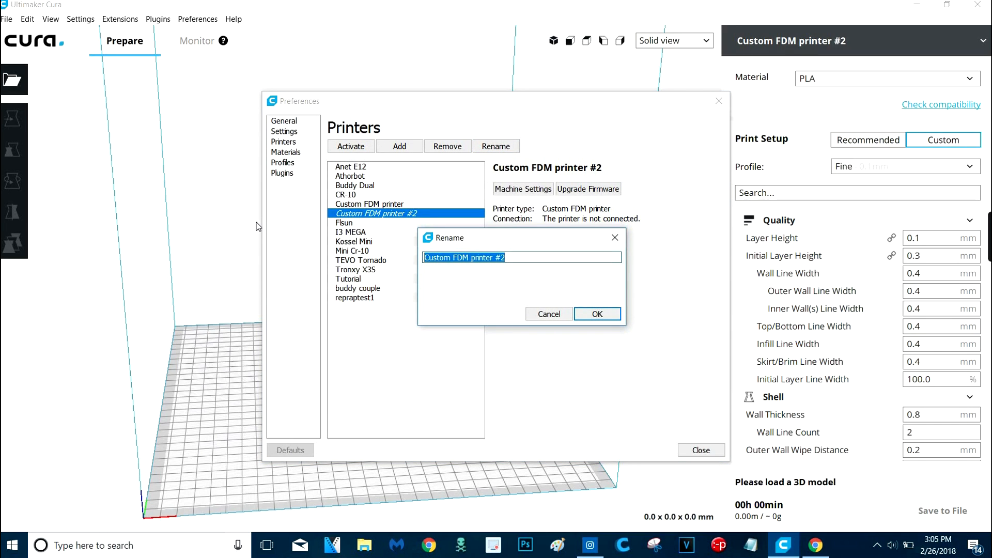
type("T")
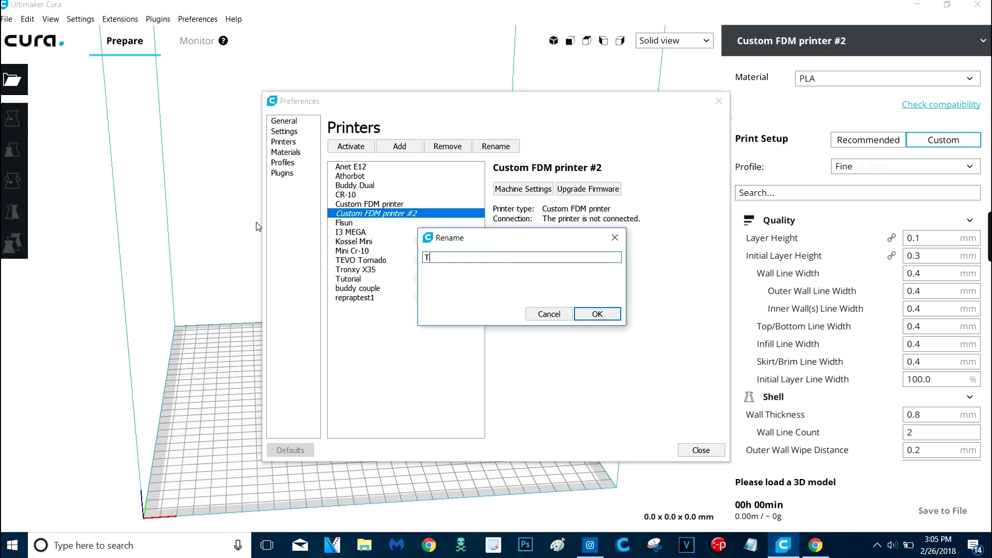
type("est v")
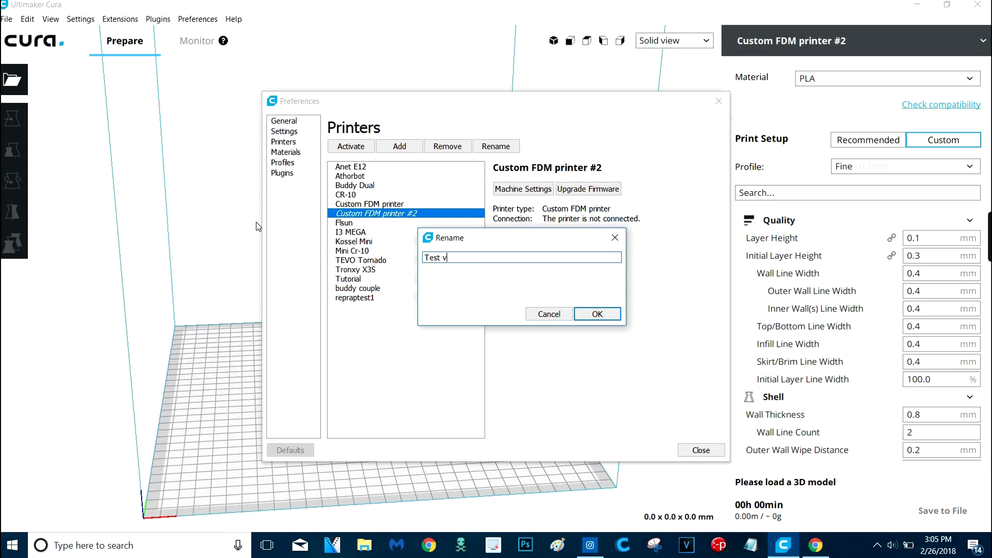
type("ideo")
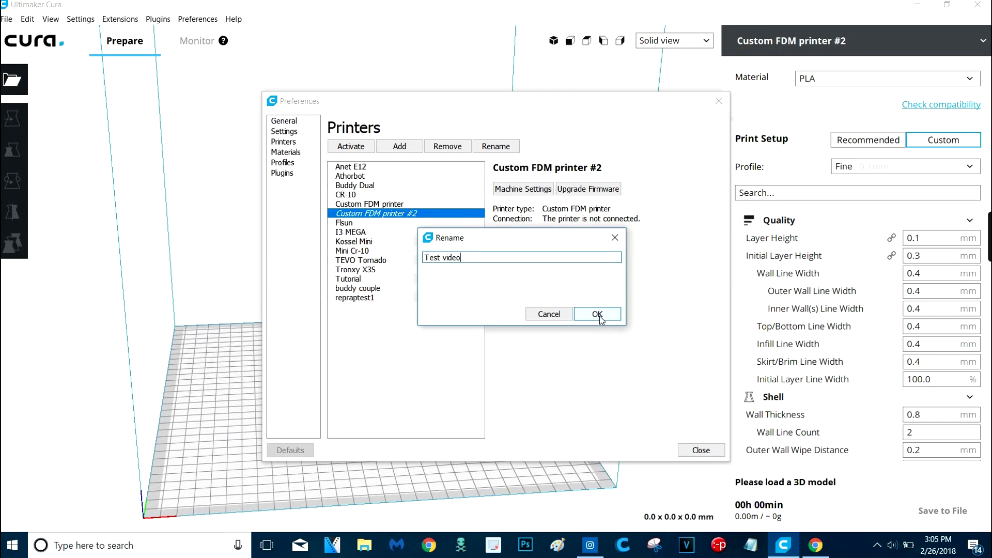
left_click(597, 314)
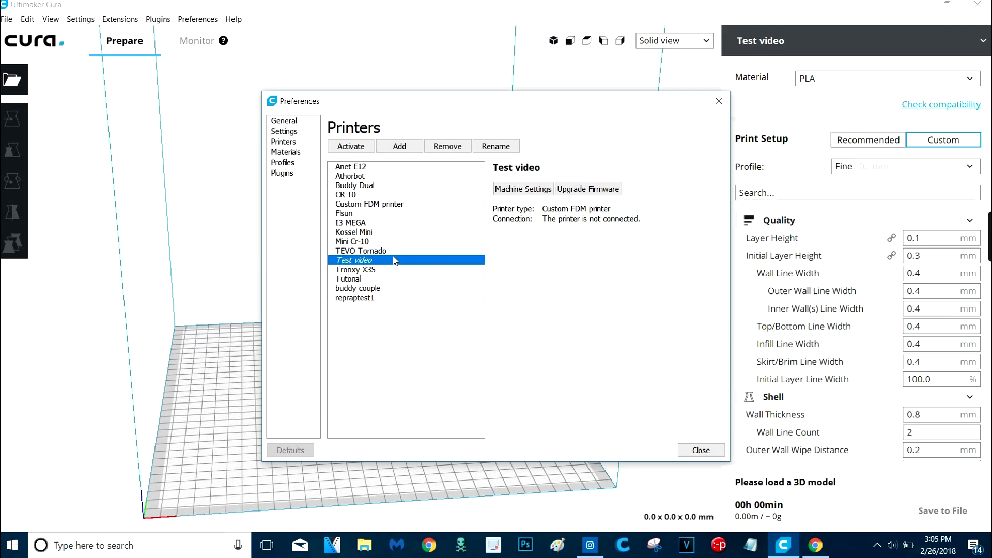
mouse_move(384, 259)
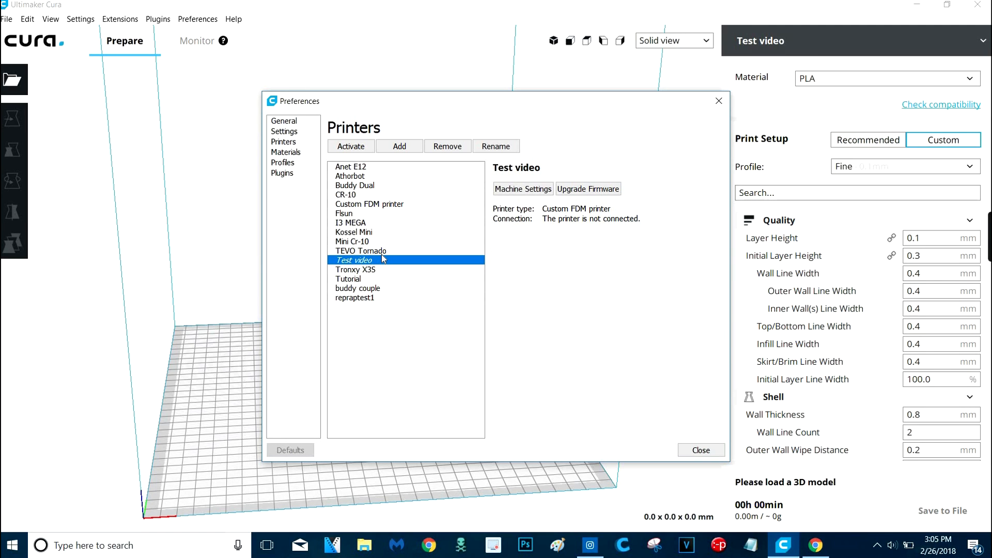
mouse_move(523, 250)
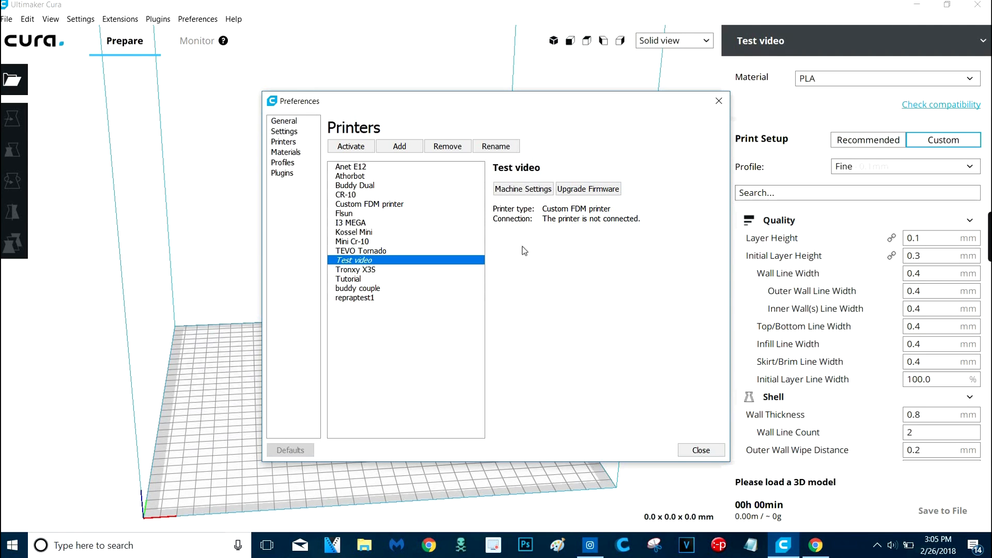
mouse_move(500, 259)
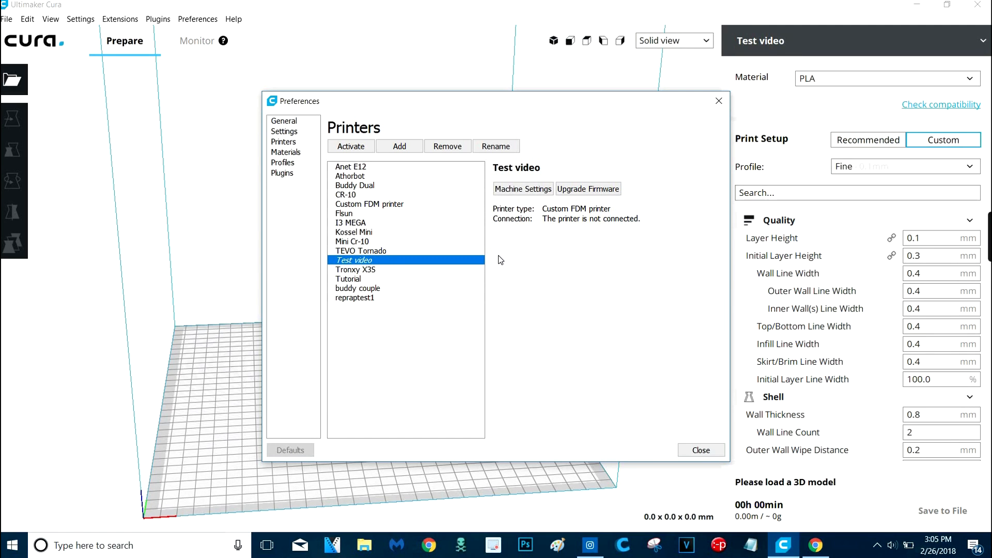
mouse_move(409, 306)
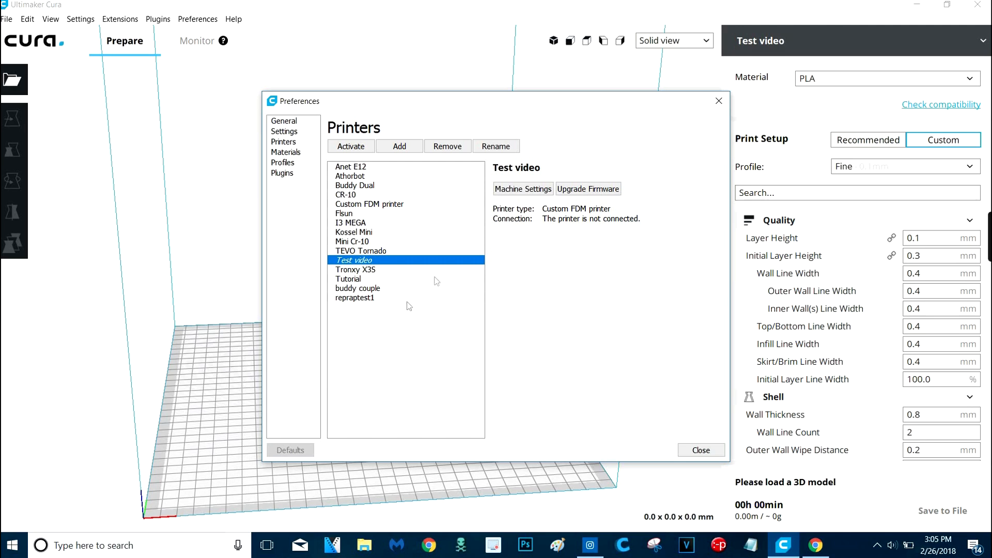
mouse_move(394, 266)
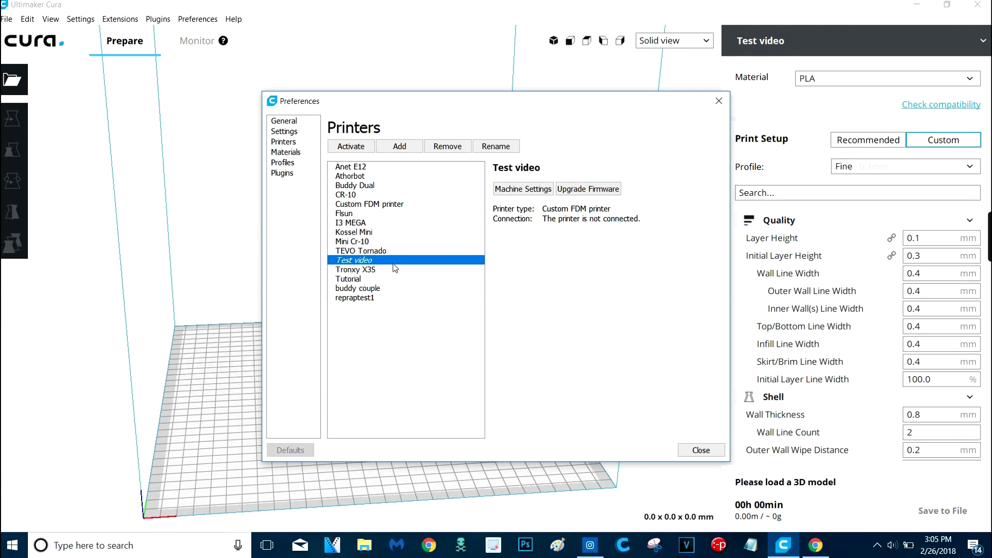
mouse_move(389, 272)
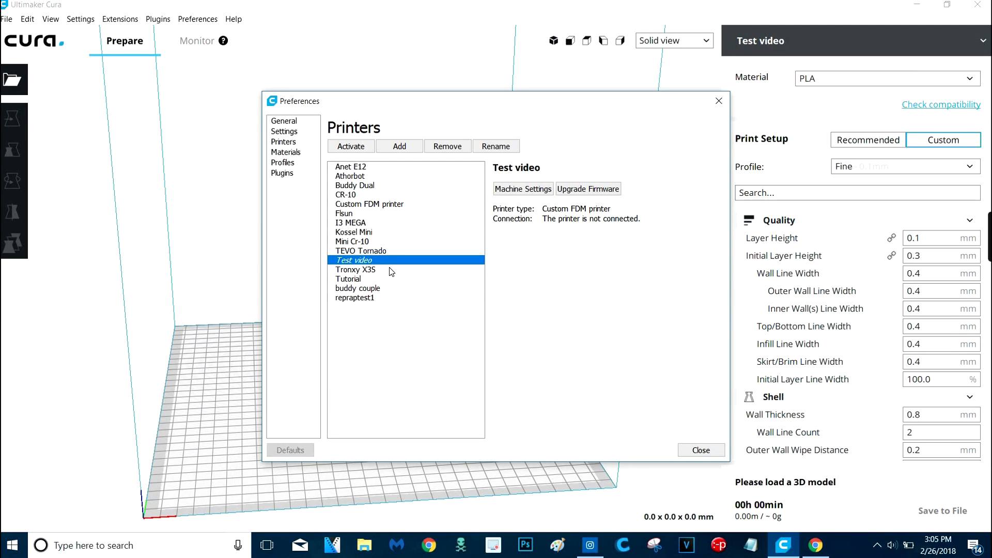
mouse_move(750, 262)
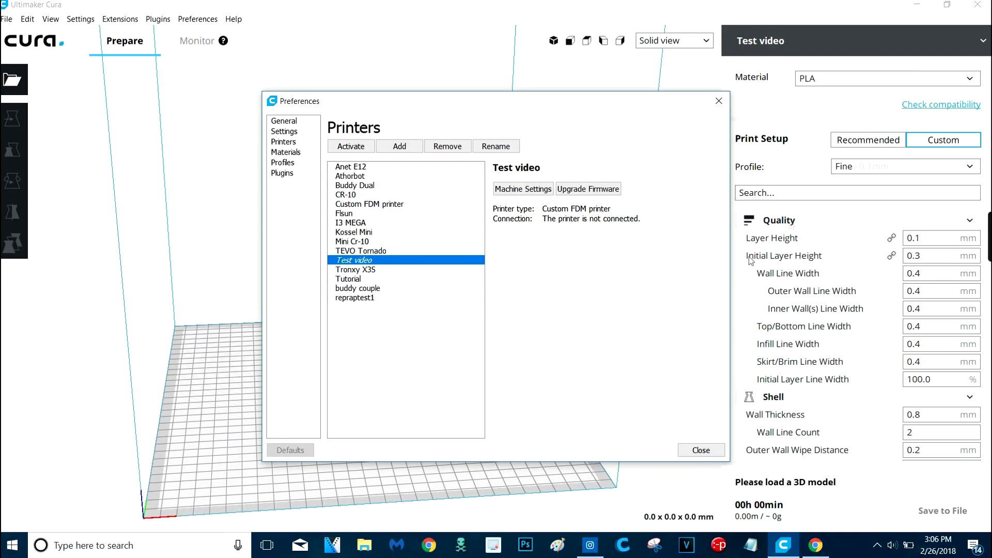
mouse_move(414, 246)
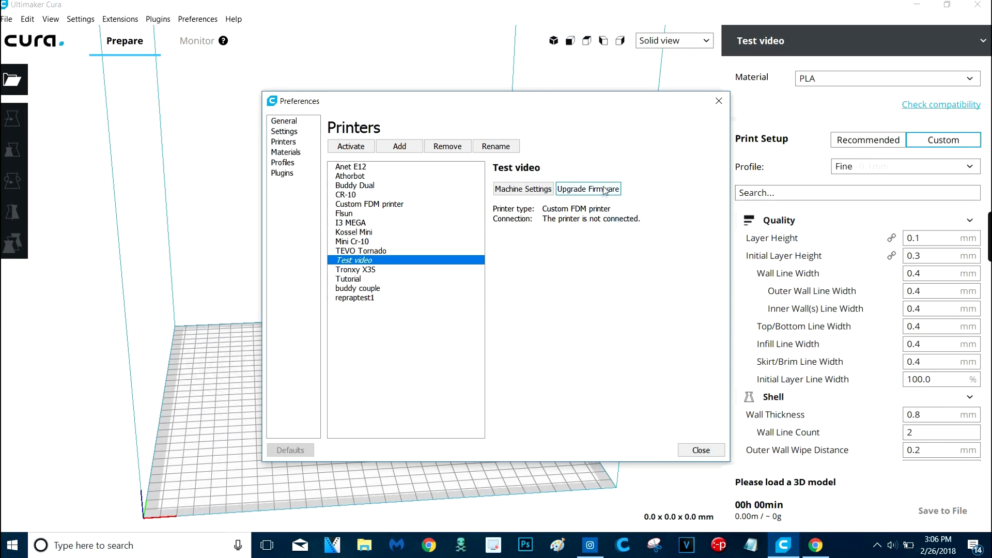
mouse_move(601, 195)
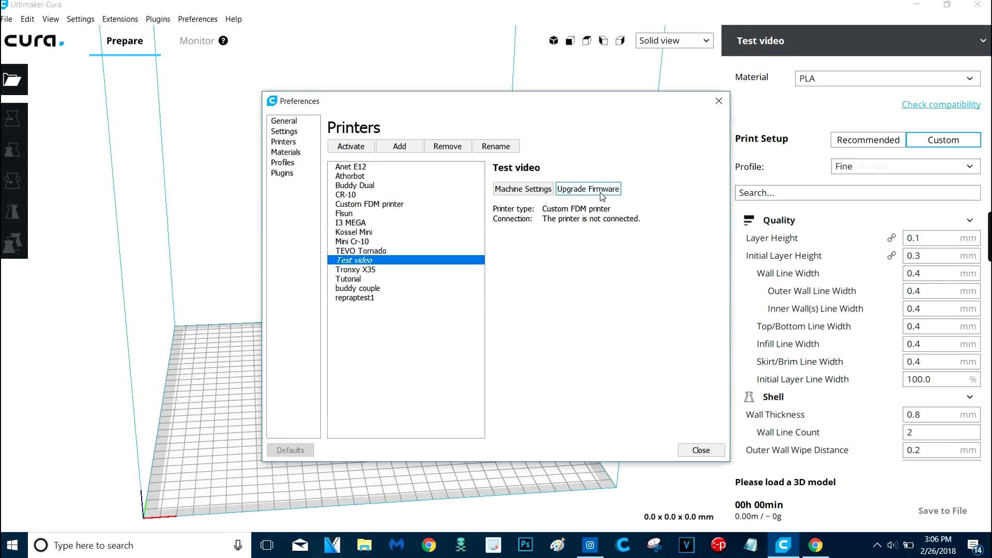
mouse_move(325, 320)
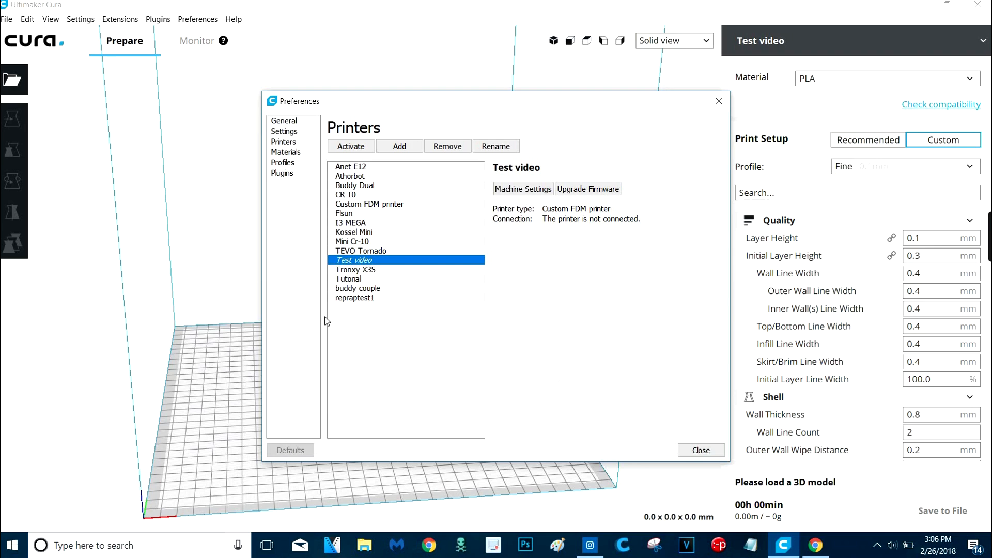
mouse_move(415, 330)
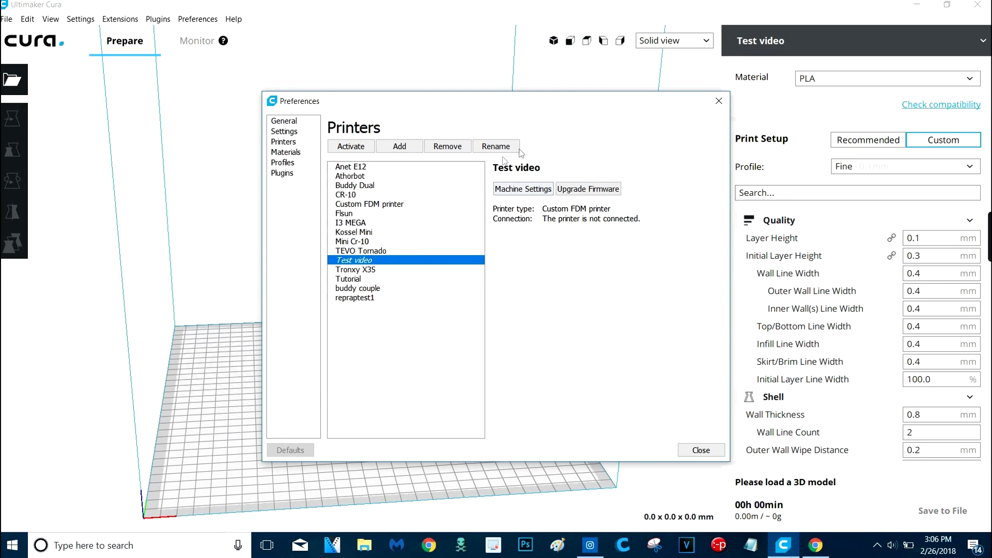
mouse_move(732, 98)
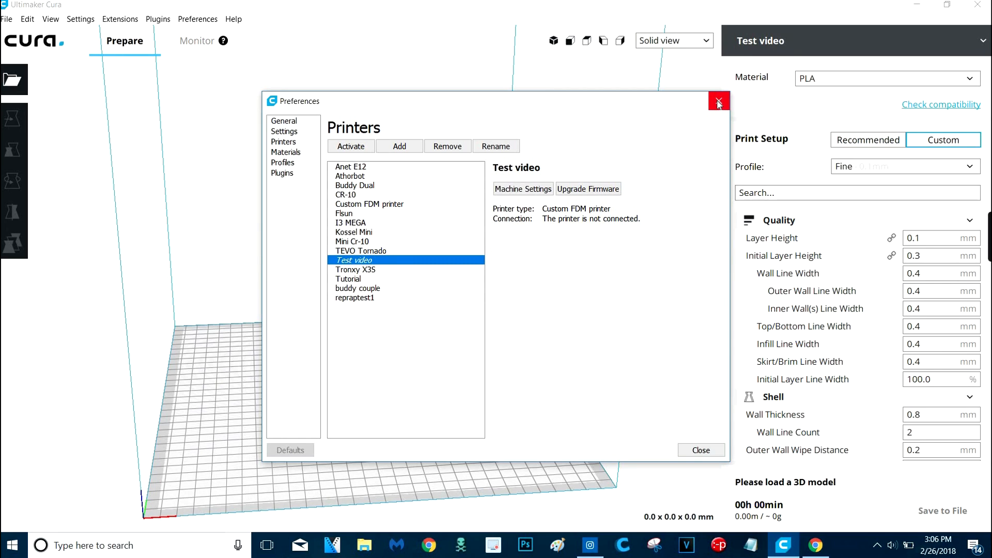
mouse_move(725, 117)
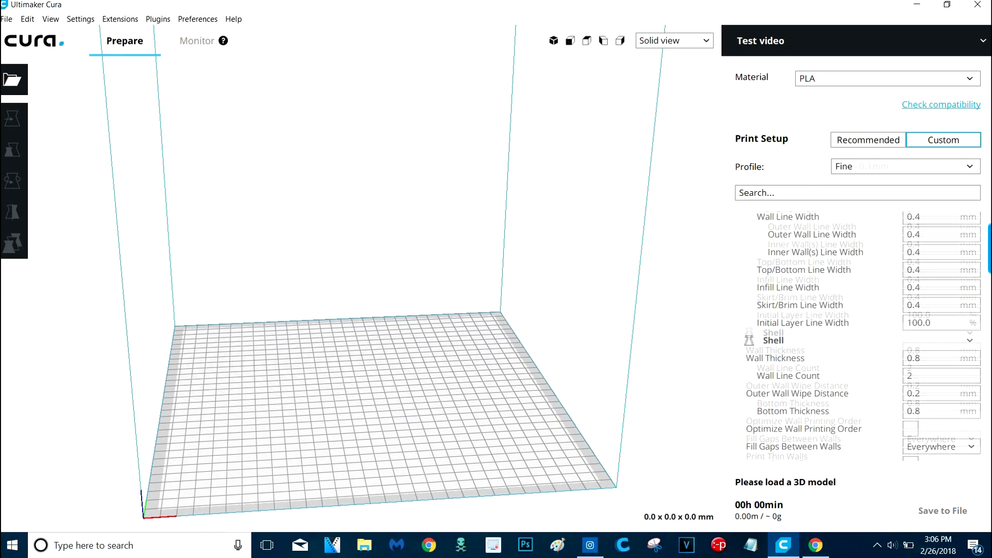
Step: Scroll through the custom print settings panel to review speed and retraction settings
scroll("down", 3)
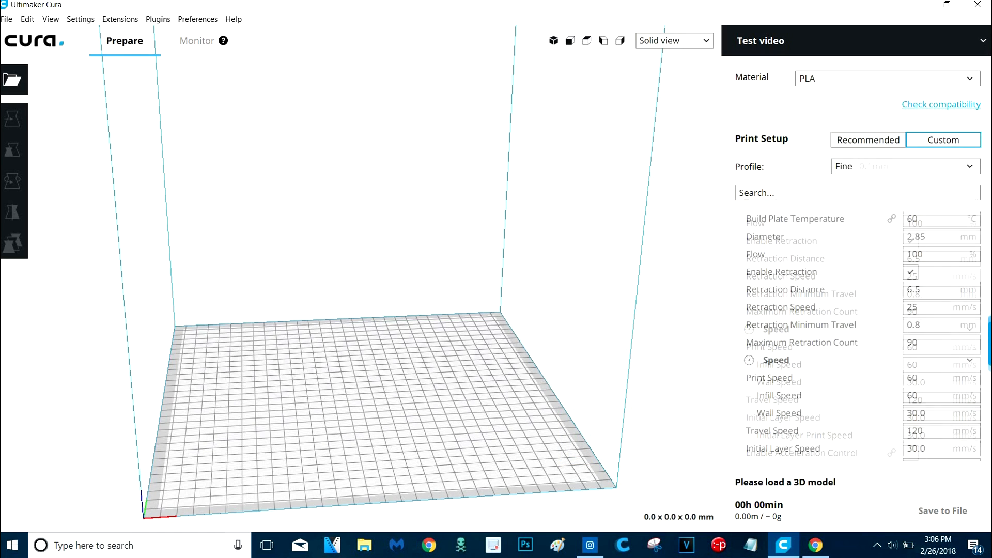
scroll("down", 3)
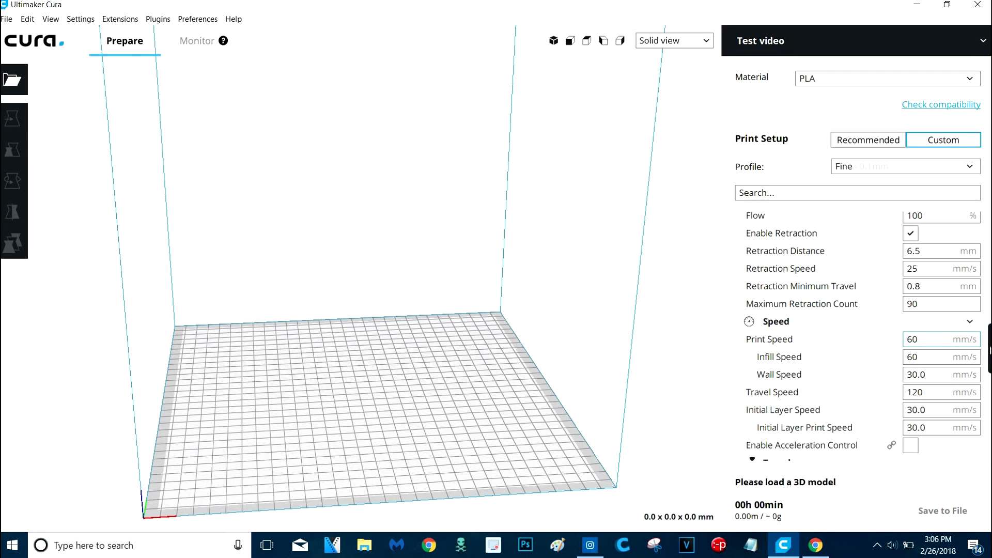
scroll("down", 3)
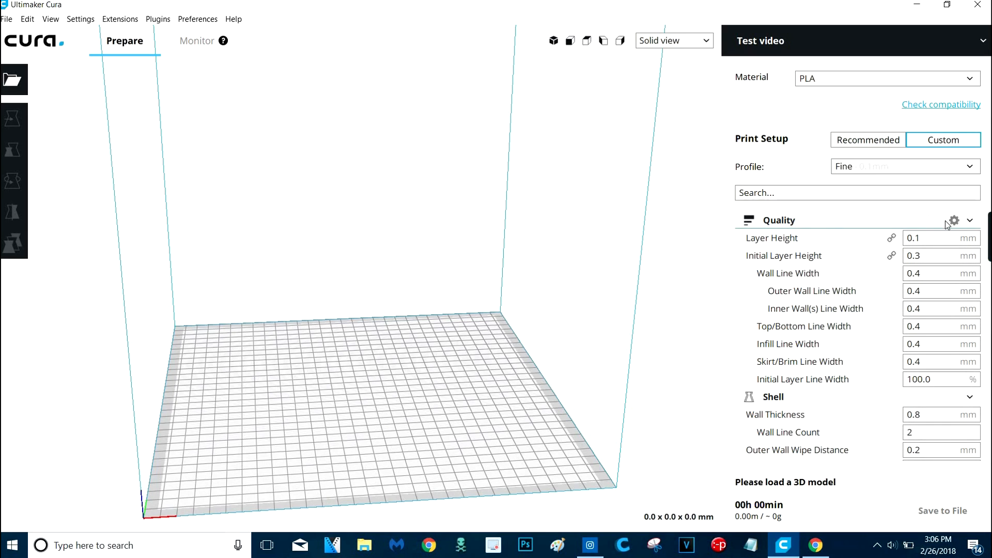
left_click(952, 220)
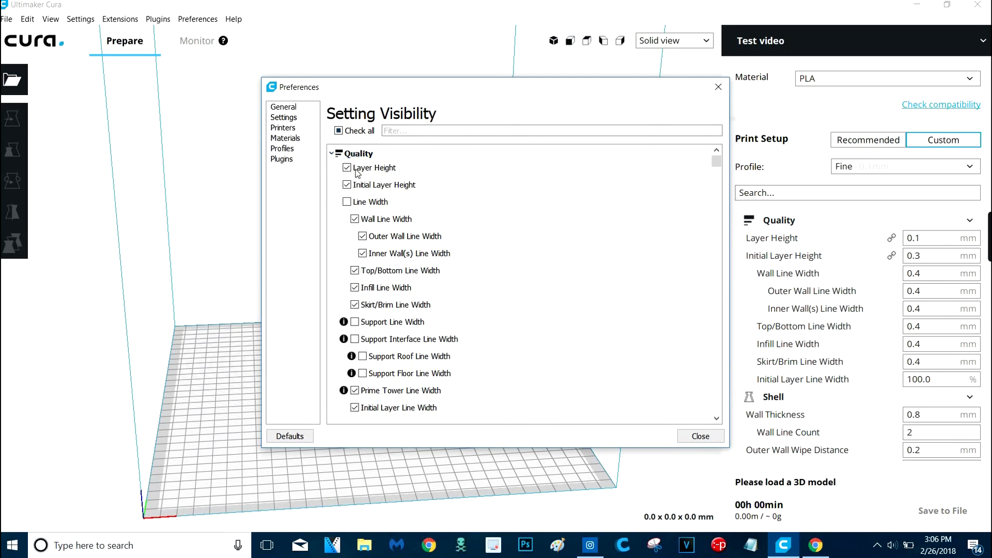
mouse_move(530, 195)
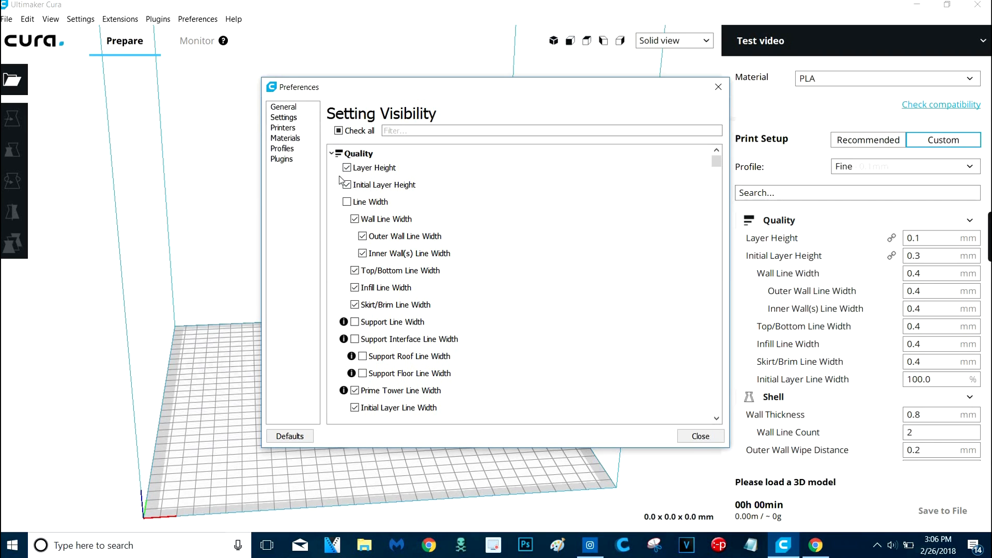
scroll("down", 3)
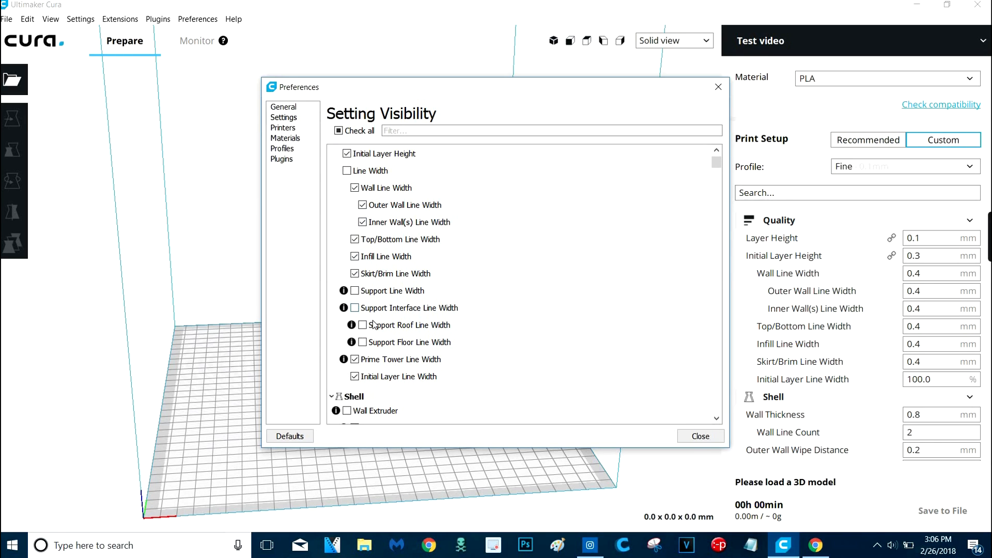
scroll("down", 3)
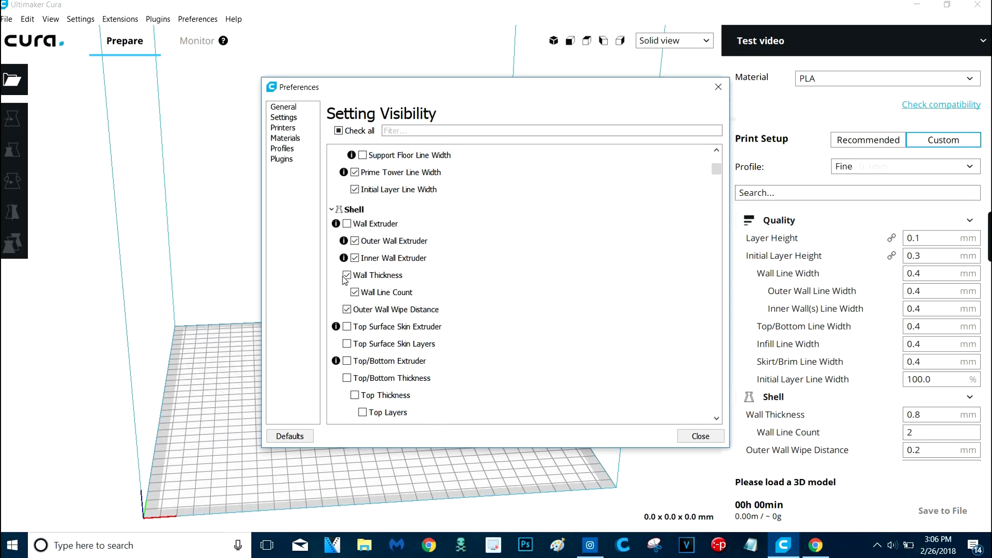
scroll("down", 3)
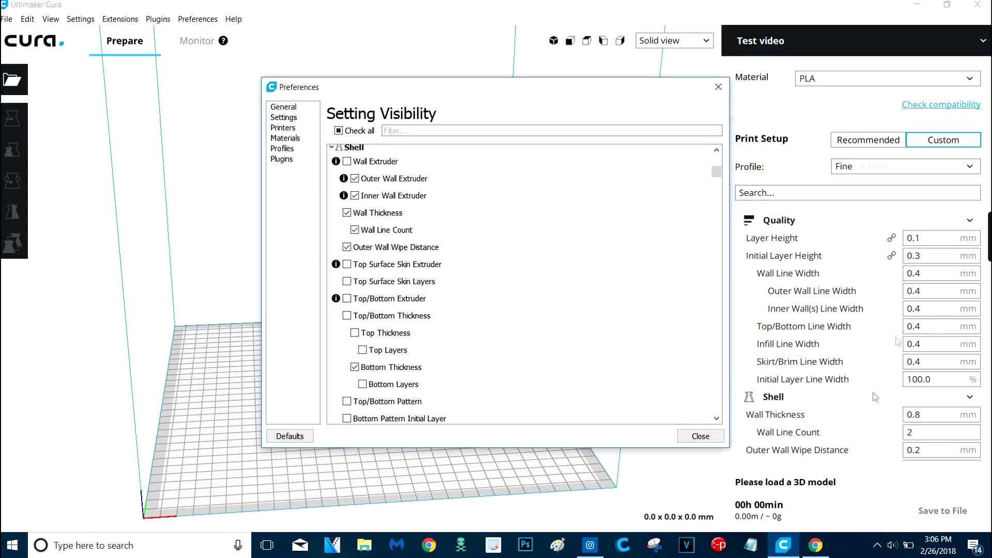
mouse_move(844, 292)
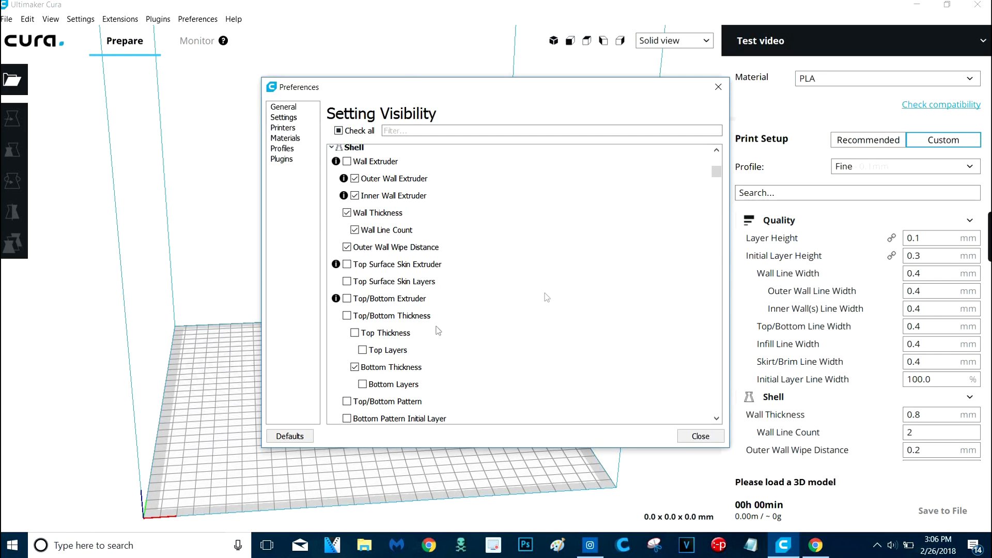
left_click(699, 436)
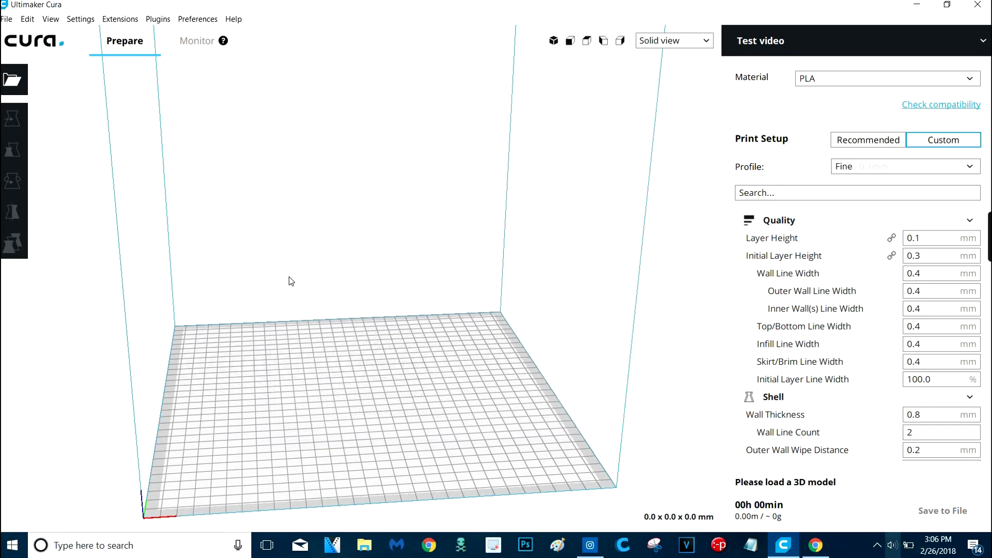
mouse_move(832, 127)
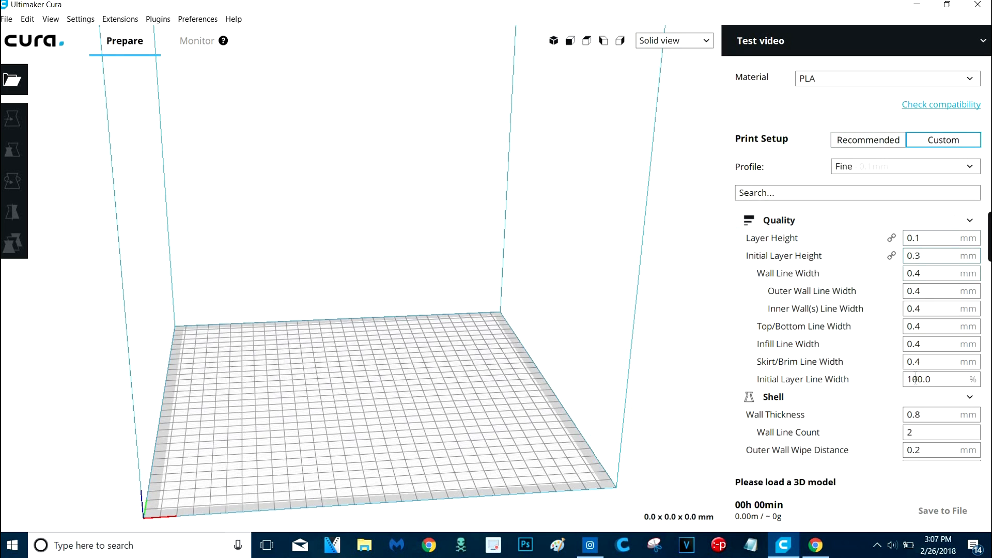
Step: Use the recommended setup with 0.2 mm layer height and 20% infill
left_click(867, 140)
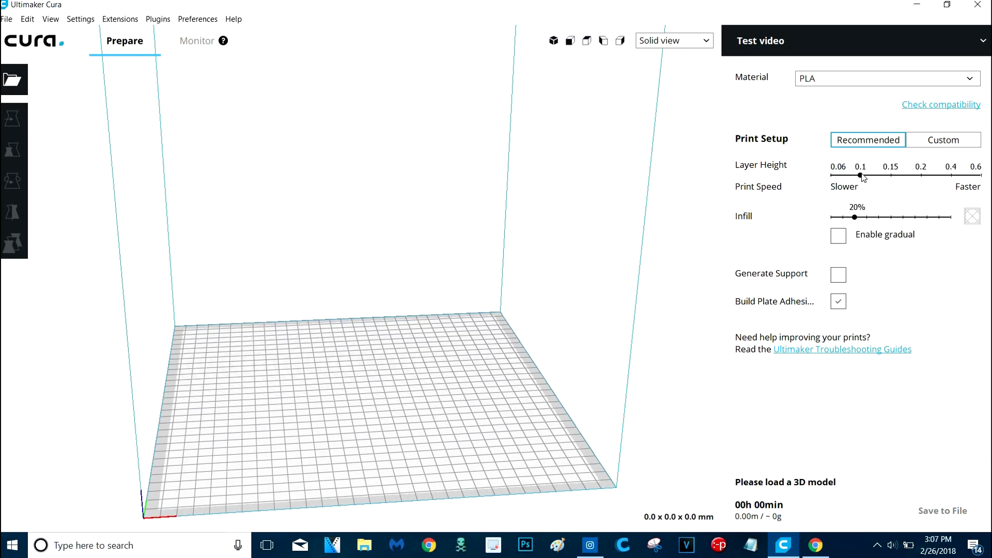
left_click_drag(858, 176, 920, 175)
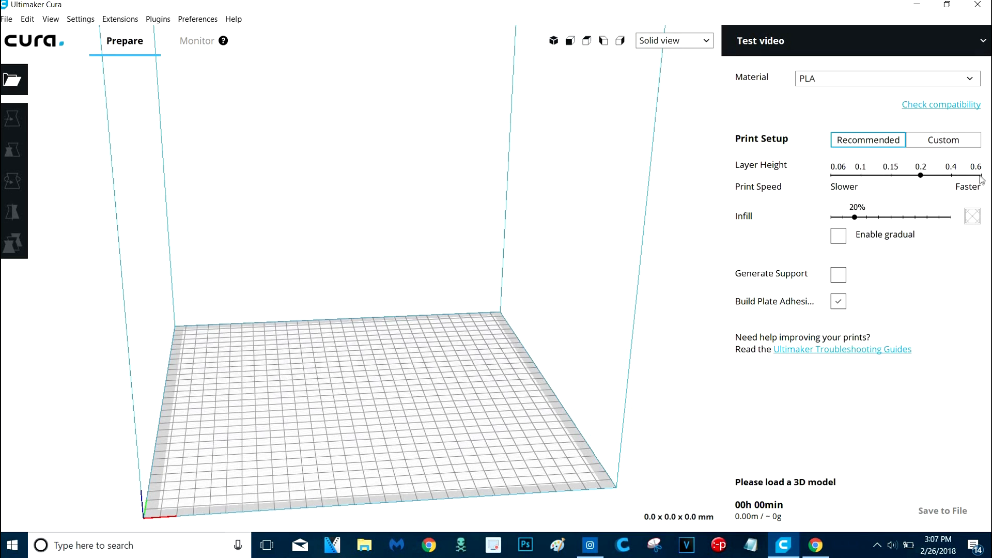
mouse_move(918, 240)
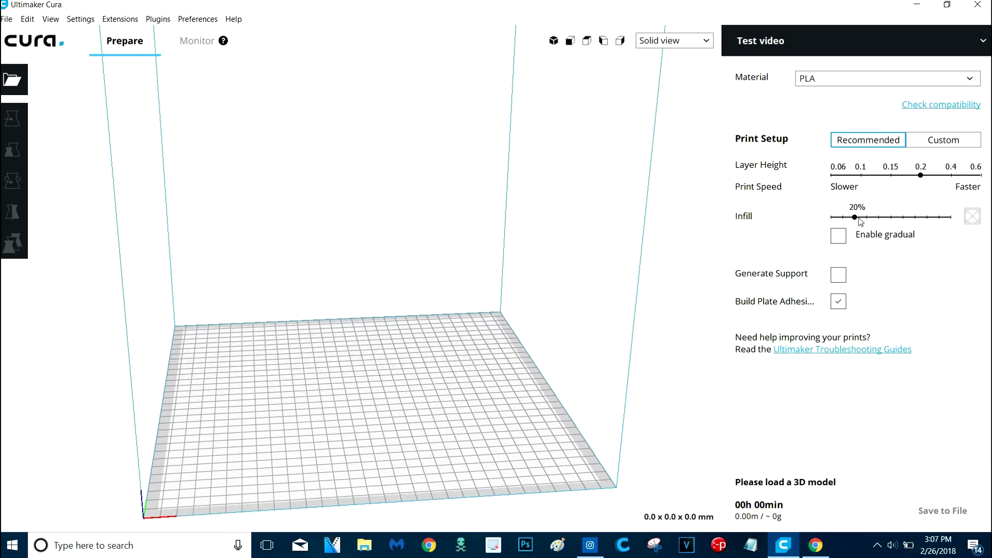
left_click_drag(854, 217, 877, 217)
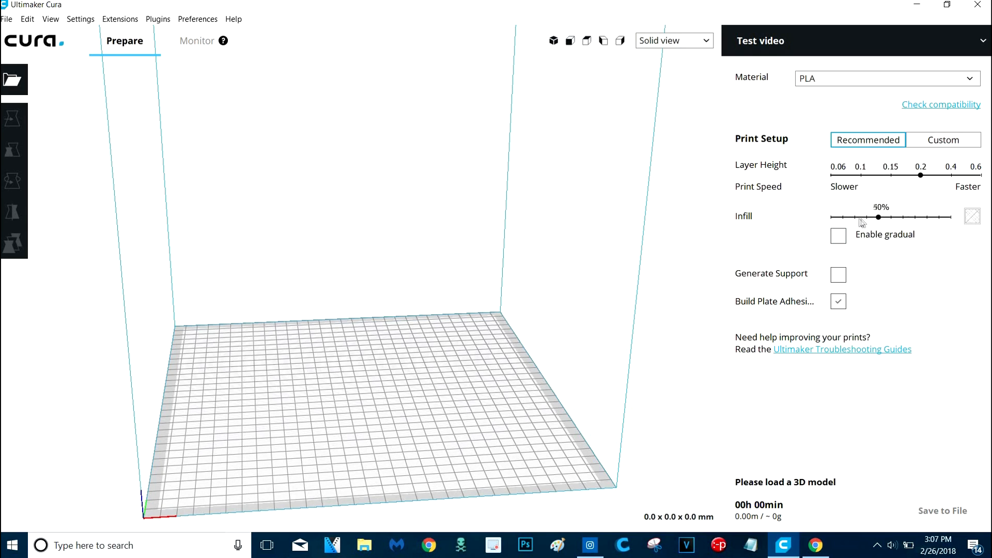
left_click_drag(878, 218, 854, 218)
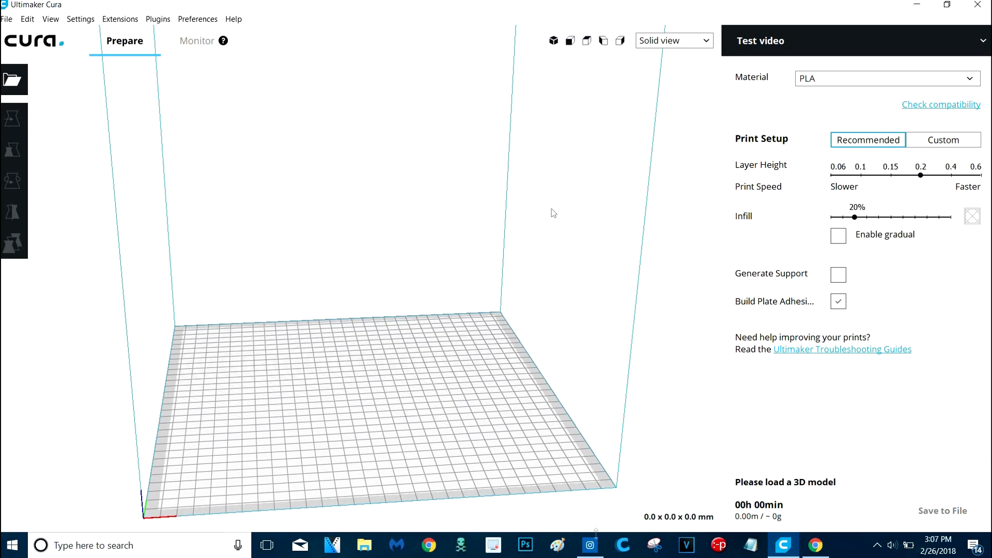
mouse_move(987, 103)
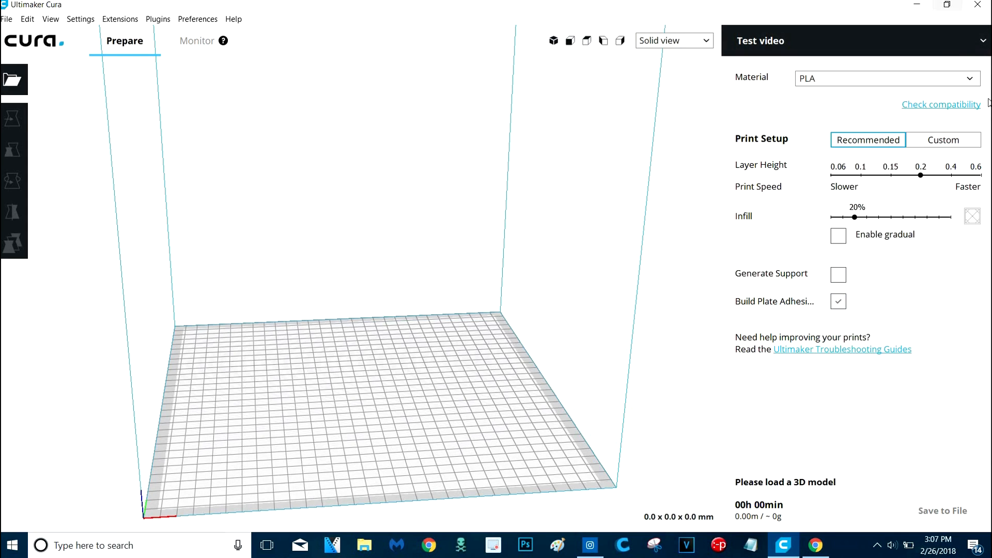
left_click(943, 140)
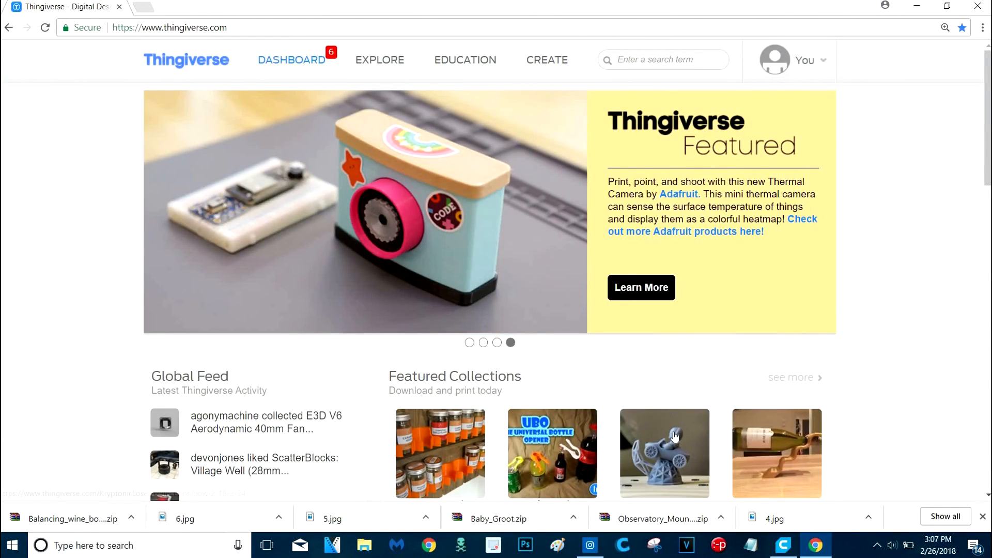
Step: Scroll the LifeHacks collection and open the Credit Card Cutlery design
scroll("down", 3)
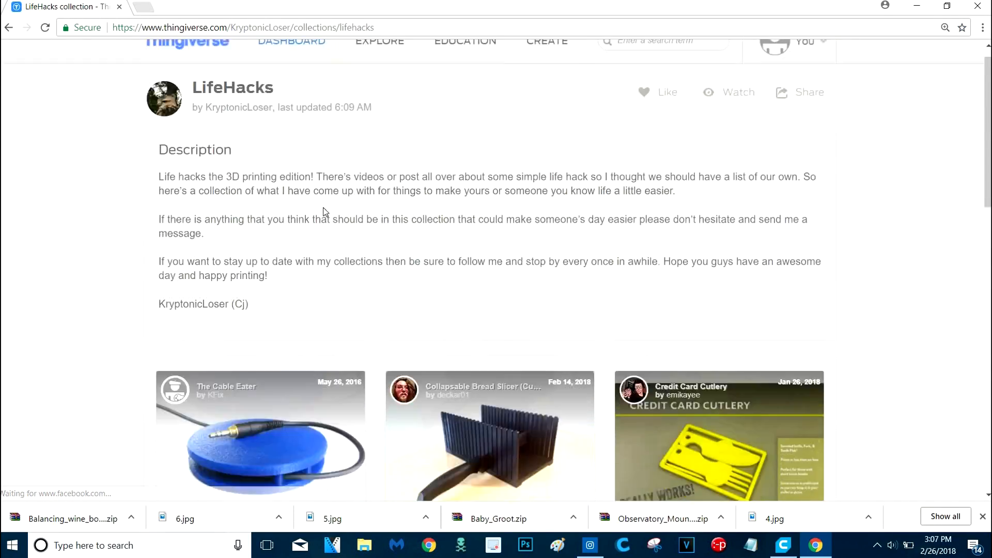
scroll("down", 3)
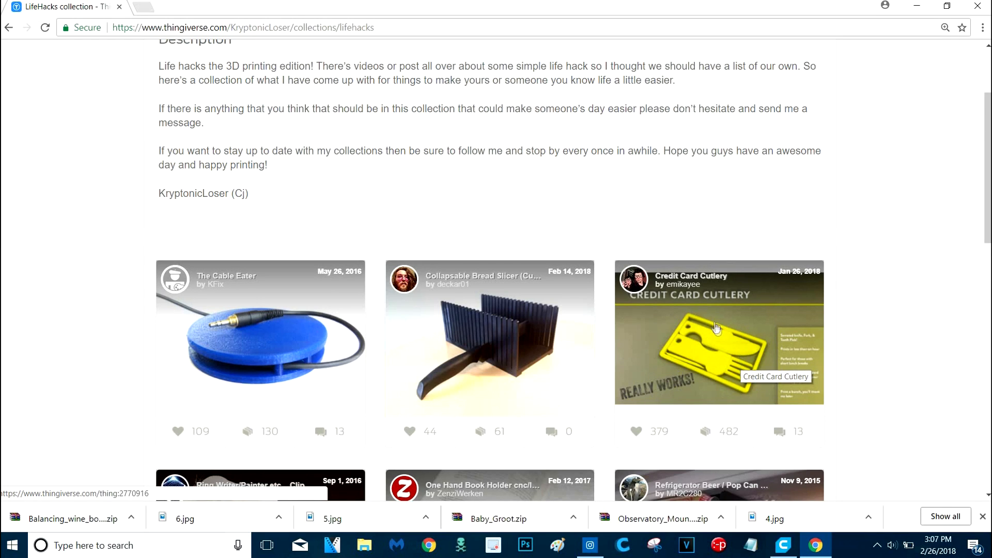
scroll("down", 3)
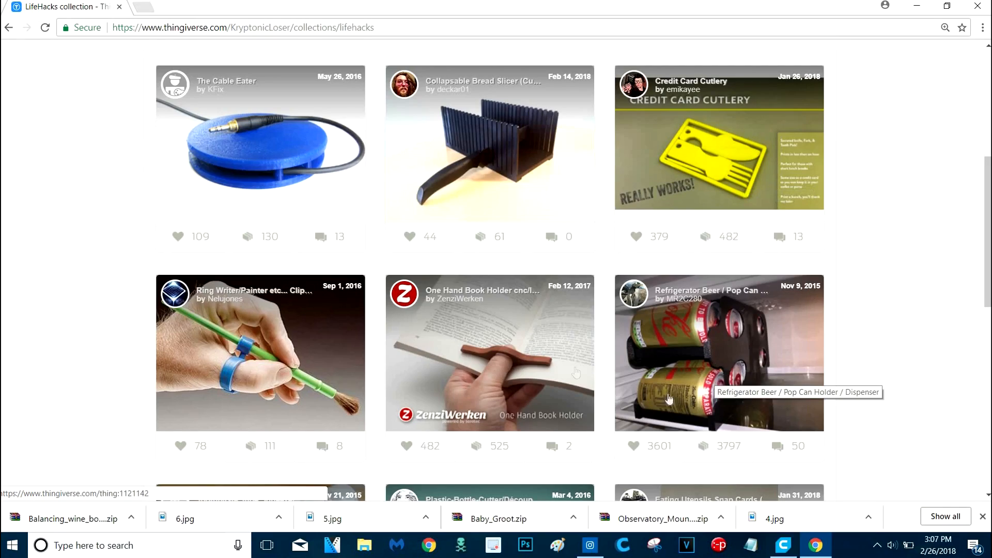
scroll("down", 3)
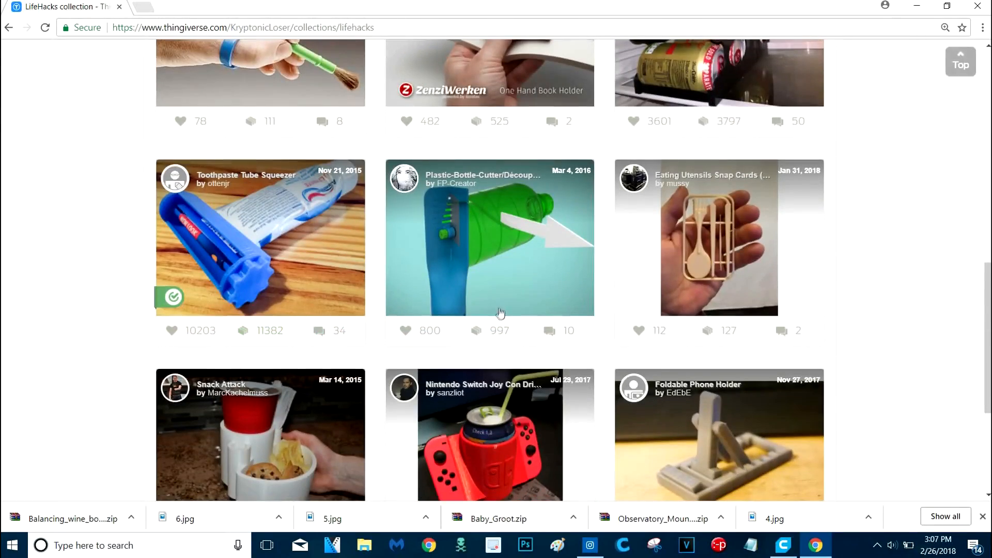
scroll("down", 3)
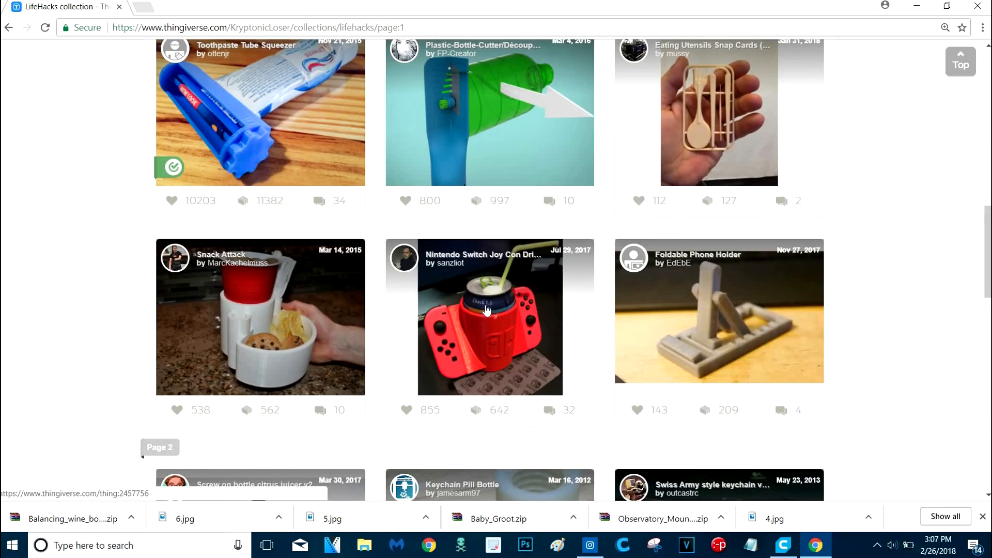
scroll("down", 3)
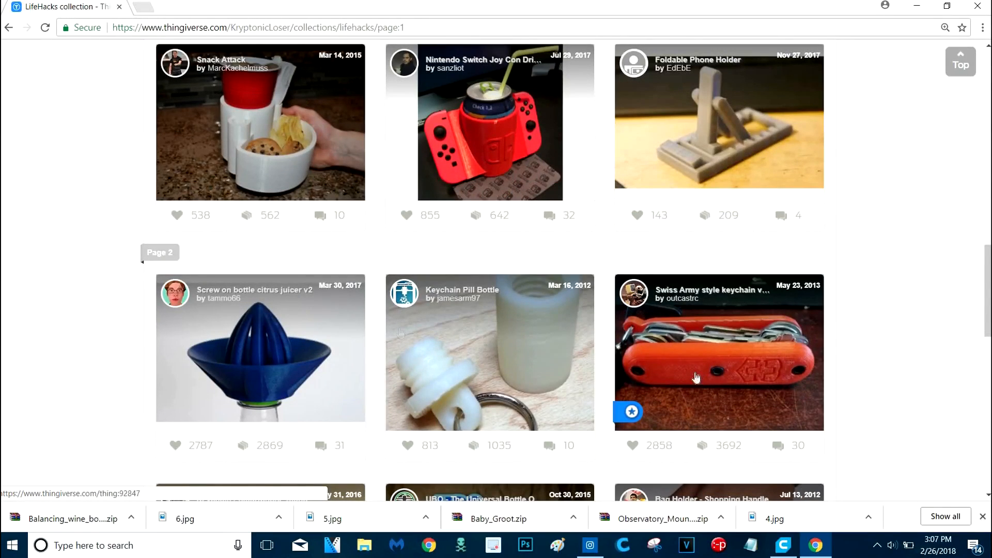
mouse_move(260, 351)
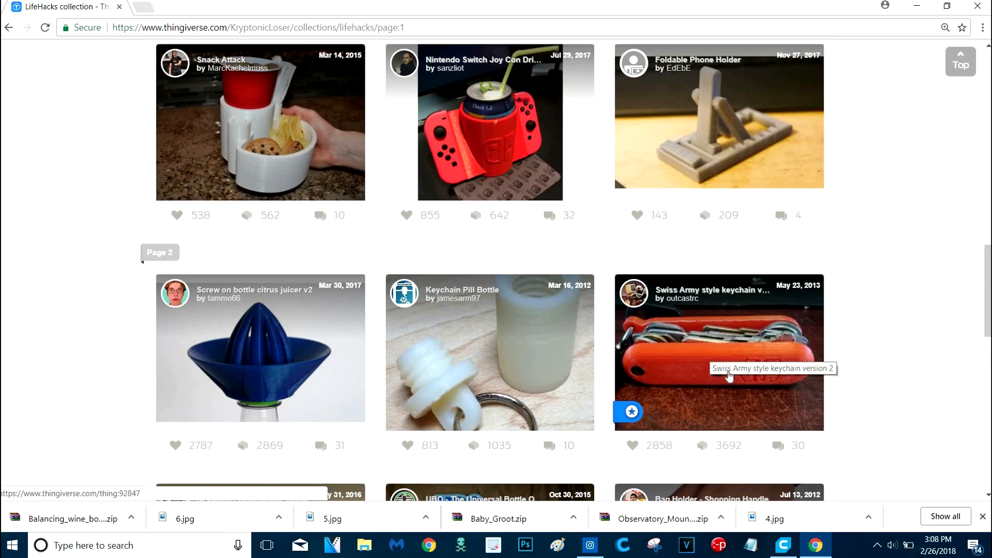
scroll("down", 3)
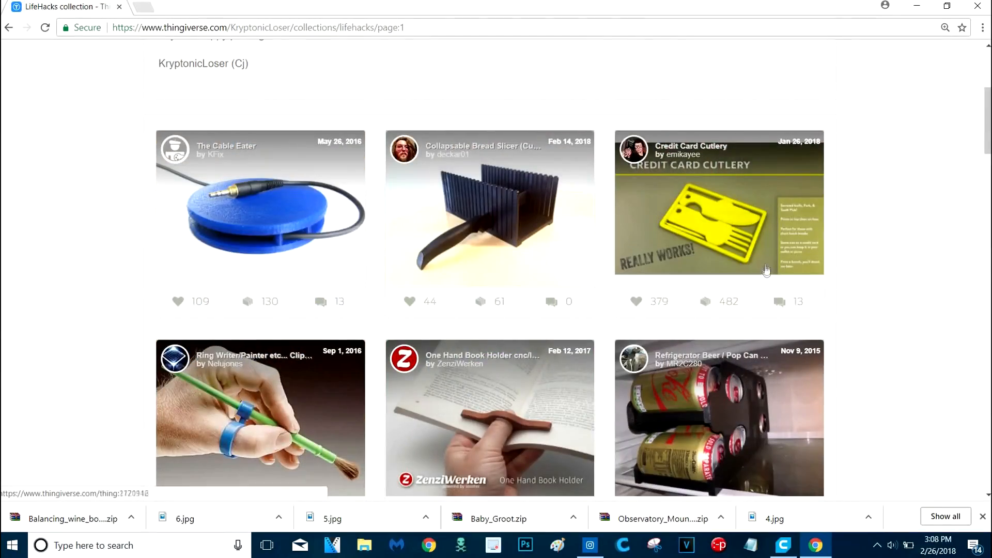
left_click(719, 203)
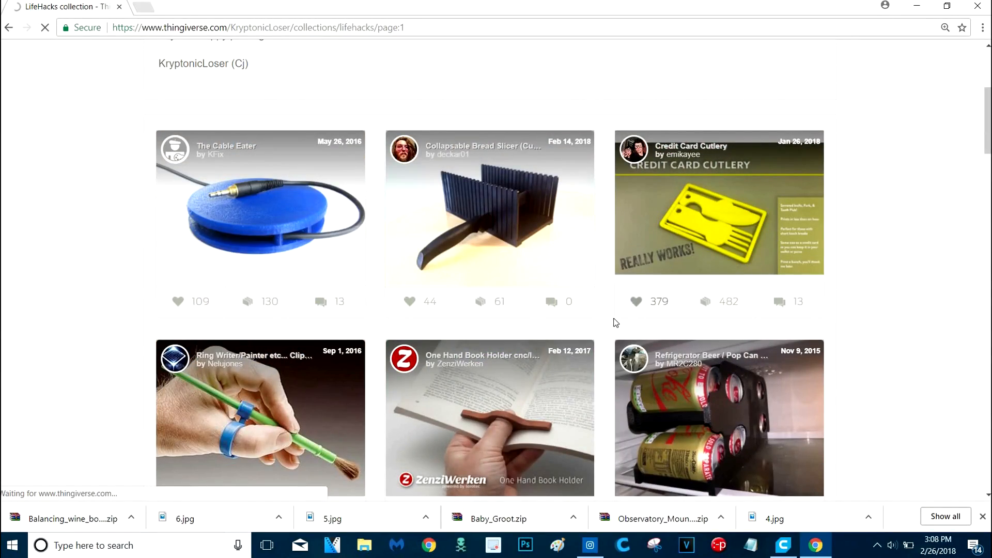
left_click(719, 215)
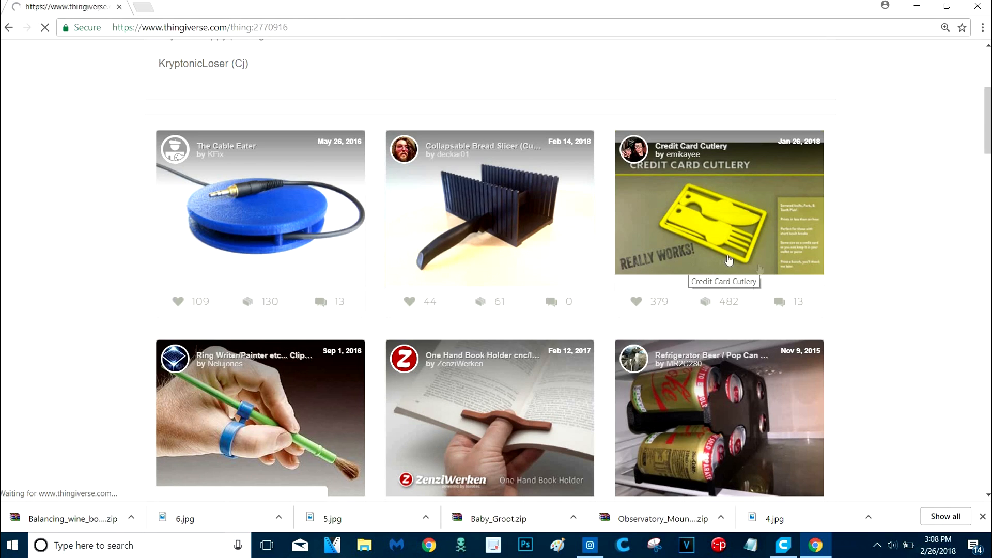
Step: Download all Credit Card Cutlery files and scroll to its print settings: no rafts, no supports, 20% infill
left_click(718, 203)
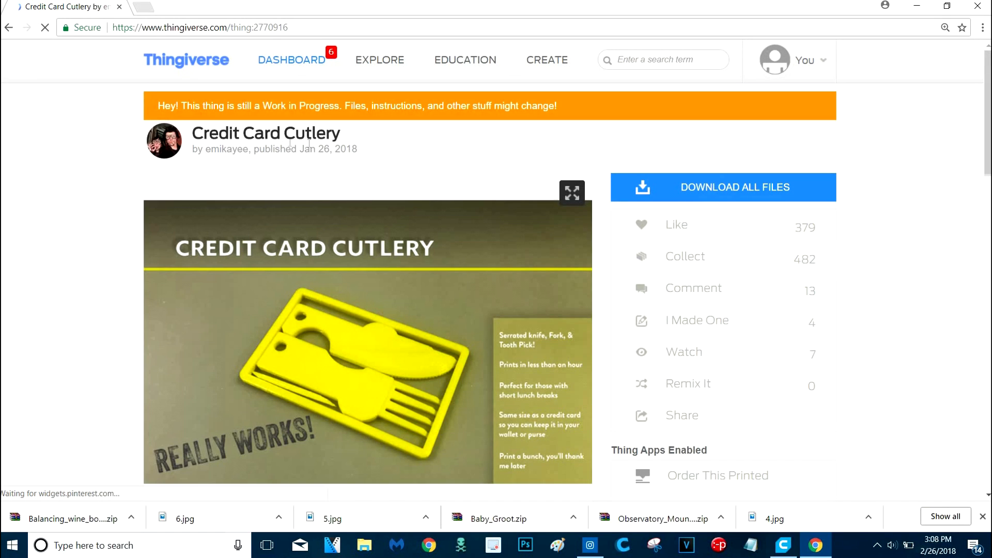
mouse_move(227, 149)
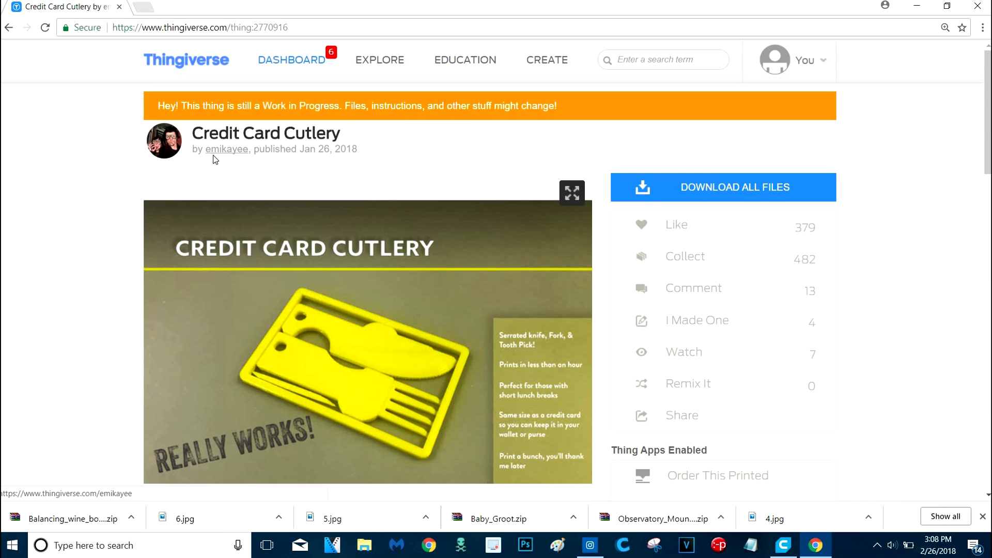
mouse_move(667, 196)
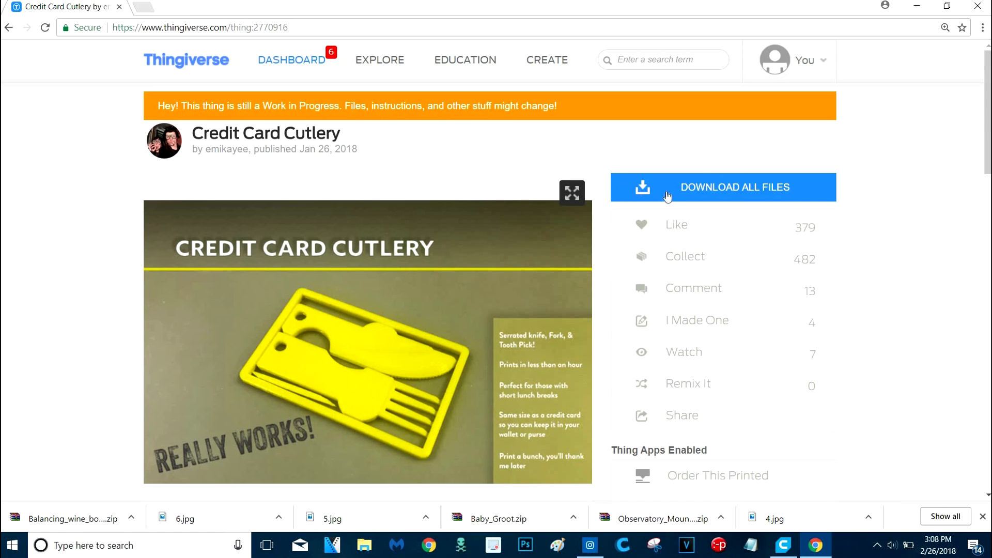
mouse_move(692, 208)
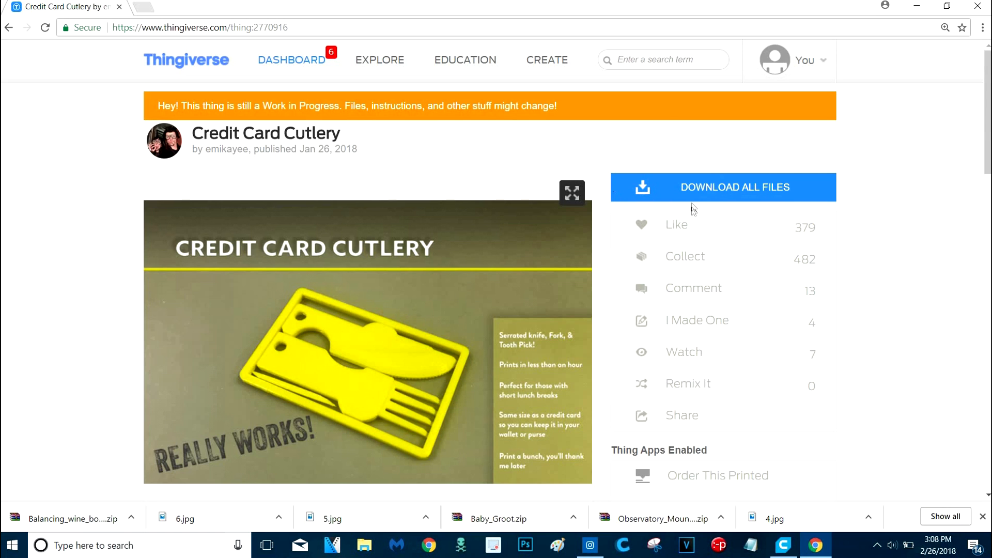
left_click(734, 187)
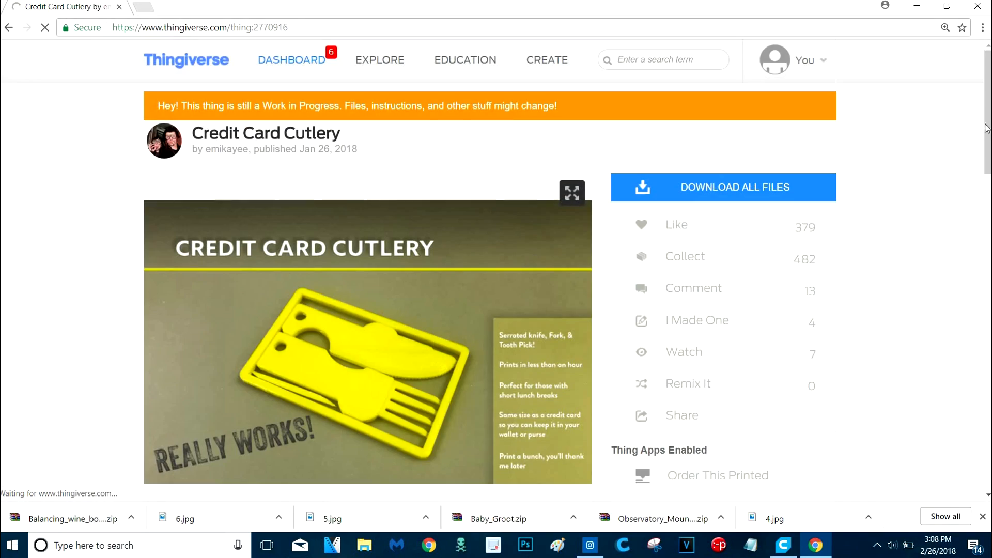
scroll("down", 3)
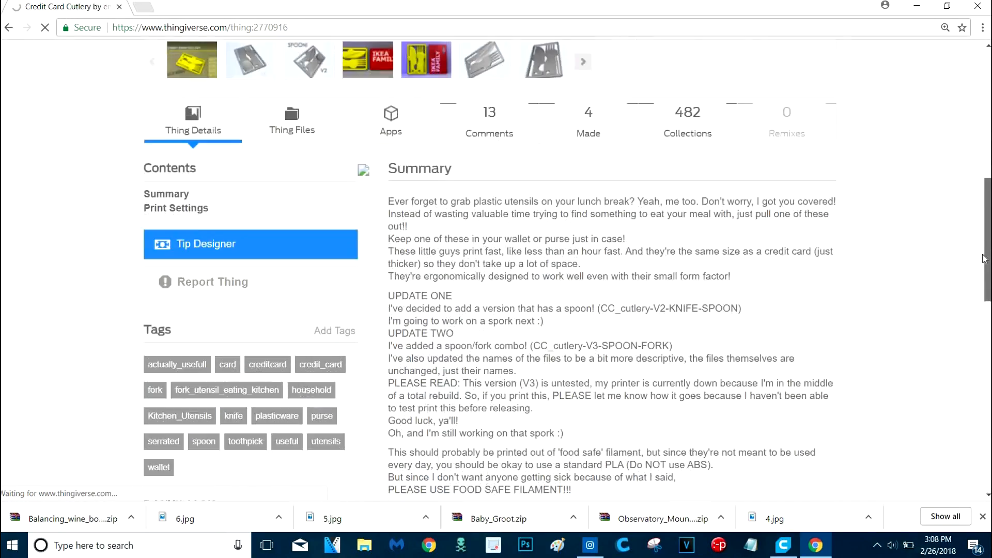
scroll("down", 3)
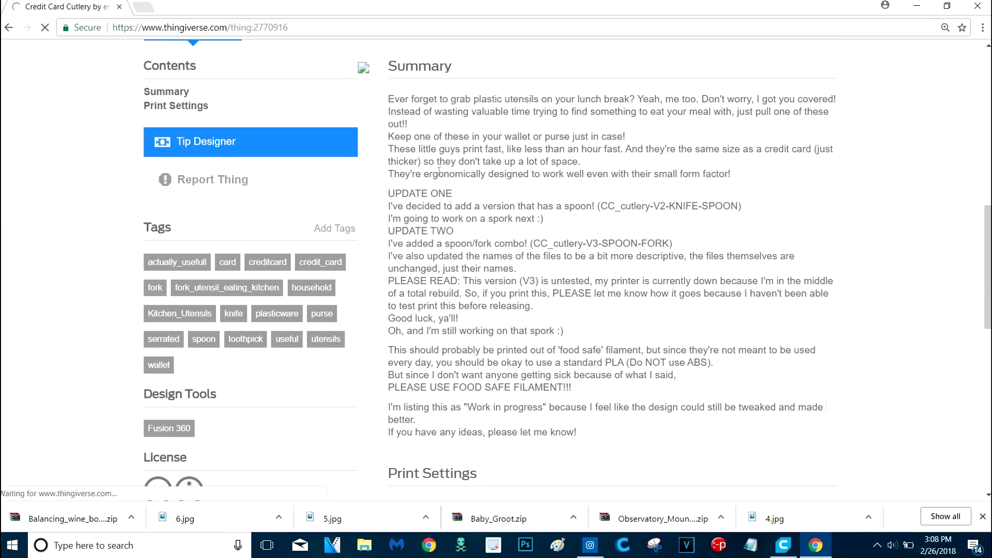
scroll("down", 3)
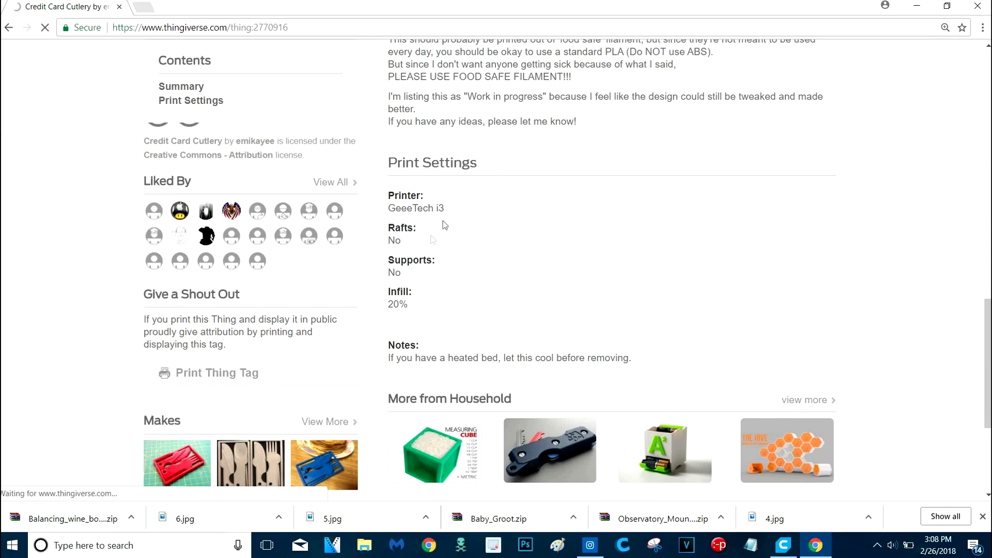
double_click(393, 240)
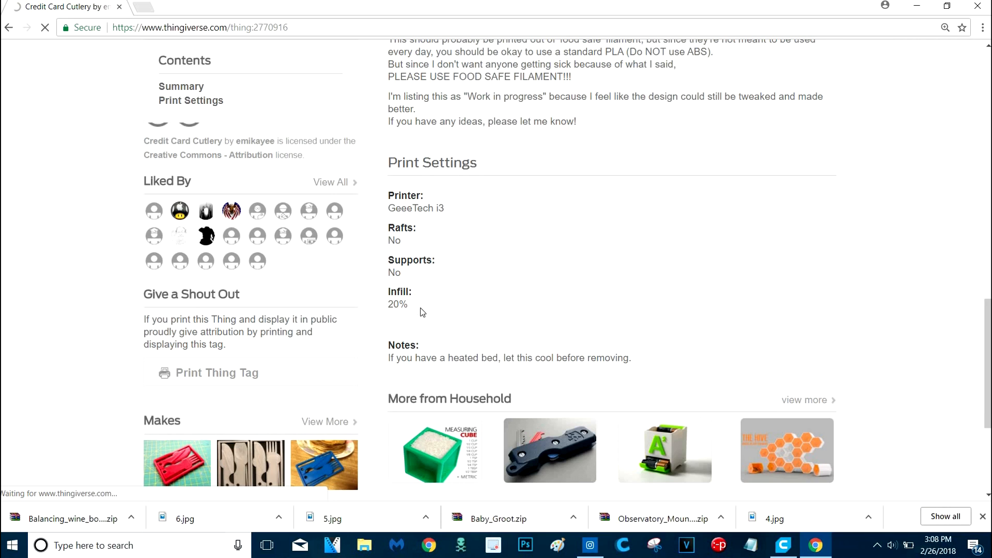
mouse_move(591, 370)
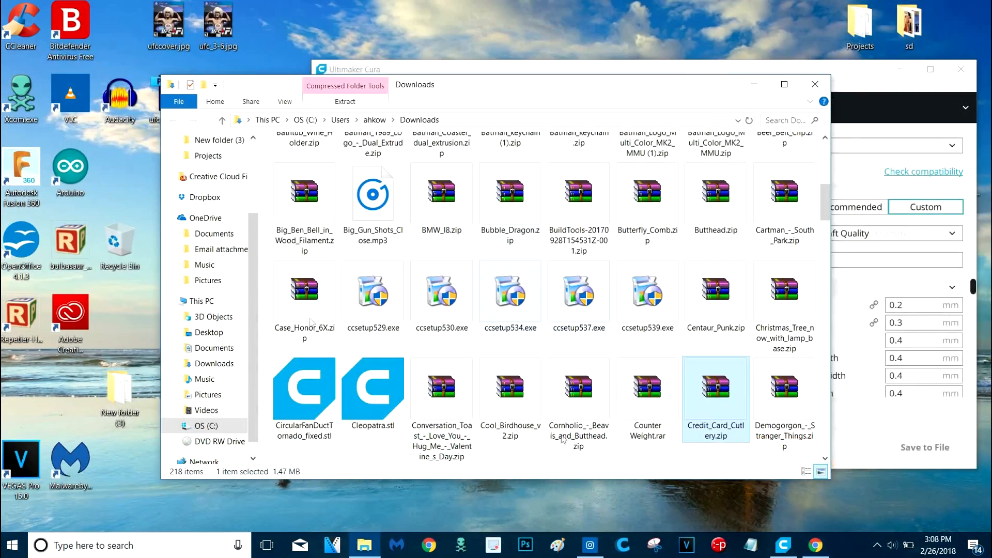
Step: From Credit_Card_Cutlery.zip, load CC_cutlery-V3-SPOON-FORK.stl onto Cura's build plate
double_click(715, 385)
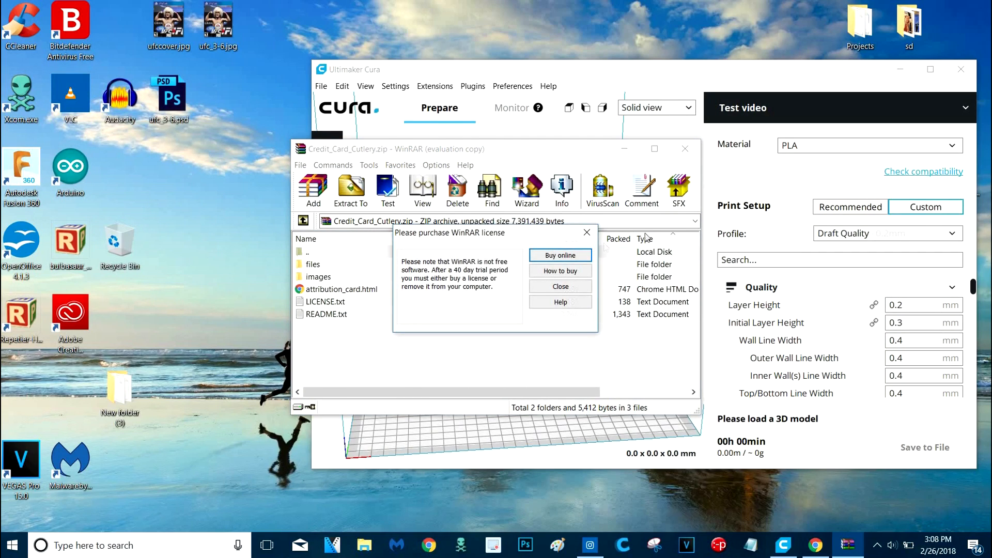
left_click(559, 286)
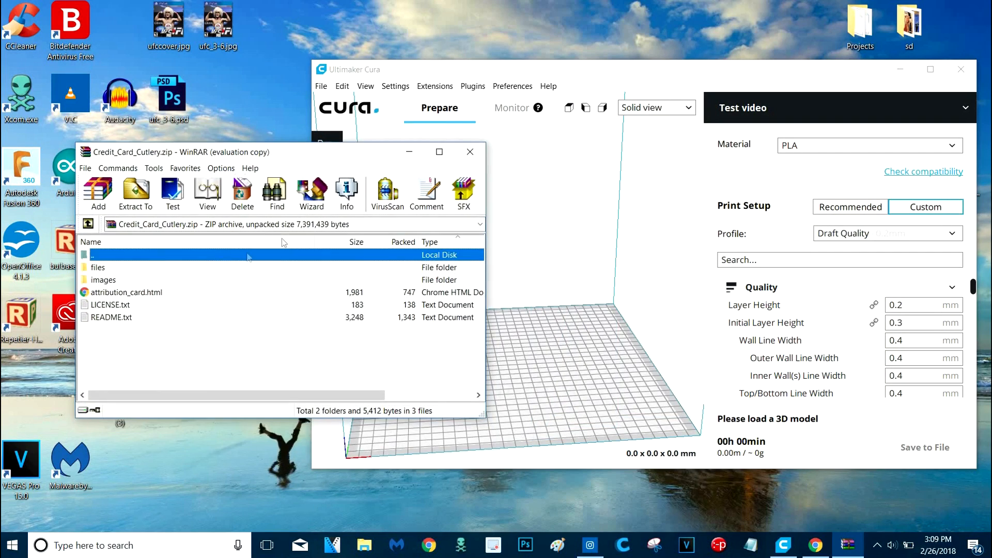
double_click(99, 266)
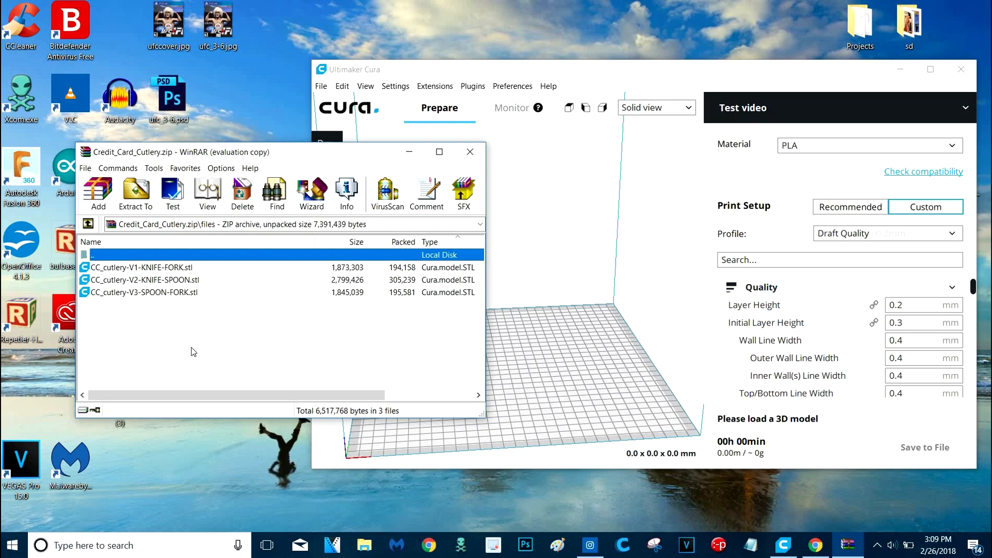
left_click(145, 291)
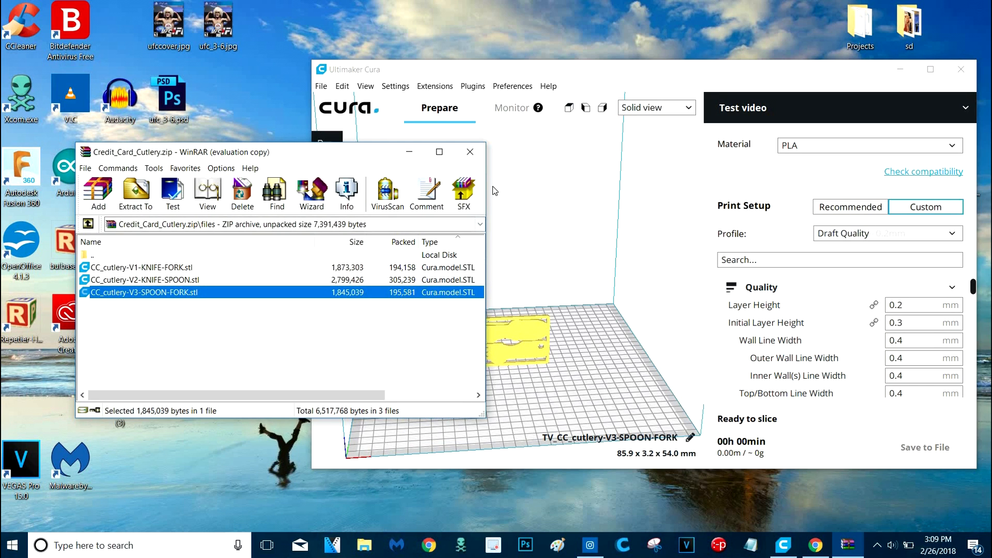
left_click(469, 150)
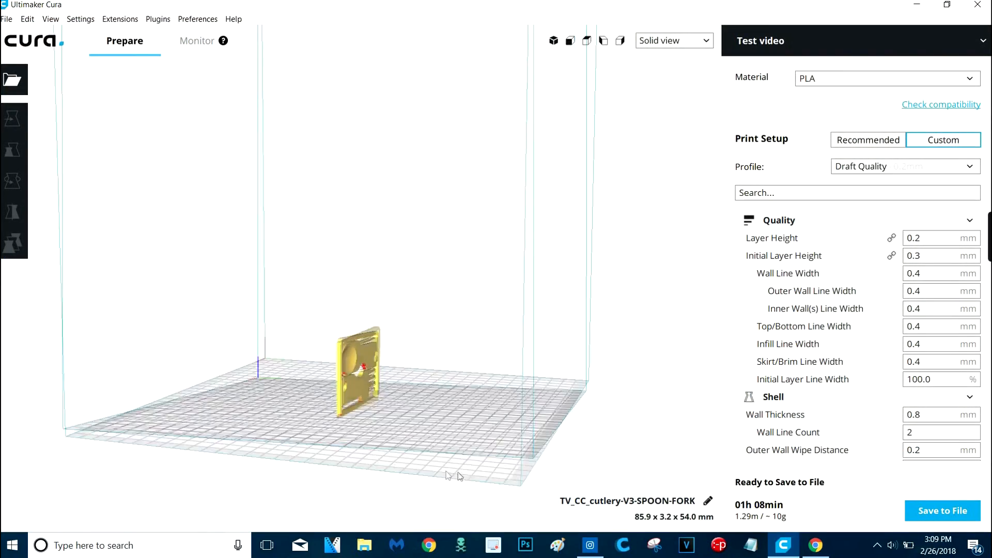
Step: Lay the spoon-fork card flat on the build plate at 85.9 × 54.0 × 3.2 mm
left_click_drag(446, 474, 76, 322)
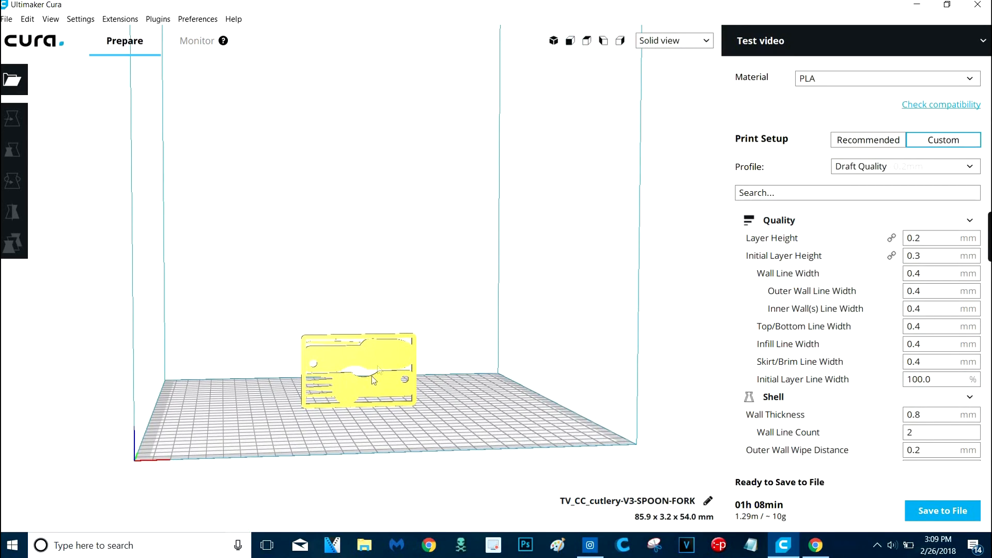
left_click(14, 118)
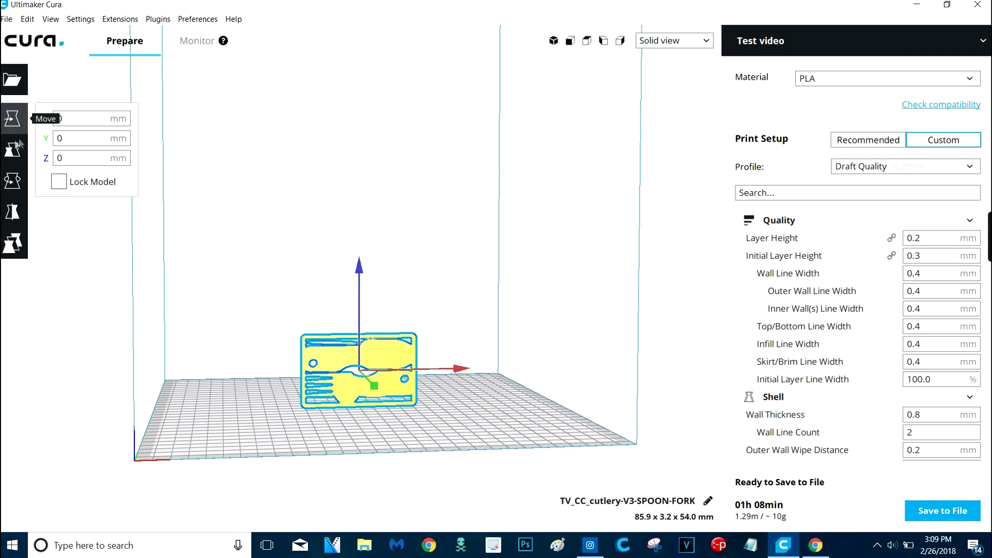
left_click(12, 181)
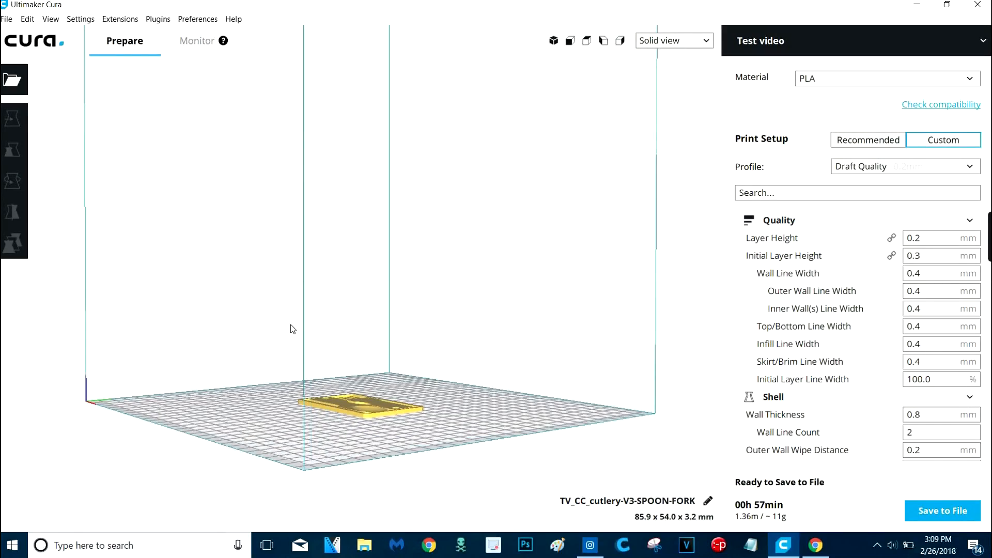
Step: Set Shell wall thickness and bottom thickness to 1.2 mm, giving three wall lines
left_click(940, 238)
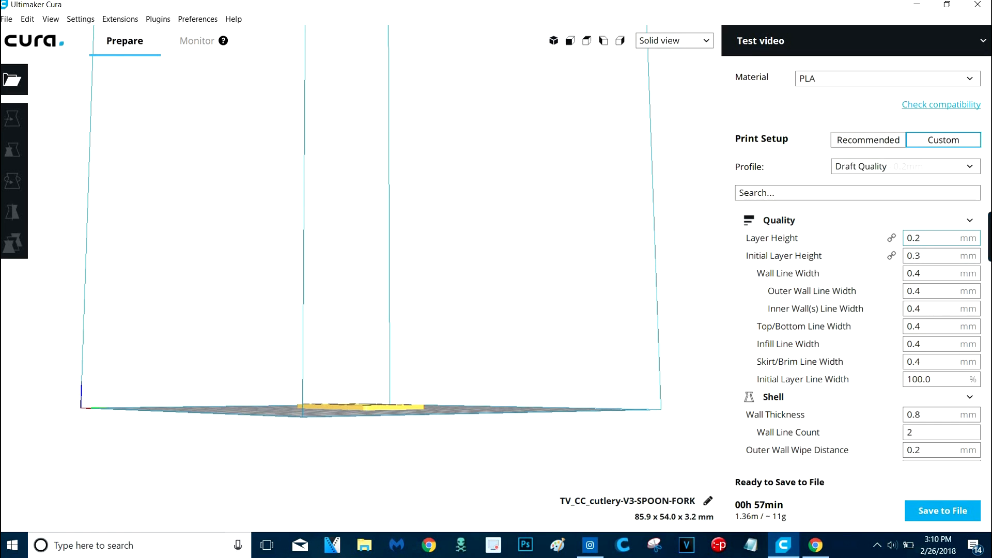
mouse_move(956, 238)
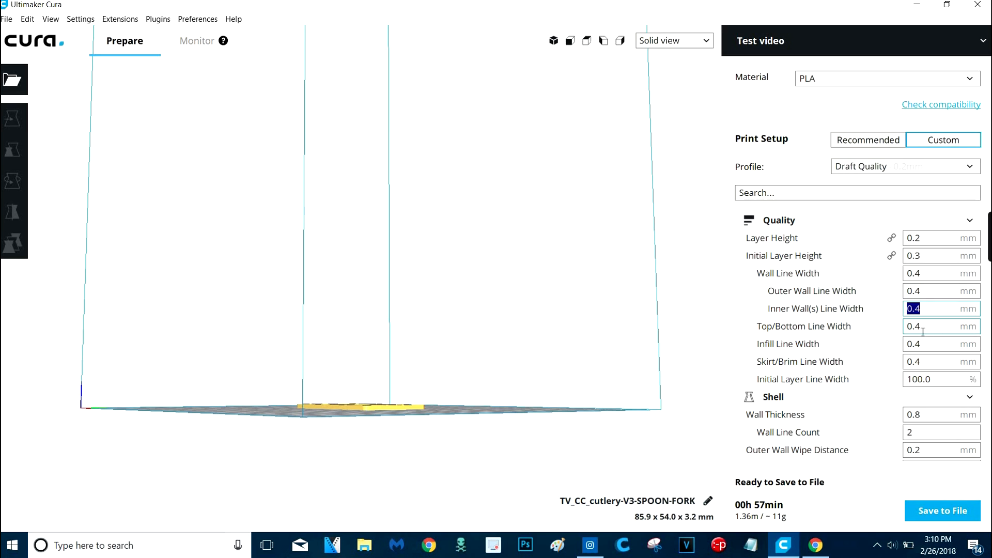
left_click(940, 238)
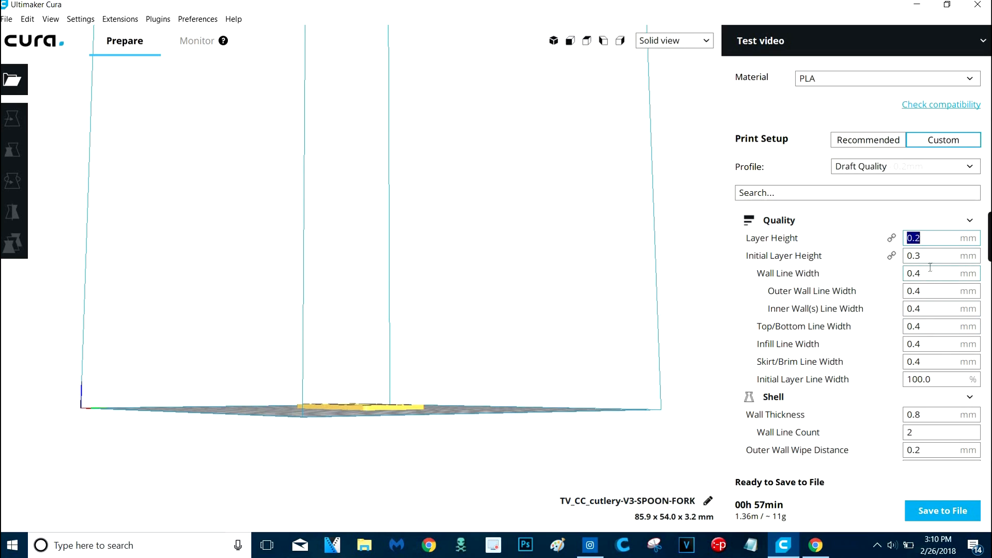
left_click(940, 255)
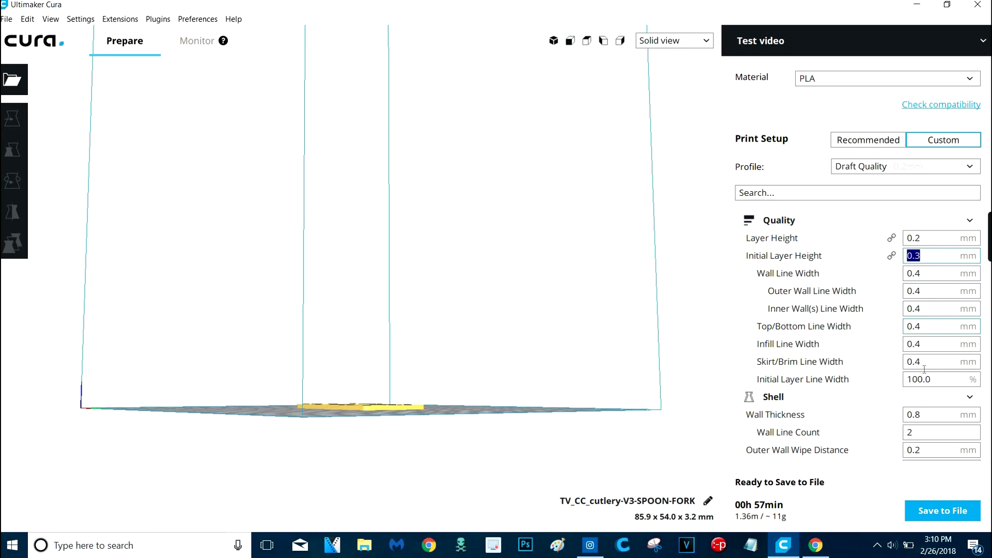
left_click(939, 414)
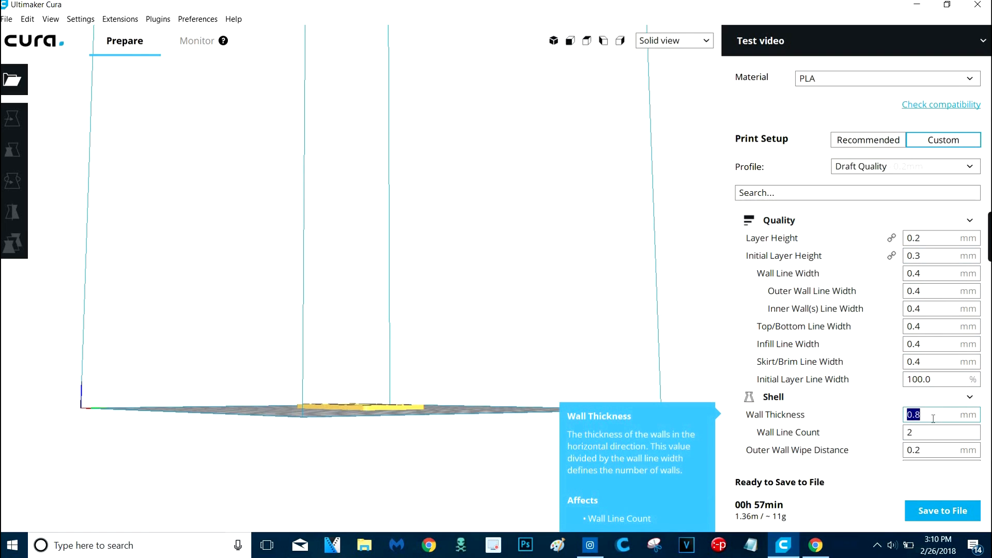
type("1.2")
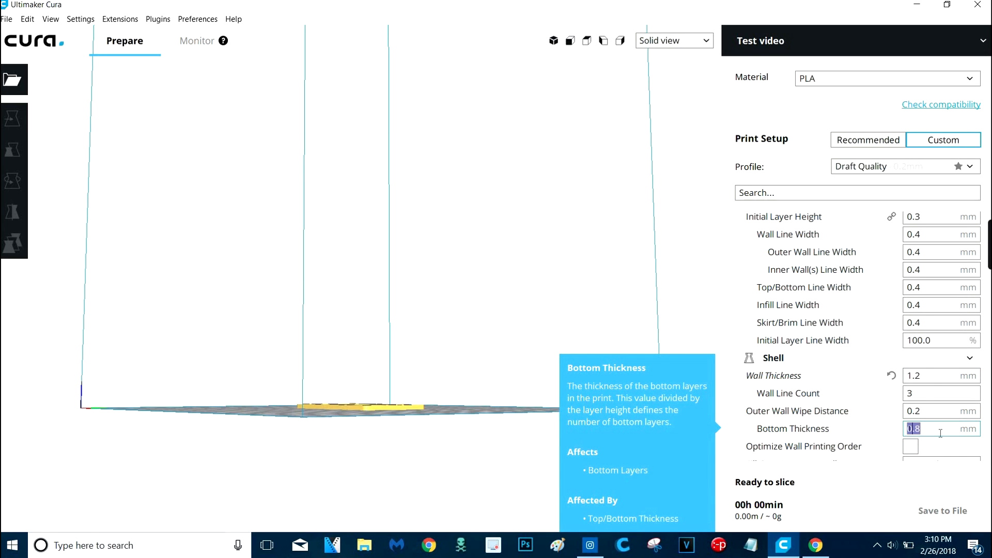
type("1.2")
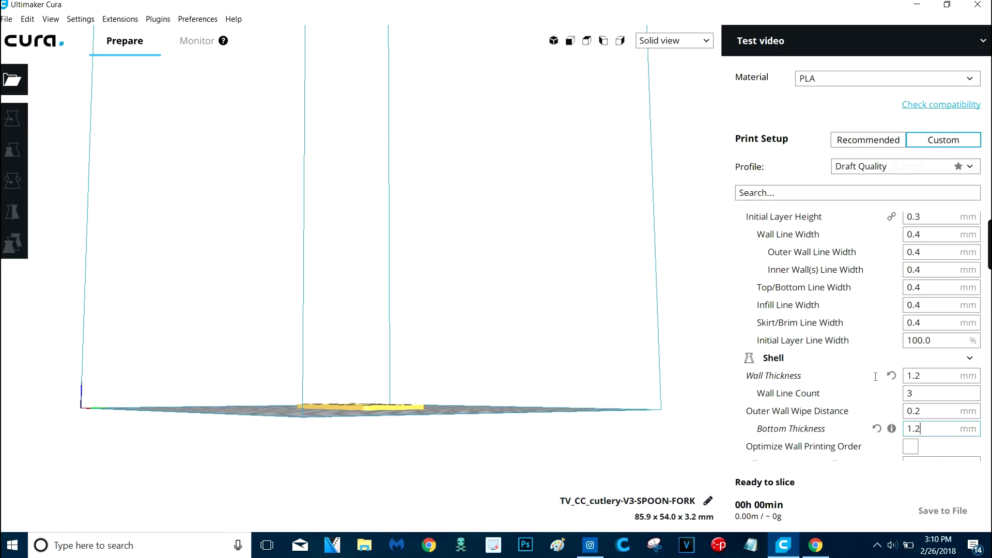
scroll("down", 3)
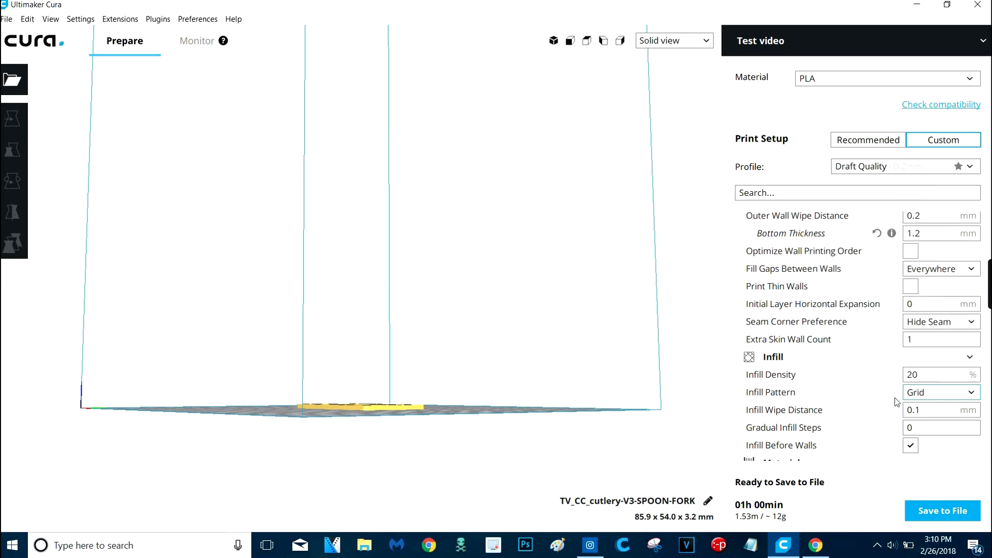
scroll("down", 3)
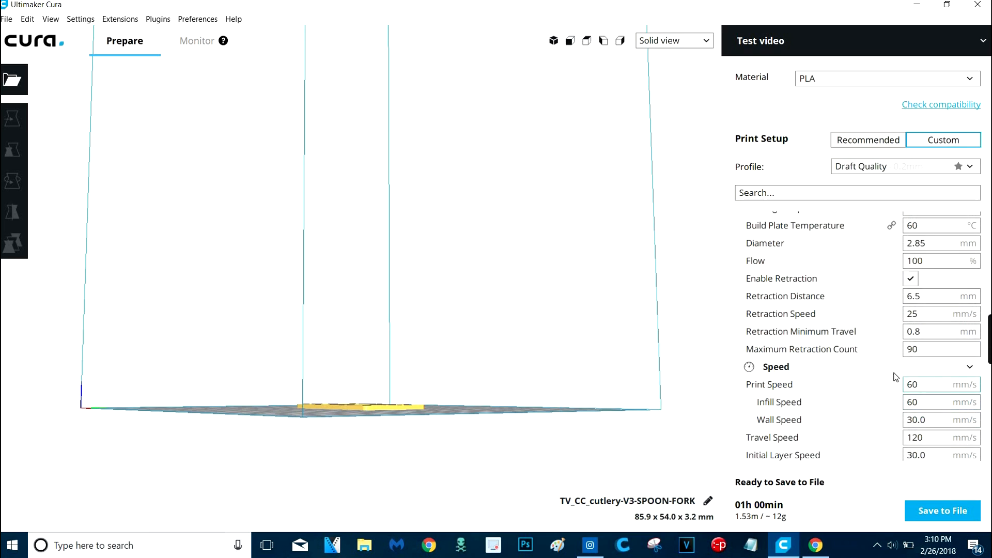
scroll("down", 3)
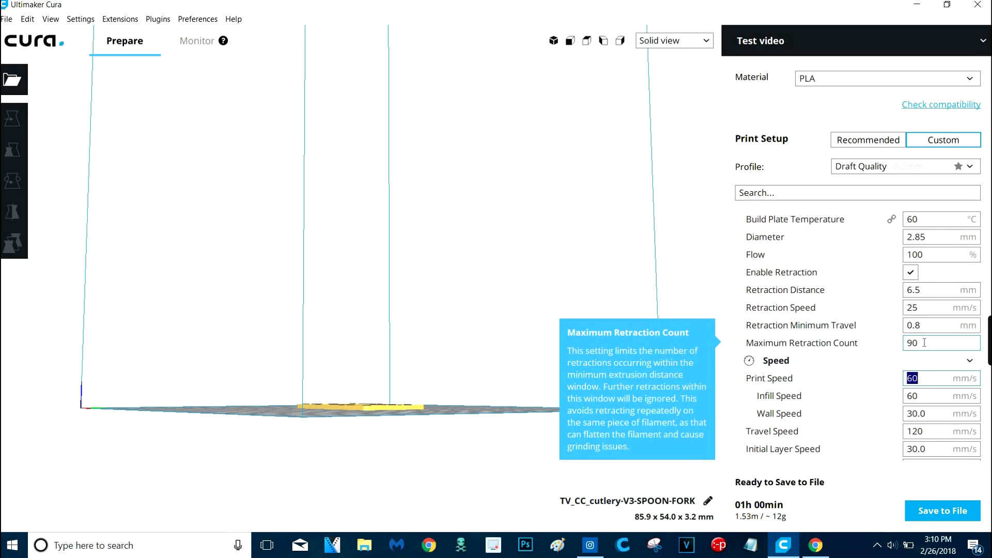
Step: Set filament diameter to 1.75 mm and try a retraction distance of 8 mm
left_click(940, 236)
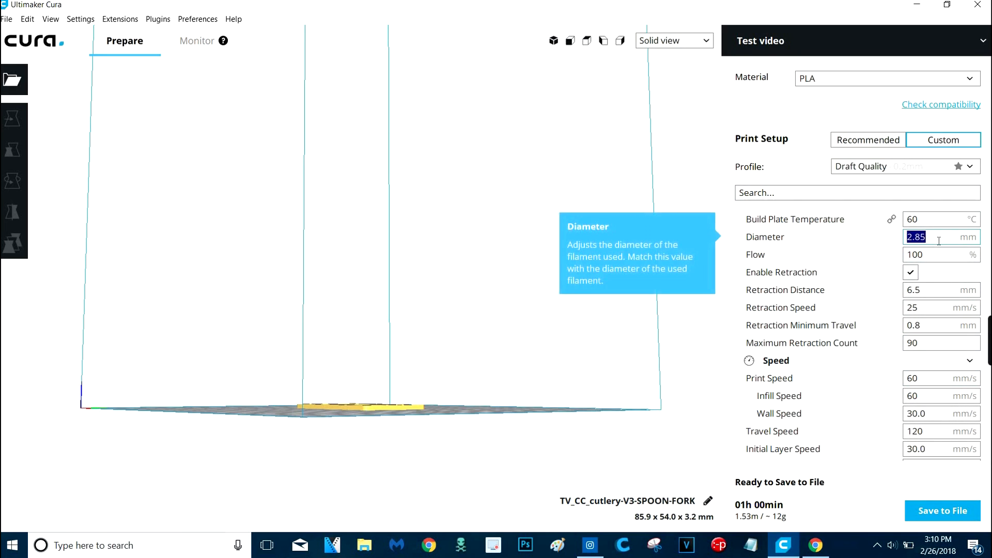
type("1.75")
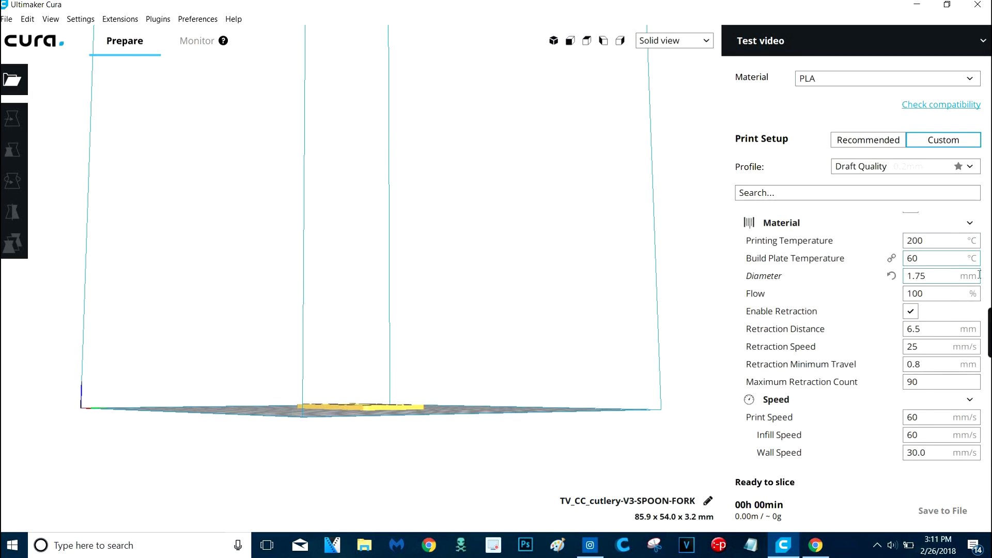
left_click(940, 240)
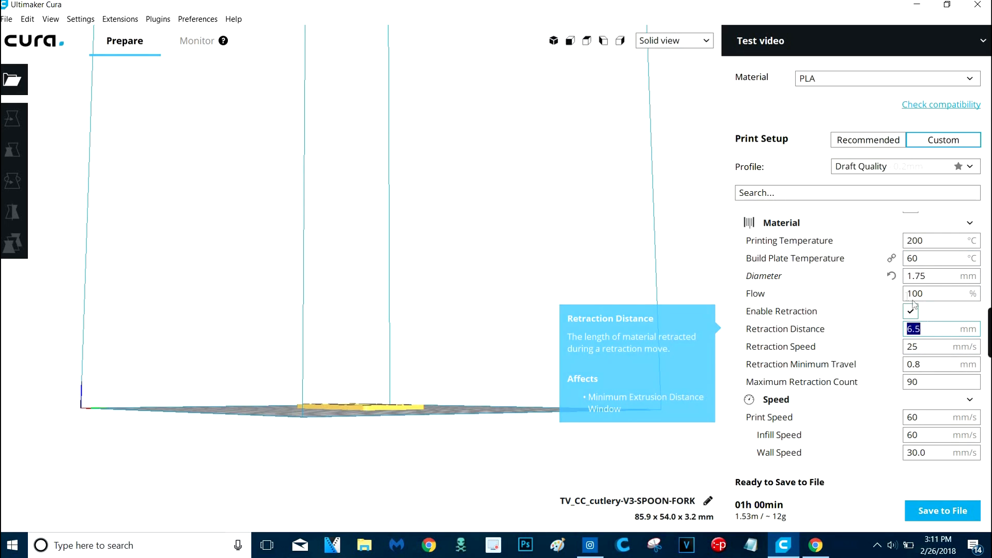
mouse_move(913, 292)
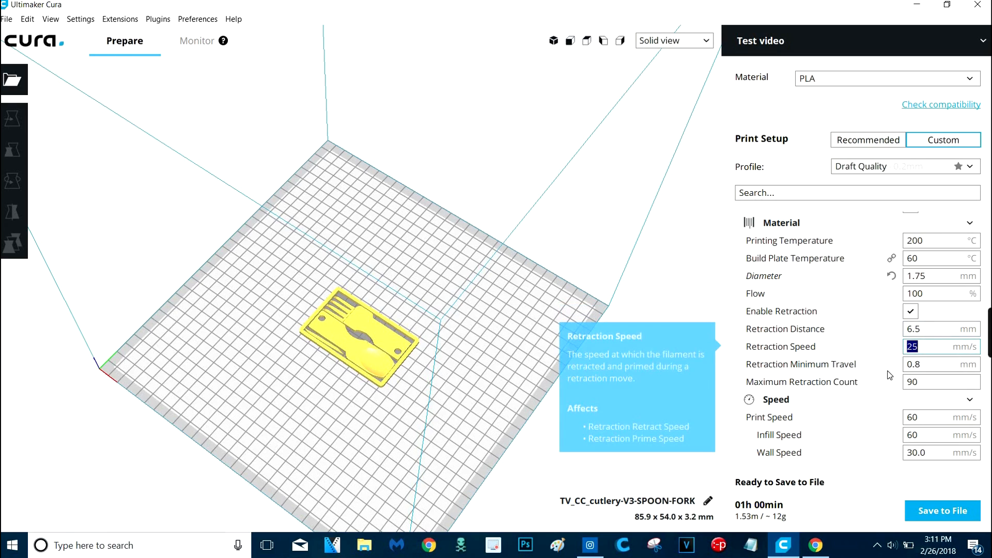
left_click(939, 328)
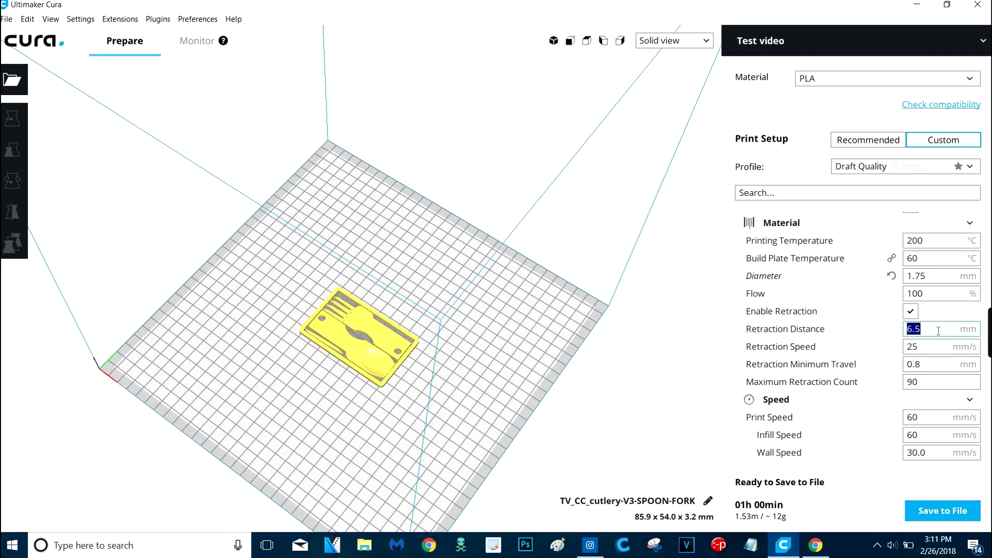
mouse_move(785, 329)
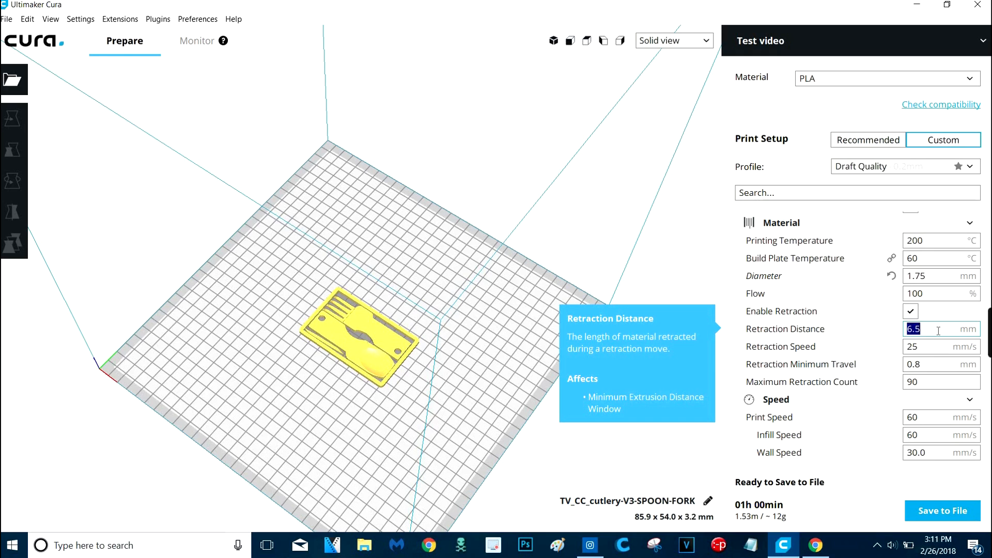
type("8")
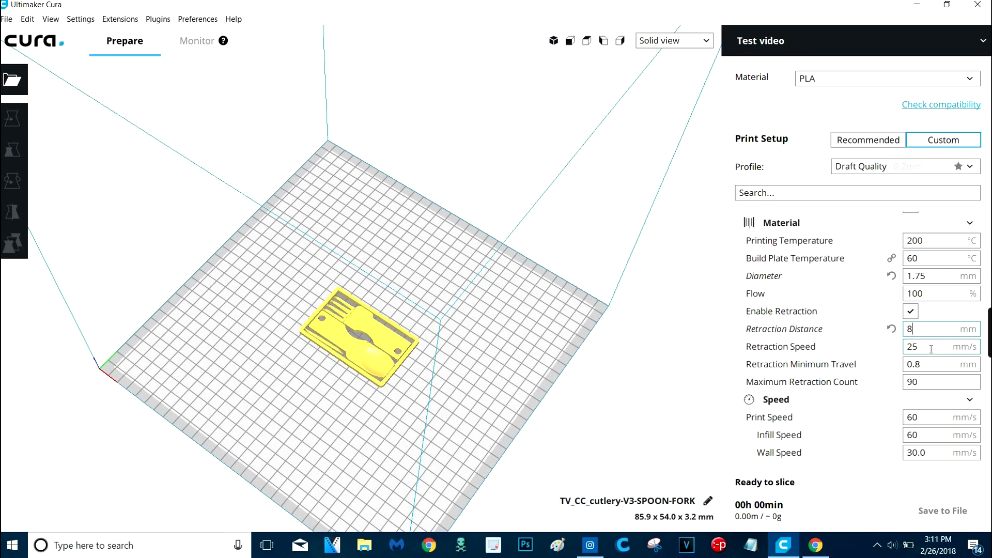
Step: Set retraction speed to 45 mm/s and correct the retraction distance to 7 mm
left_click(939, 346)
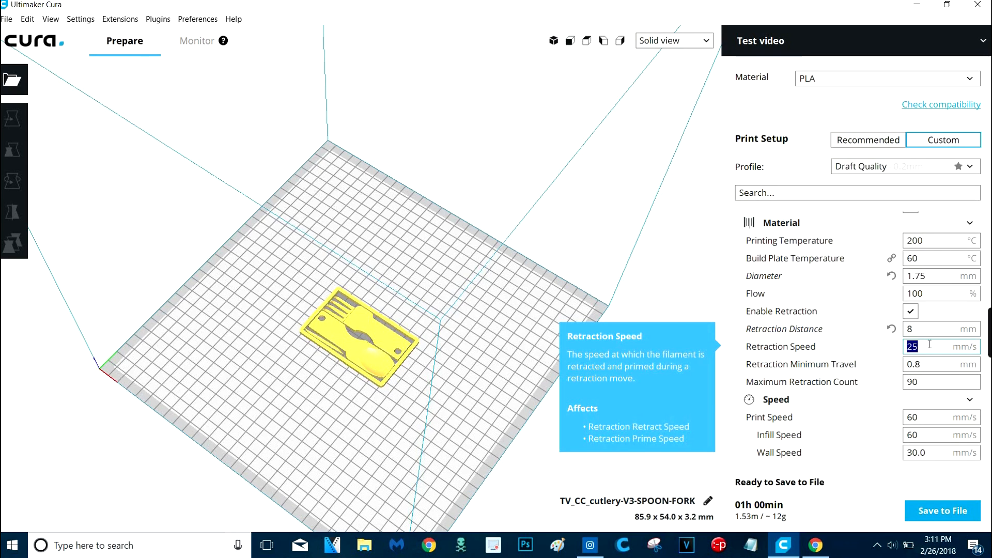
type("45")
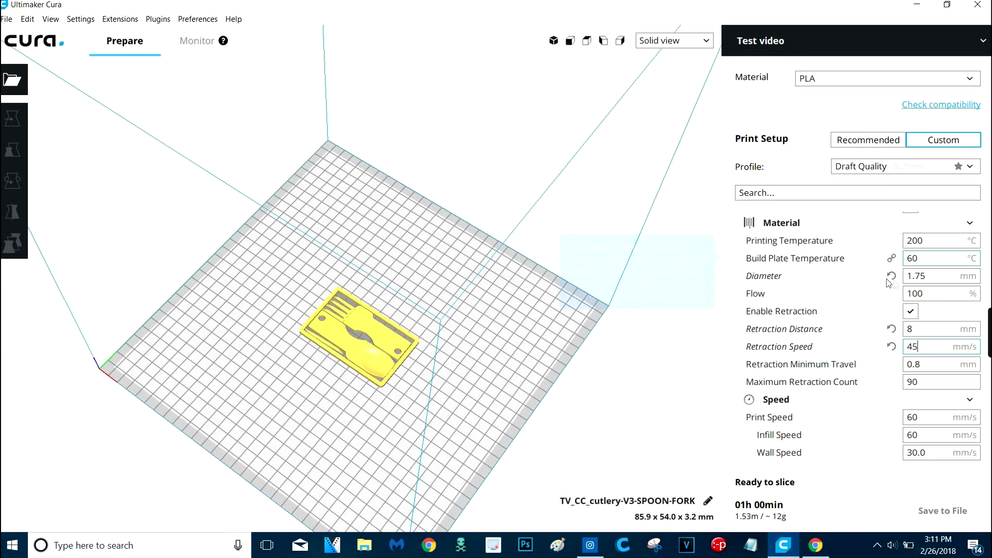
left_click(936, 329)
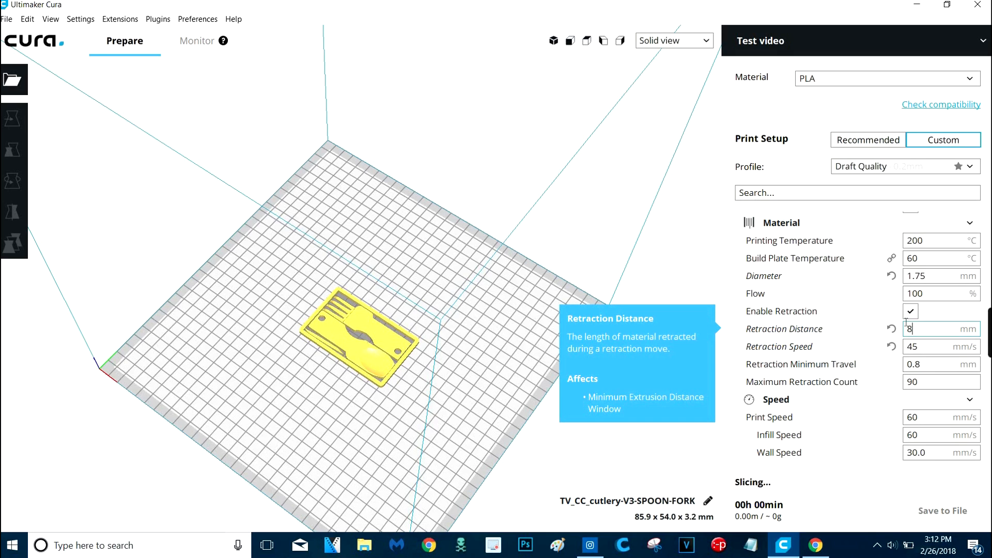
type("7")
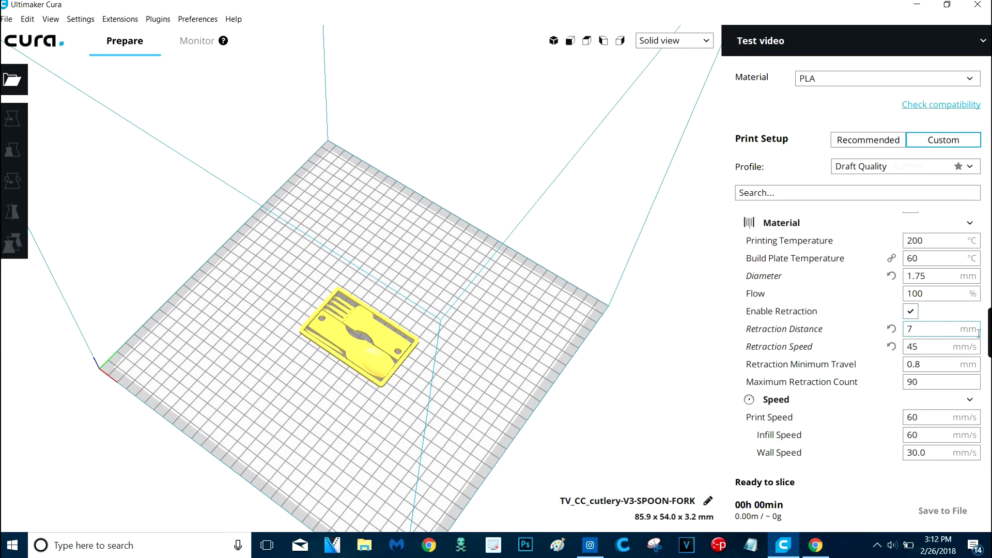
mouse_move(781, 311)
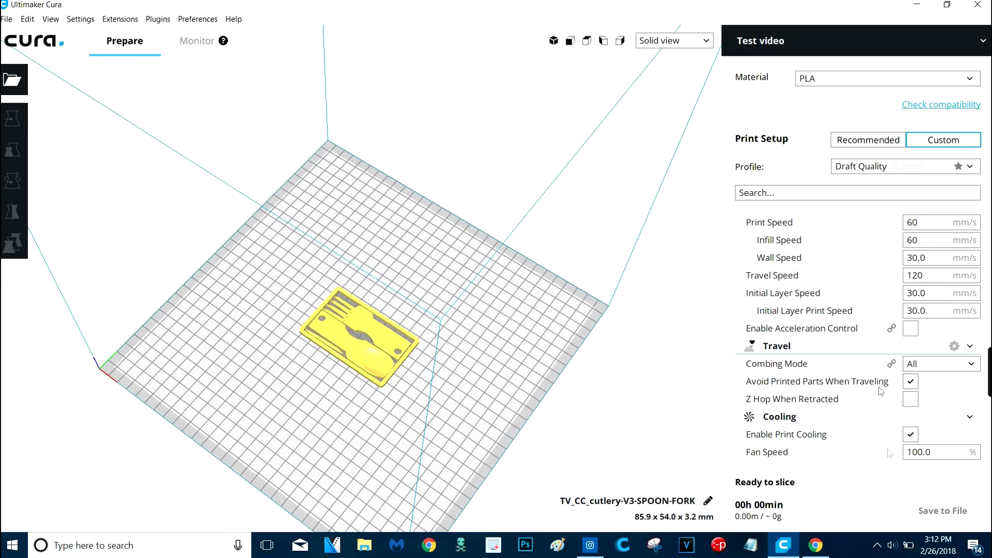
Step: Enable Z Hop When Retracted in the Travel settings
left_click(910, 398)
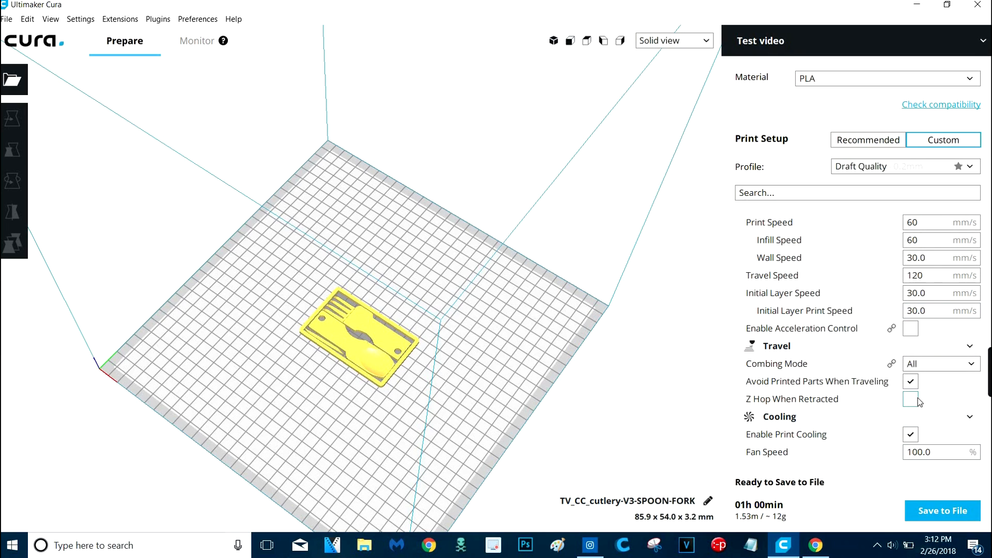
left_click(909, 398)
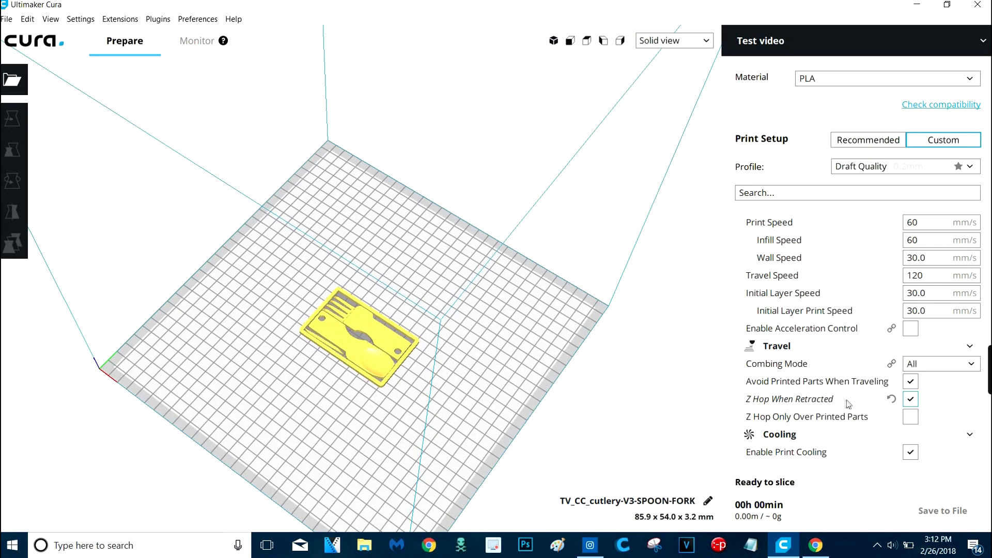
mouse_move(715, 412)
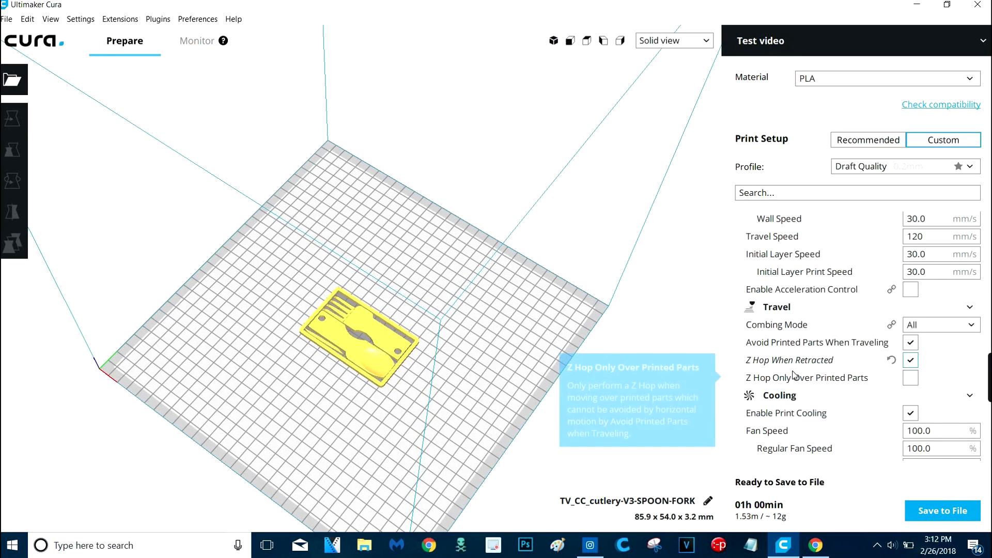
mouse_move(822, 416)
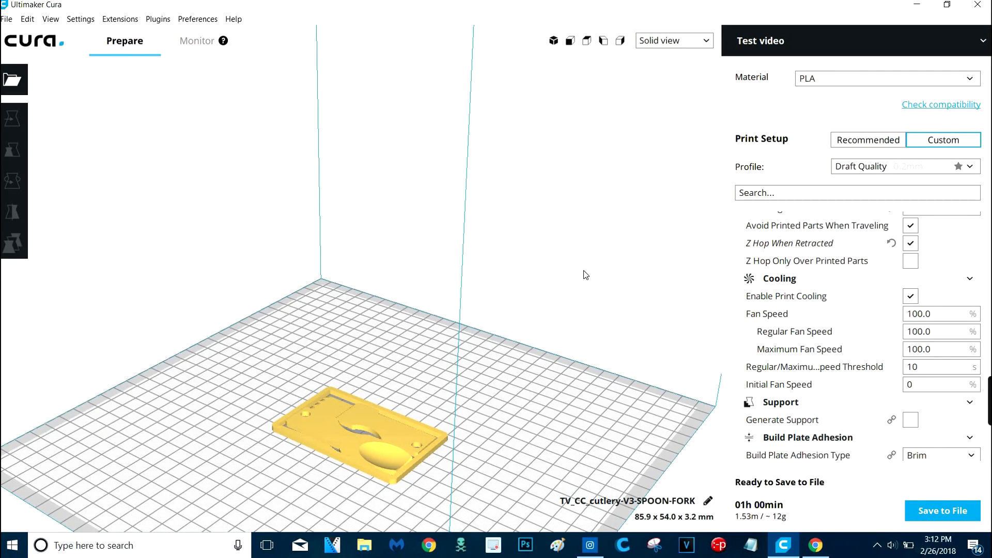
mouse_move(648, 311)
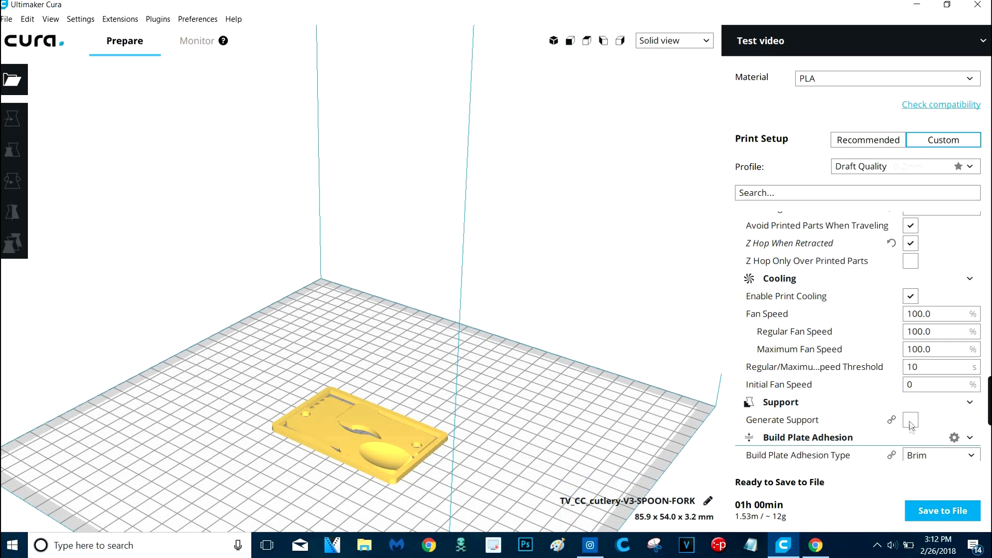
left_click(910, 420)
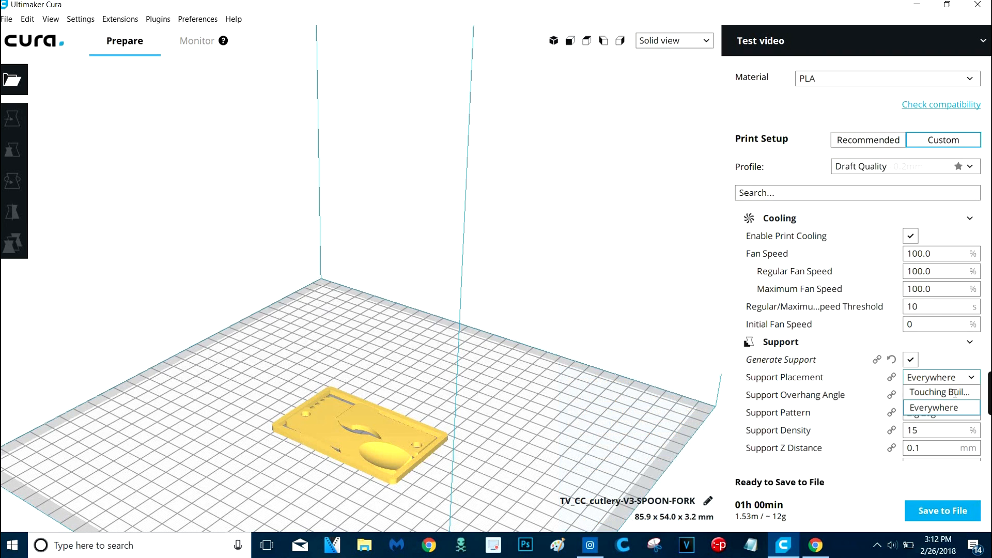
scroll("down", 3)
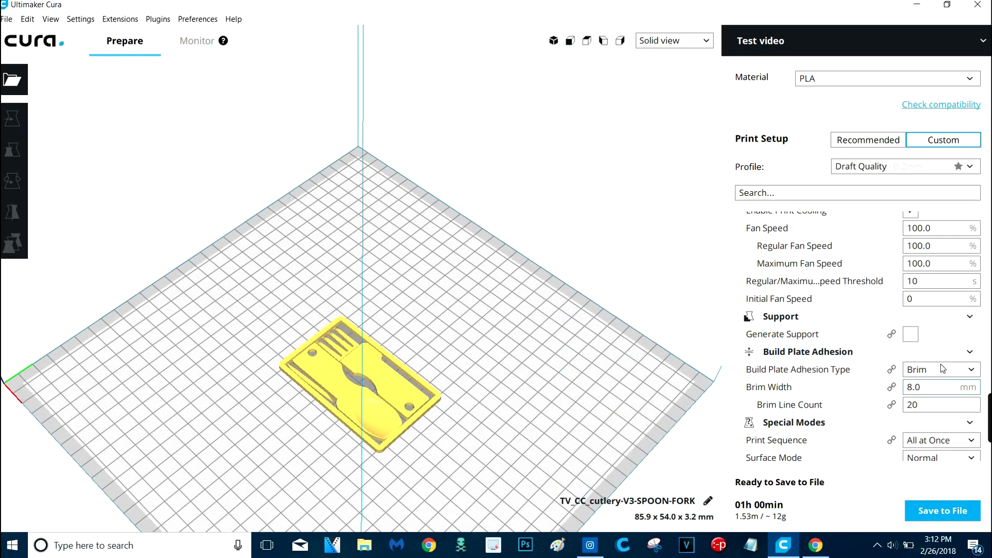
Step: Keep Brim as the adhesion type and set brim width to 2 mm, giving 5 brim lines
left_click(939, 369)
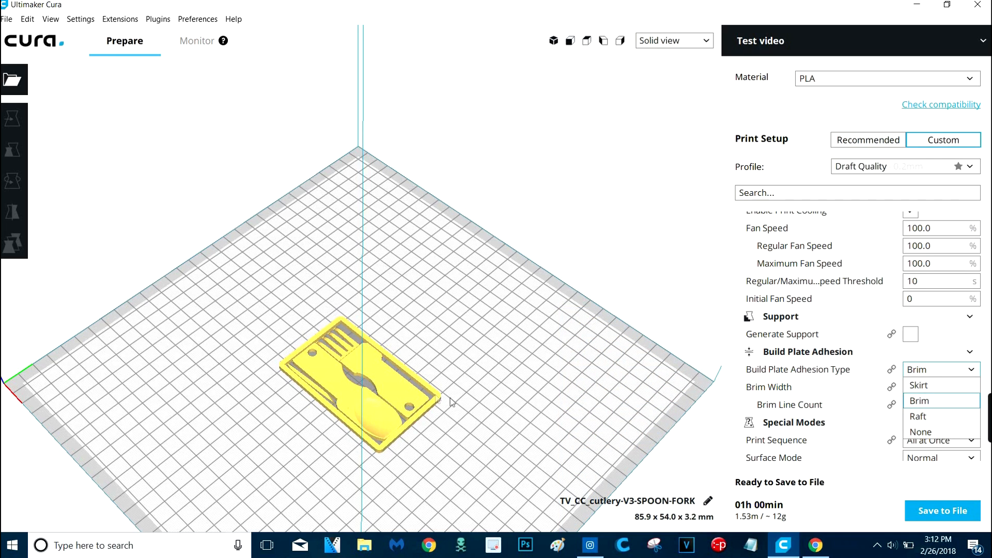
left_click(917, 401)
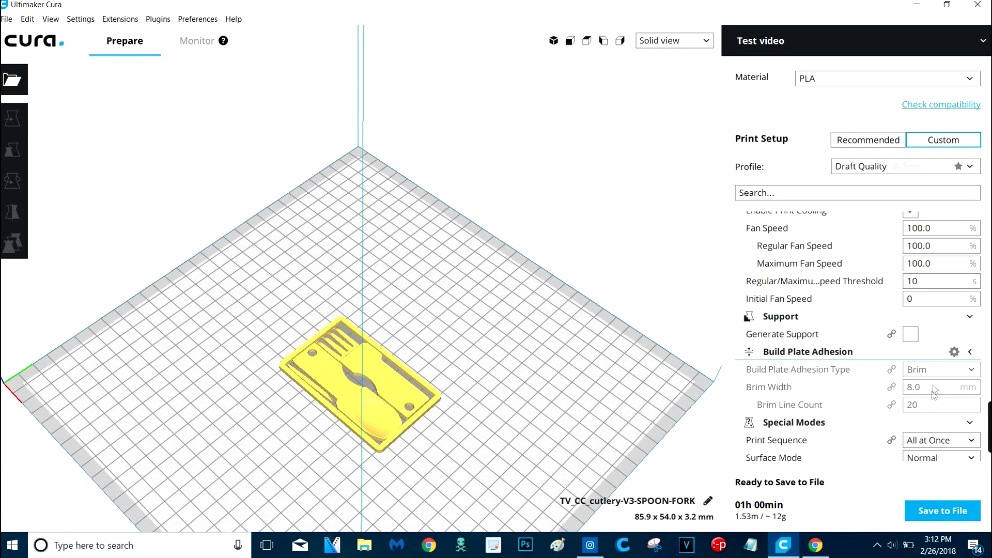
left_click(970, 351)
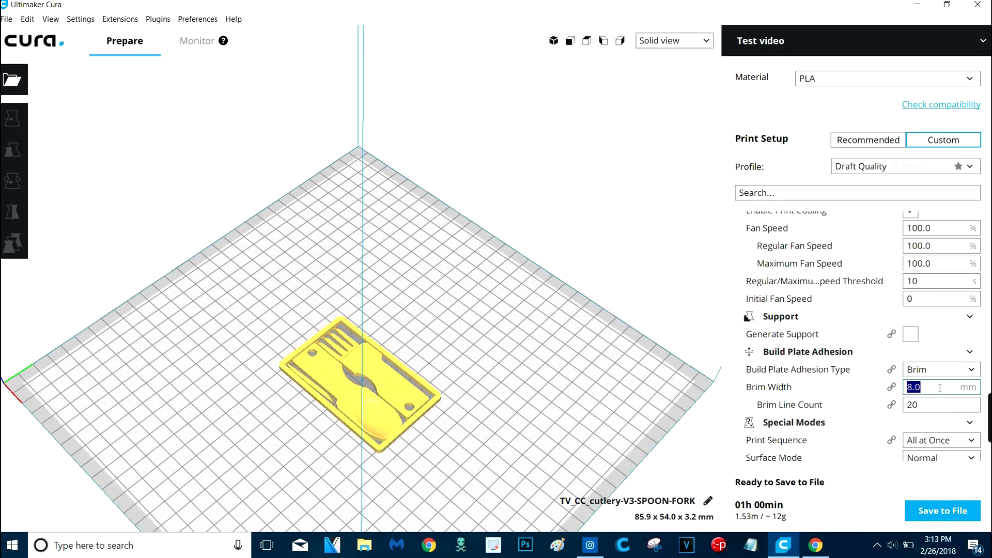
type("2")
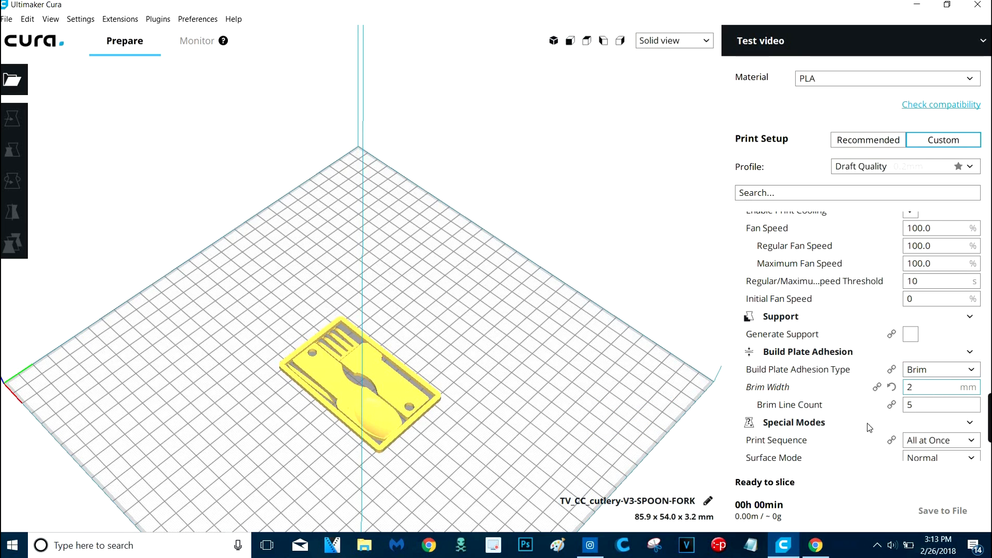
scroll("down", 3)
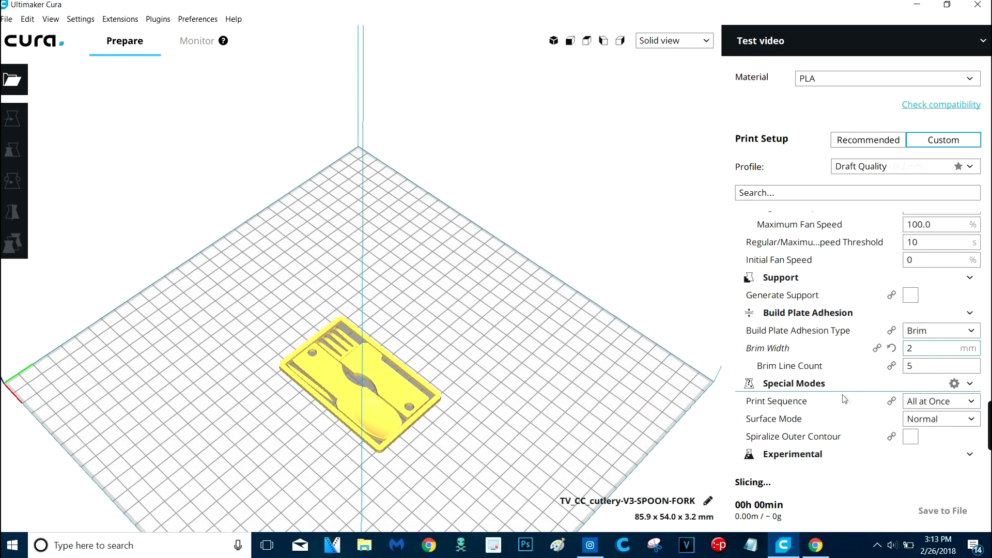
left_click(939, 365)
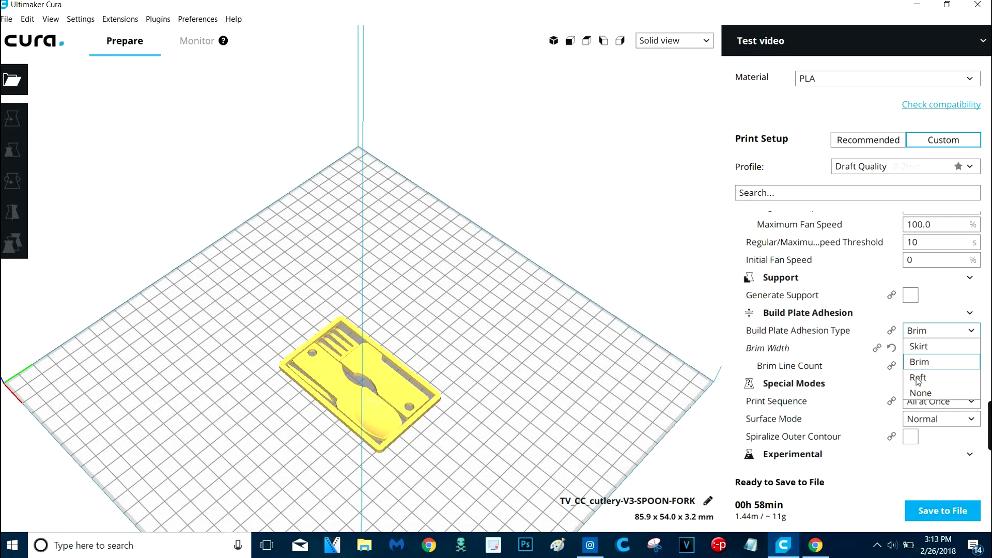
mouse_move(870, 343)
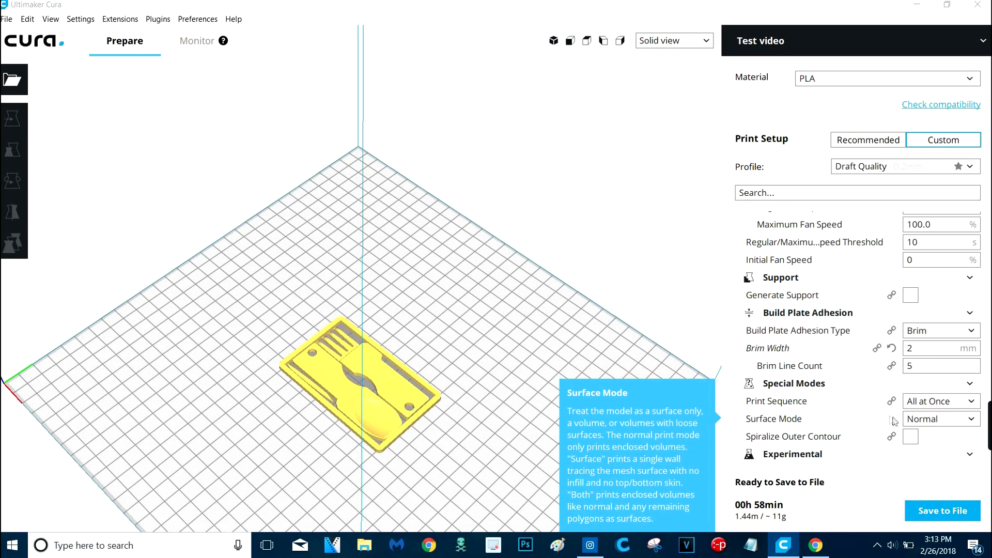
Step: Scroll through the Speed and Travel settings: 60 mm/s print, 120 mm/s travel, 30 mm/s initial layer
scroll("down", 3)
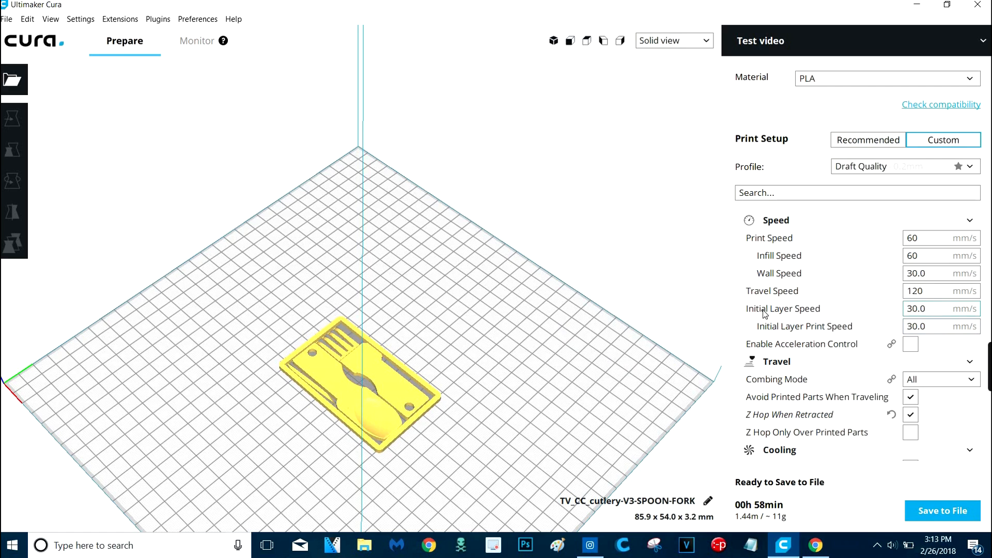
mouse_move(814, 295)
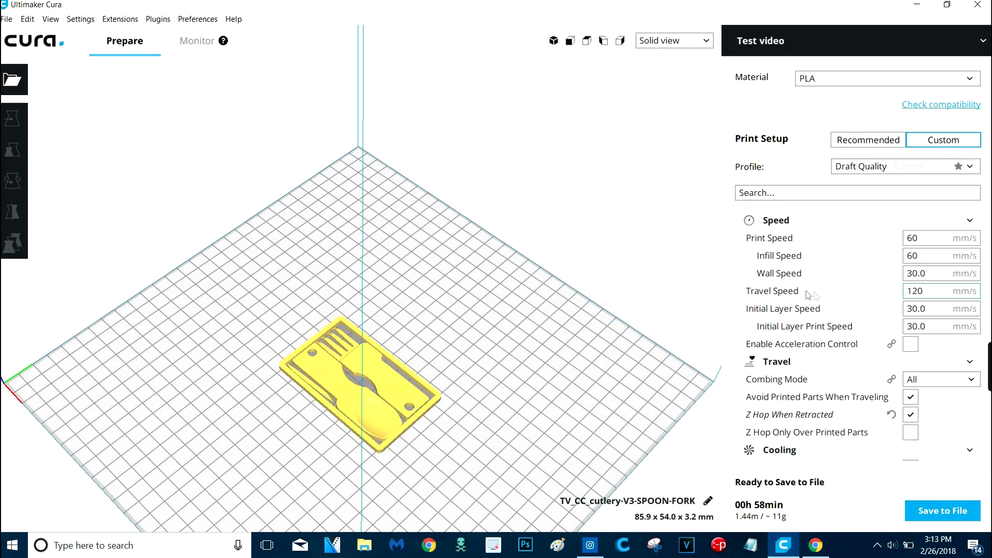
mouse_move(850, 314)
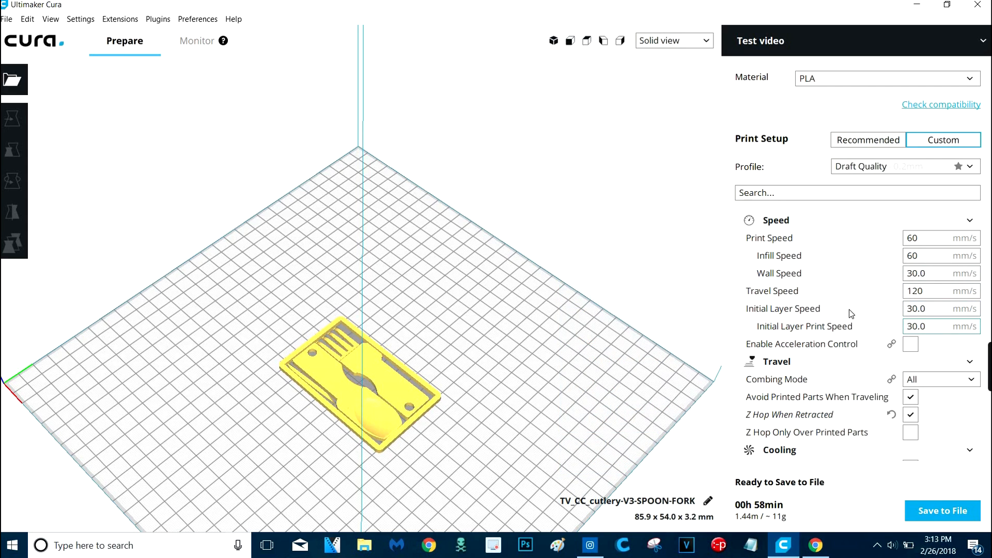
mouse_move(783, 308)
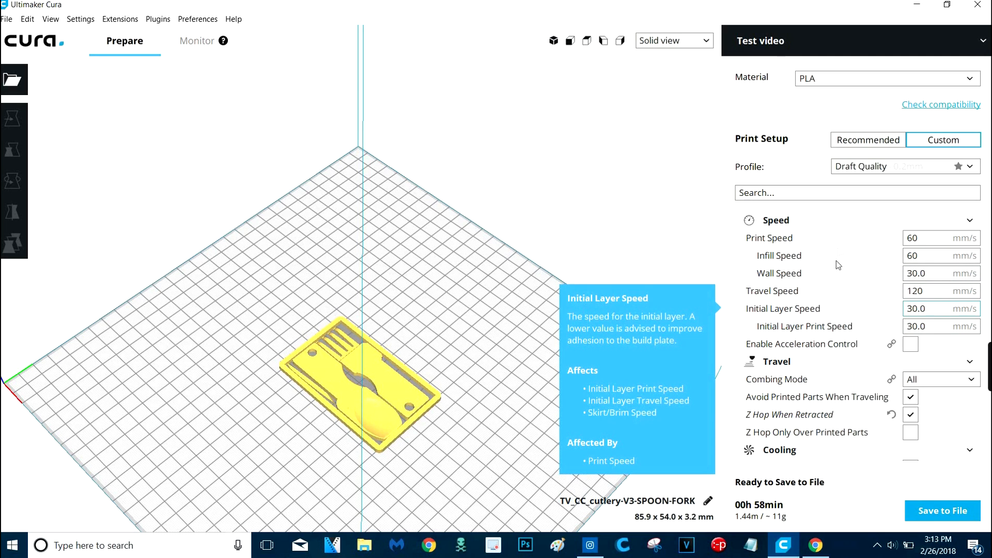
scroll("down", 3)
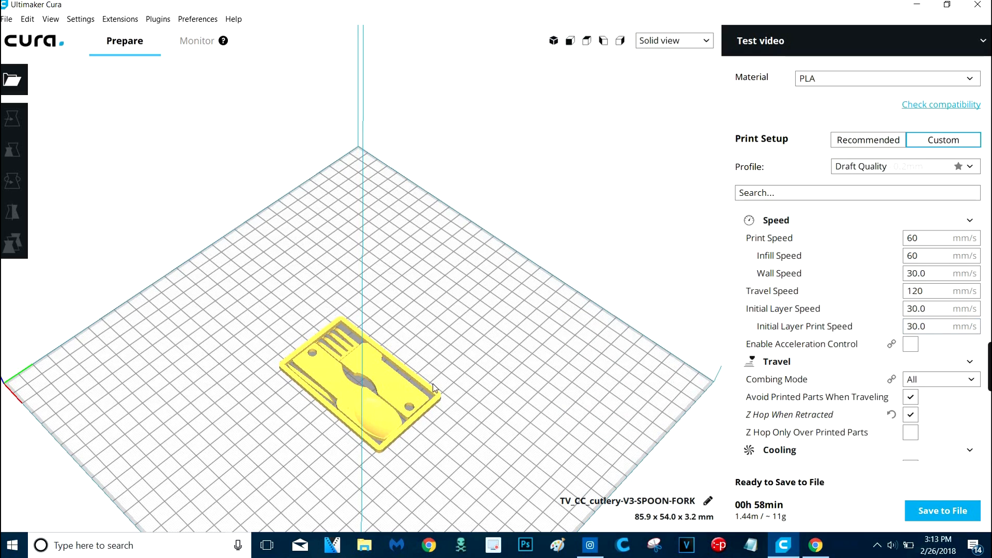
mouse_move(838, 443)
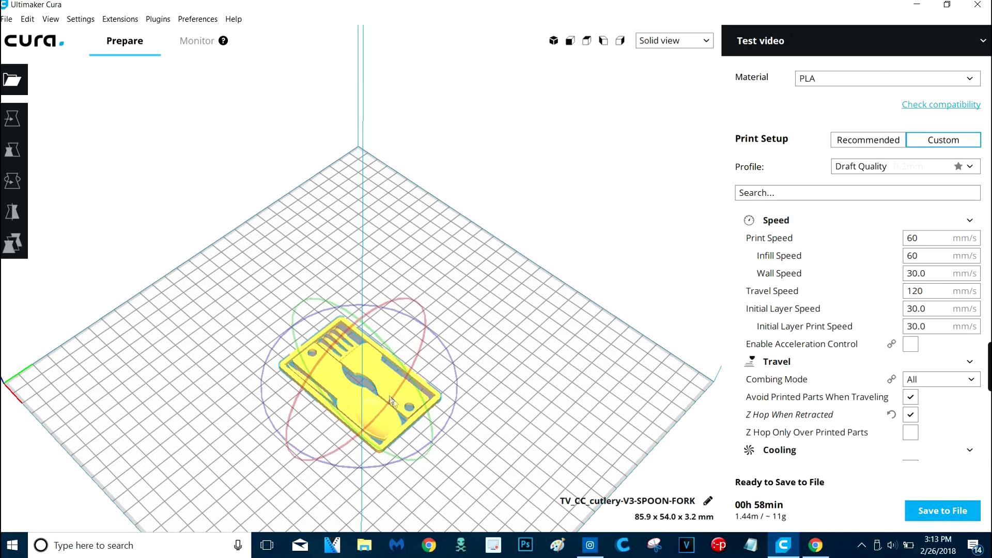
Step: Close the SD card window and trial X scale at 150%, 80%, then back to 100% (85.9 × 54.0 × 3.2 mm)
left_click(364, 545)
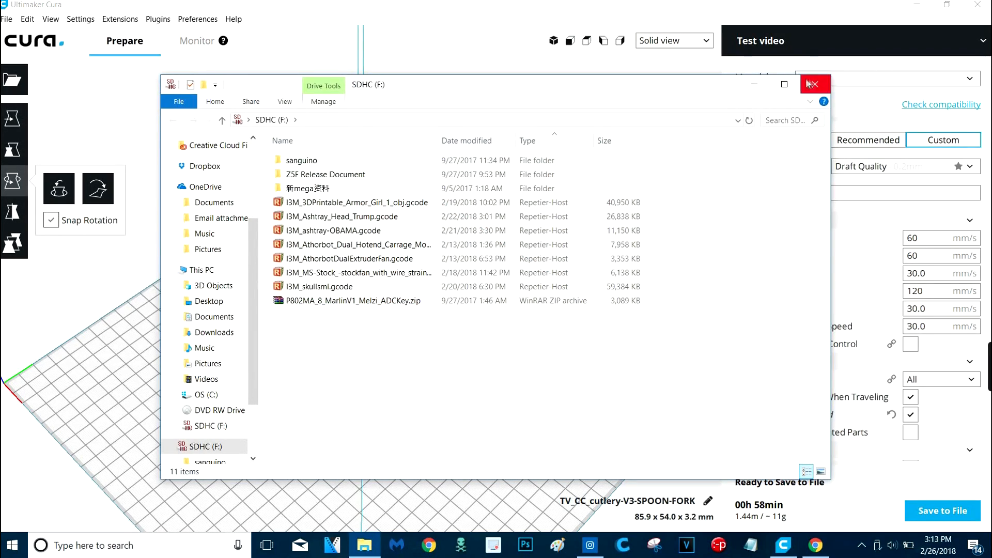
left_click(813, 84)
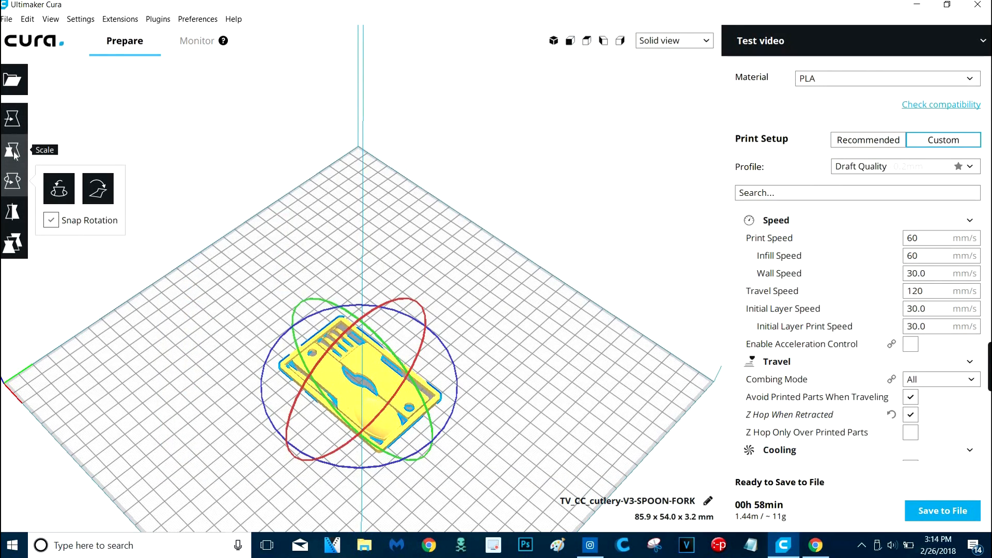
left_click(14, 151)
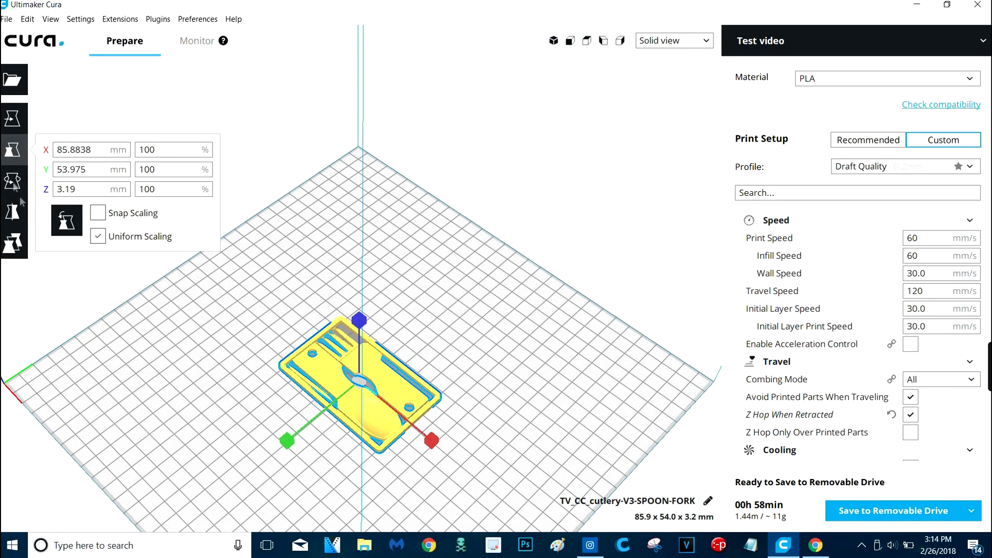
left_click(170, 149)
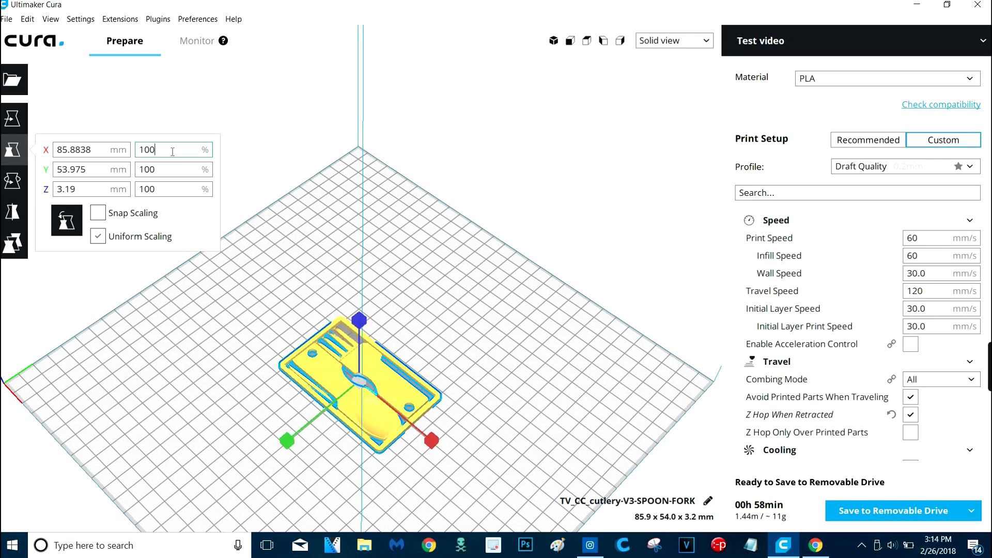
triple_click(146, 149)
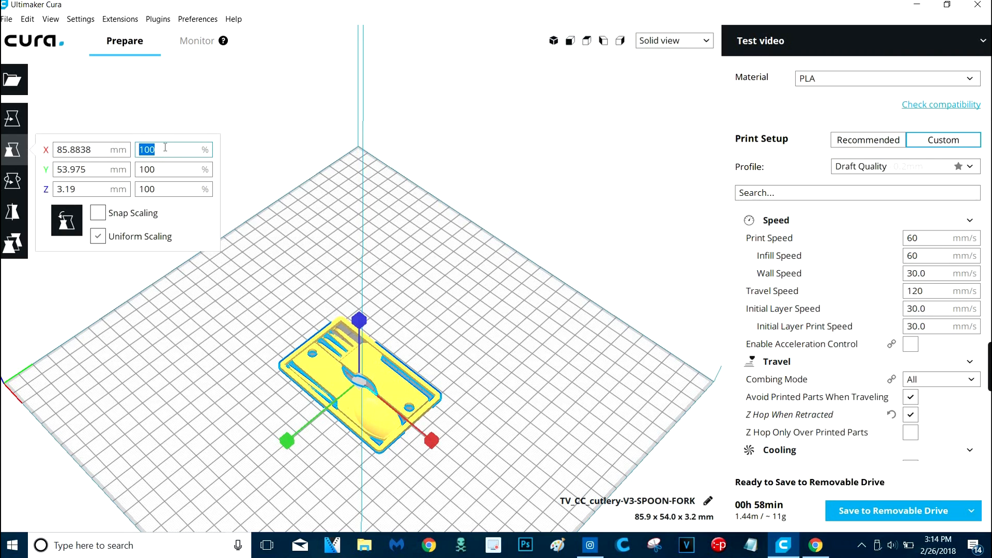
type("150")
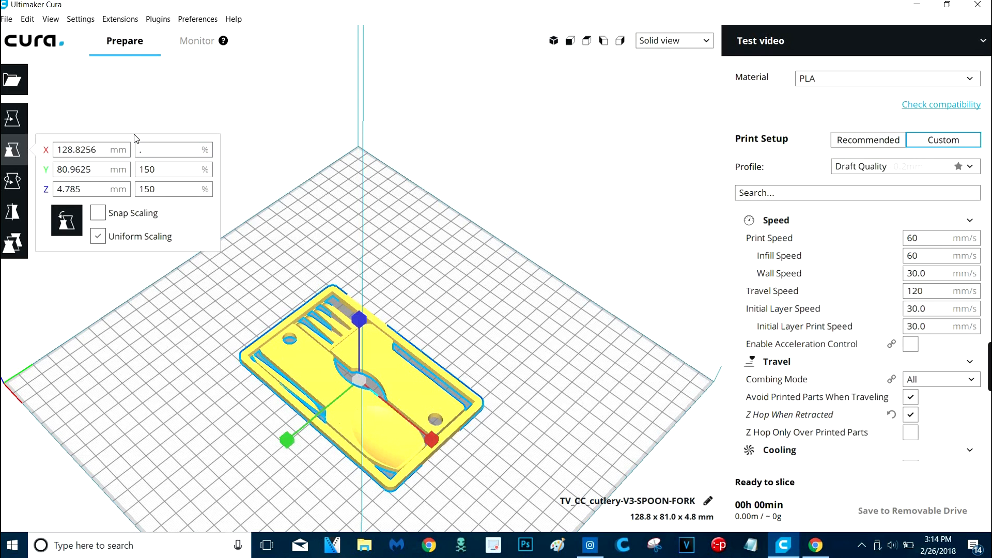
type("80")
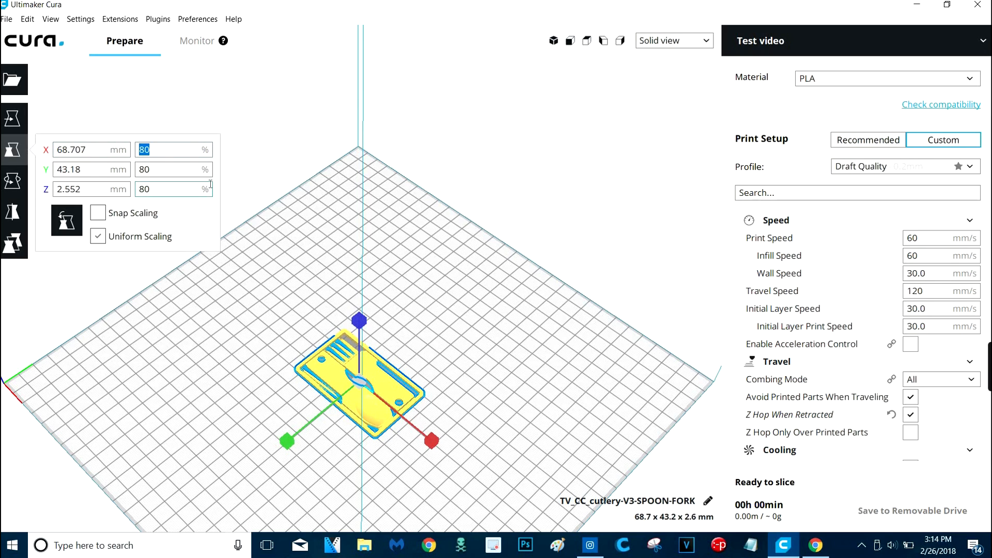
type("100")
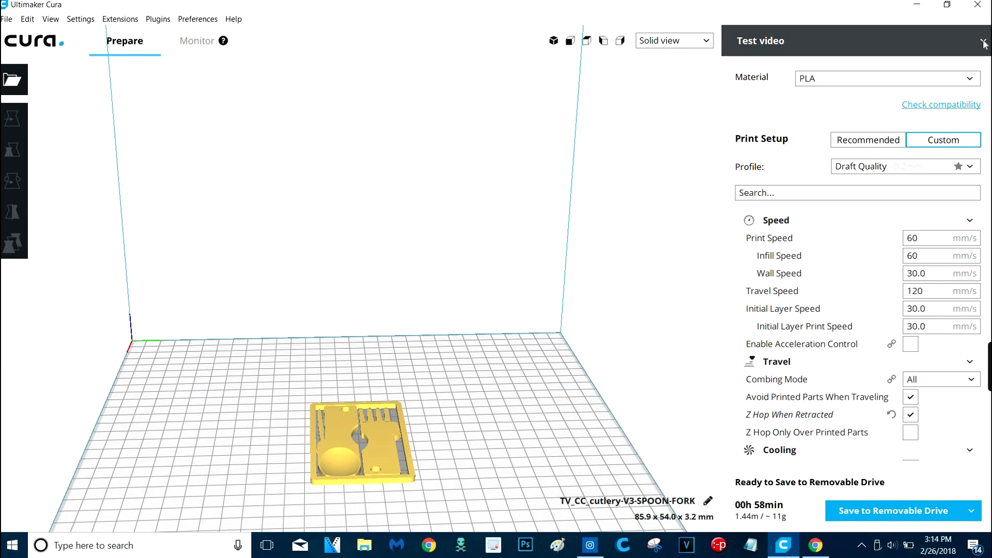
Step: Switch the printer to I3 MEGA and save I3M_CC_cutlery-V3-SPOON-FORK.gcode to the removable drive
left_click(982, 40)
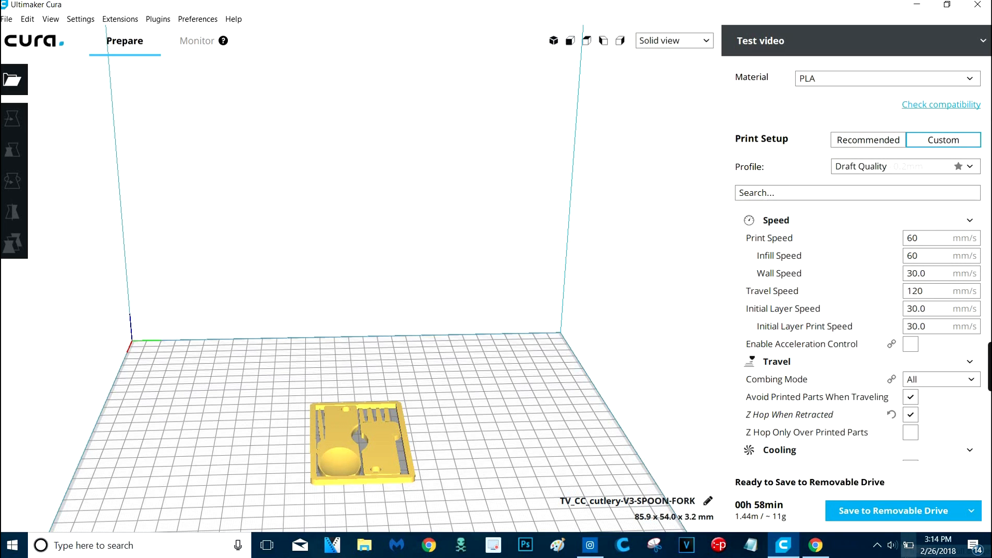
left_click(855, 41)
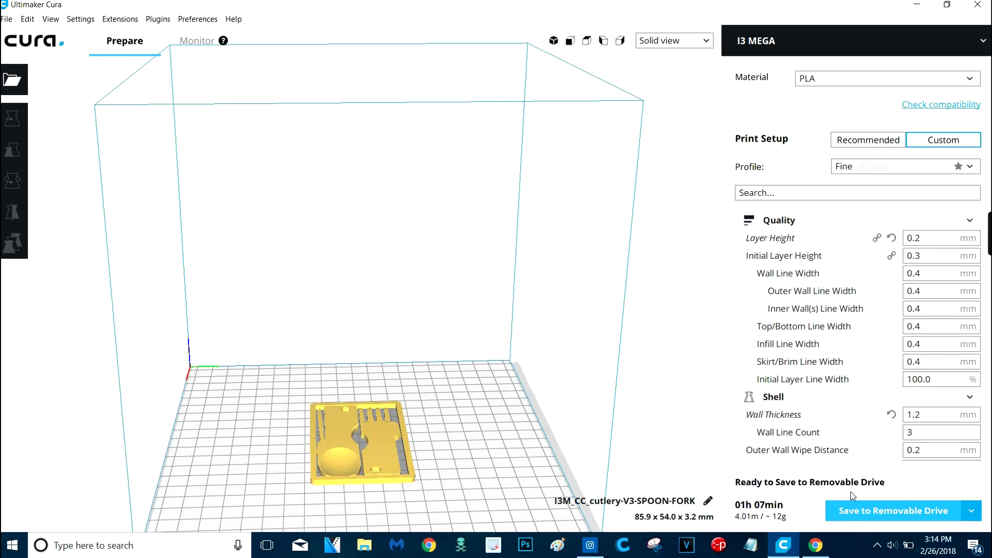
mouse_move(894, 518)
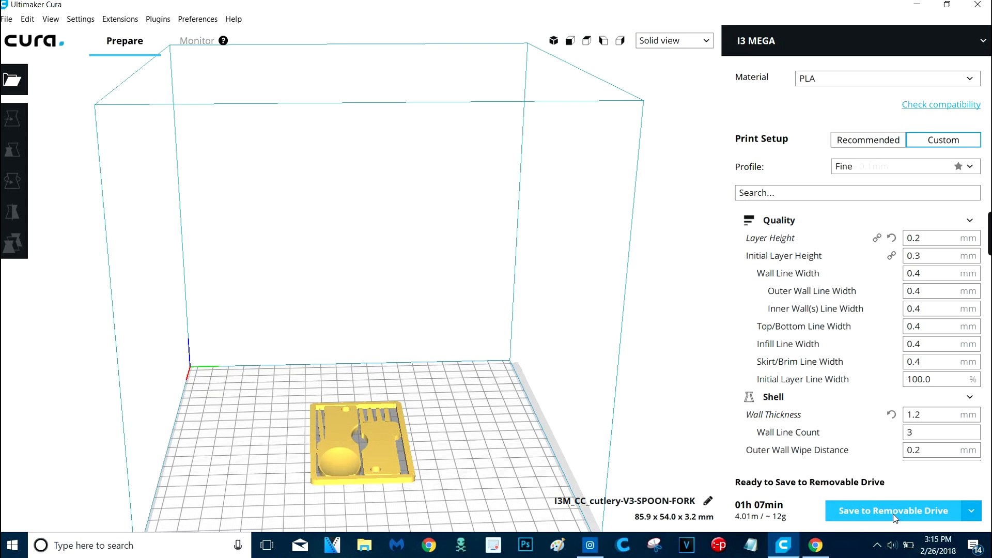
left_click(892, 511)
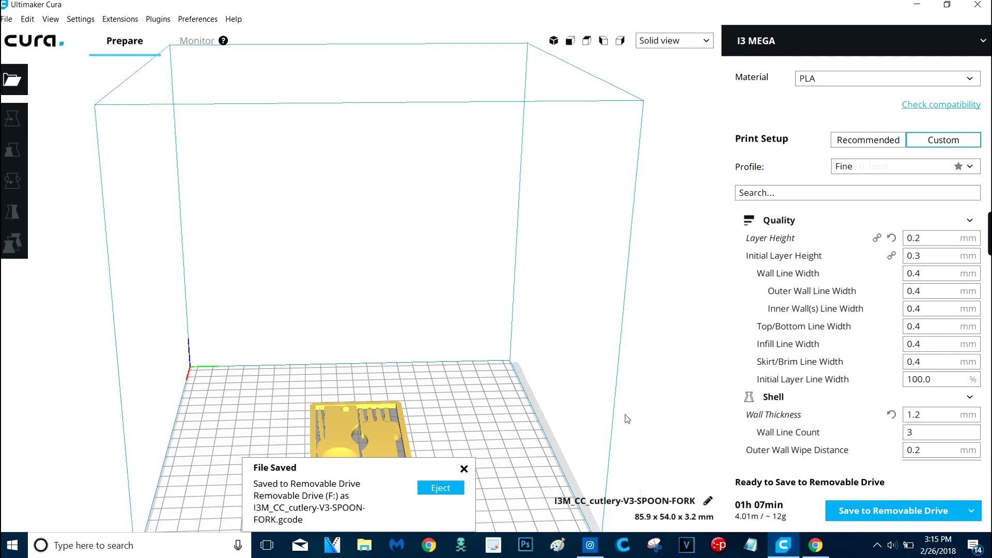
mouse_move(464, 472)
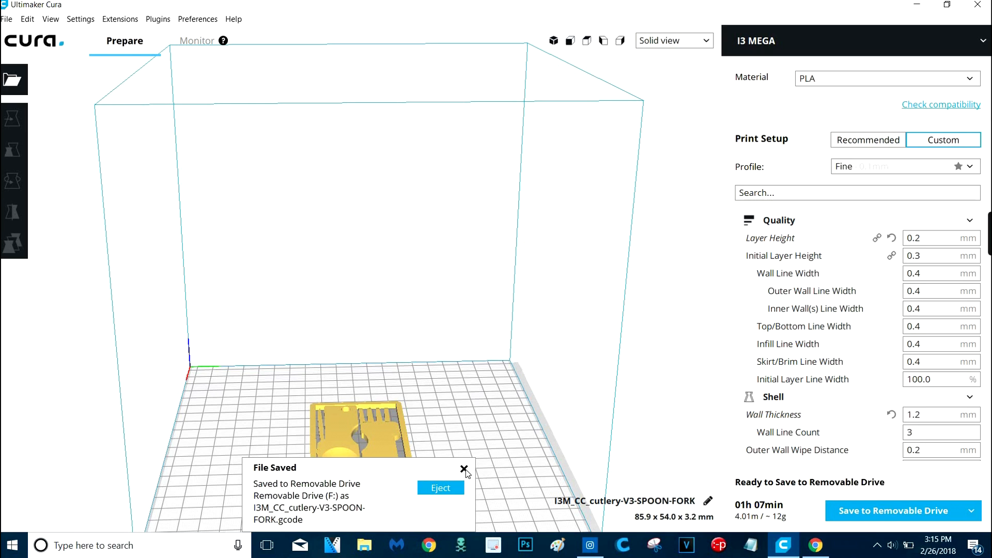
left_click(464, 469)
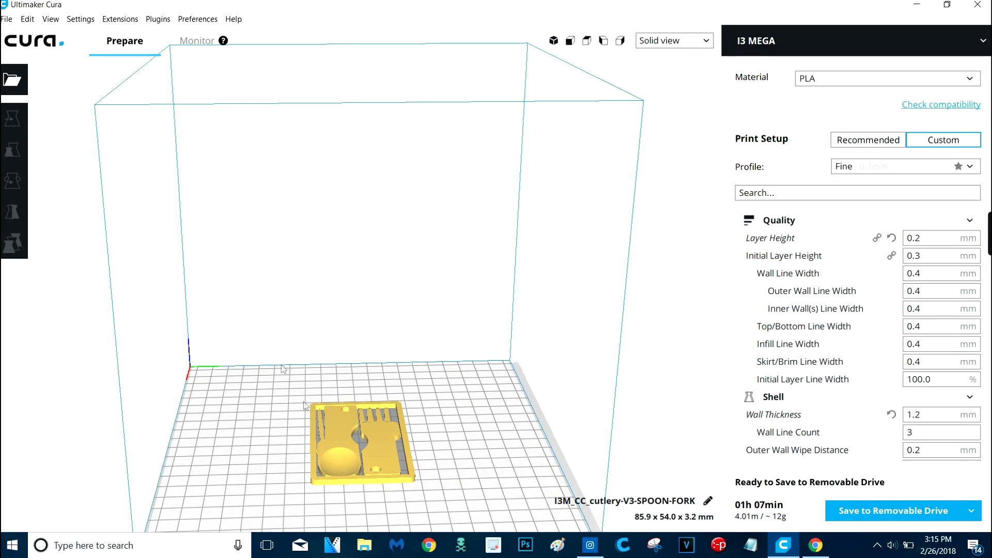
mouse_move(489, 500)
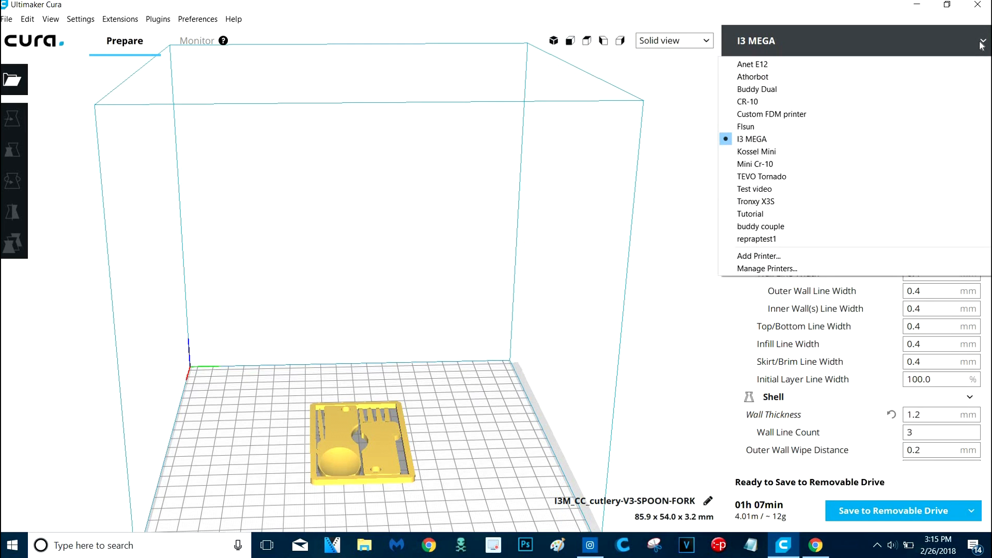
left_click(981, 41)
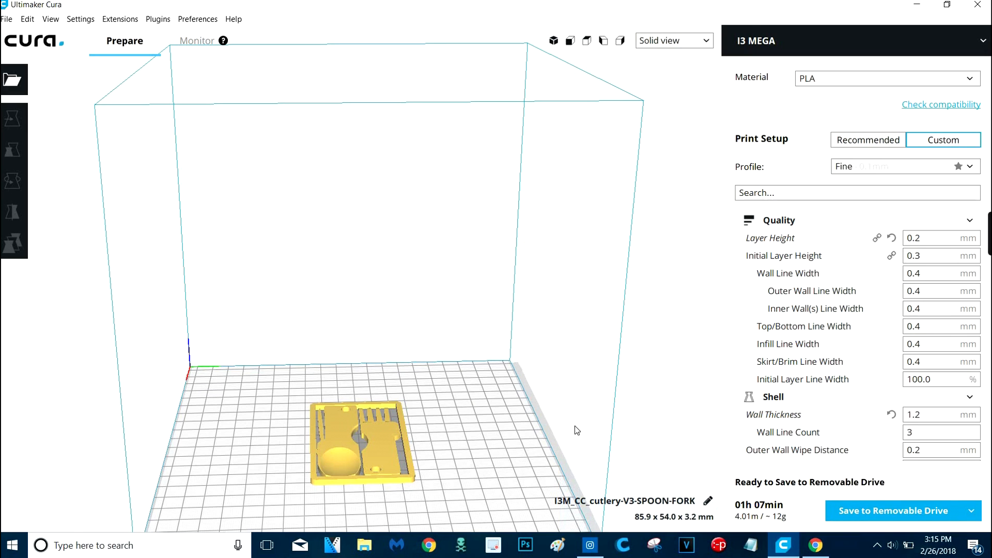
mouse_move(525, 330)
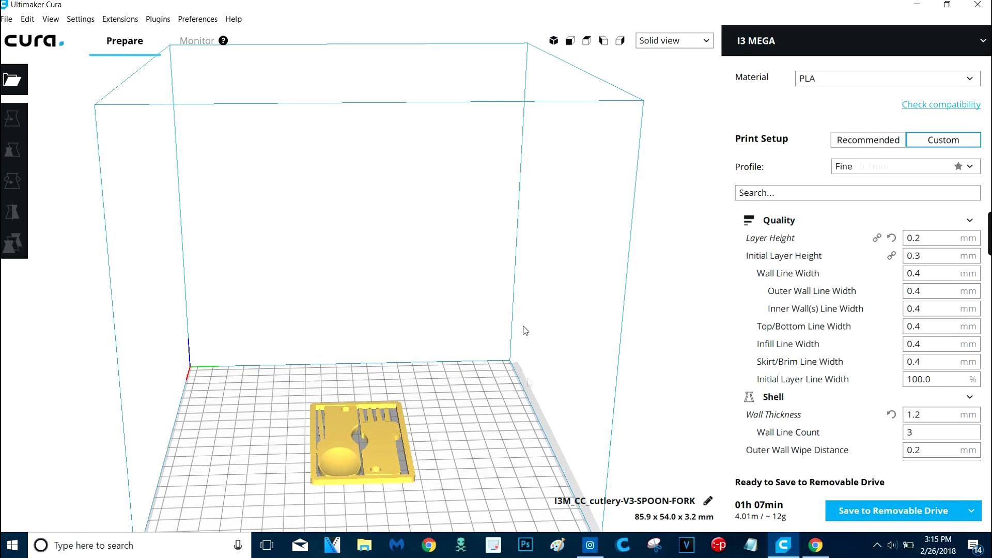
left_click(197, 40)
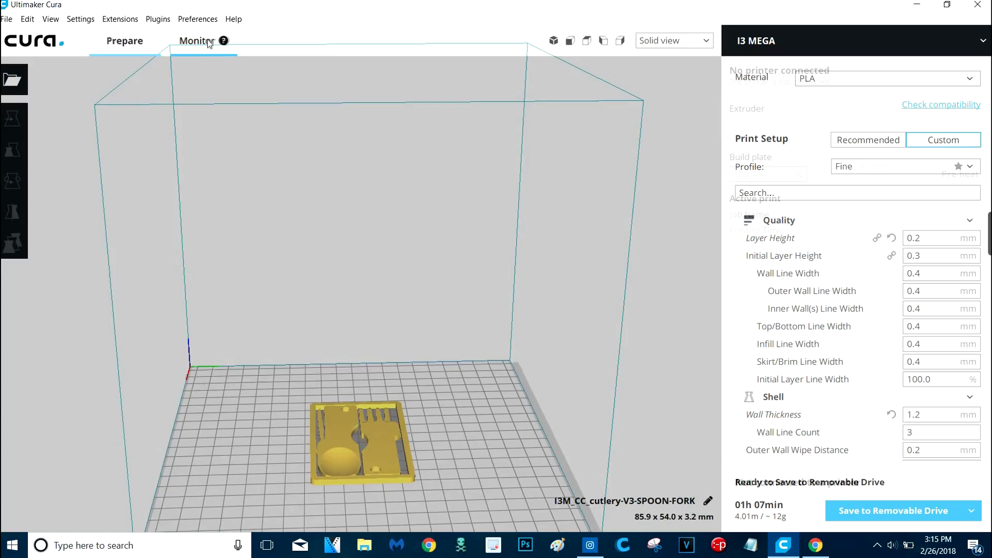
left_click(196, 40)
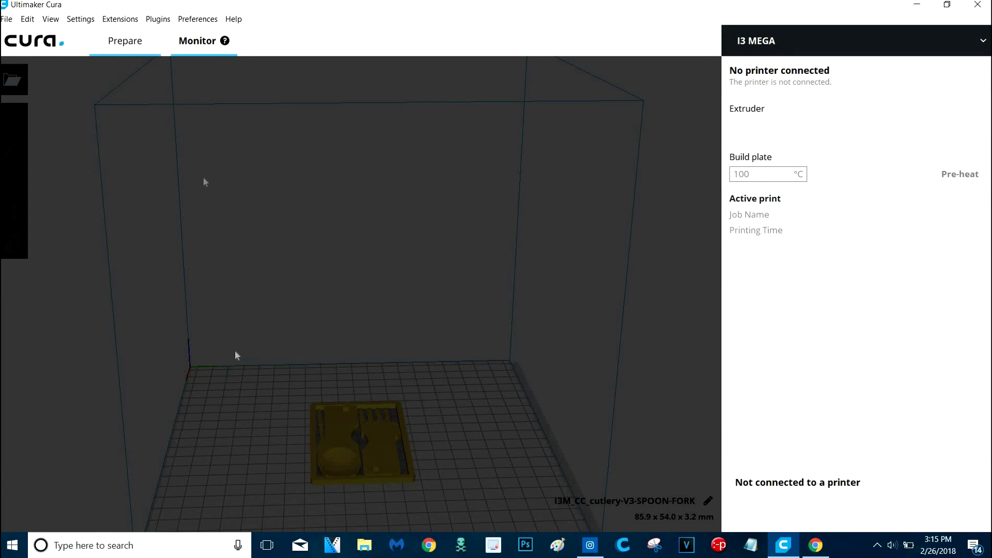
left_click(197, 40)
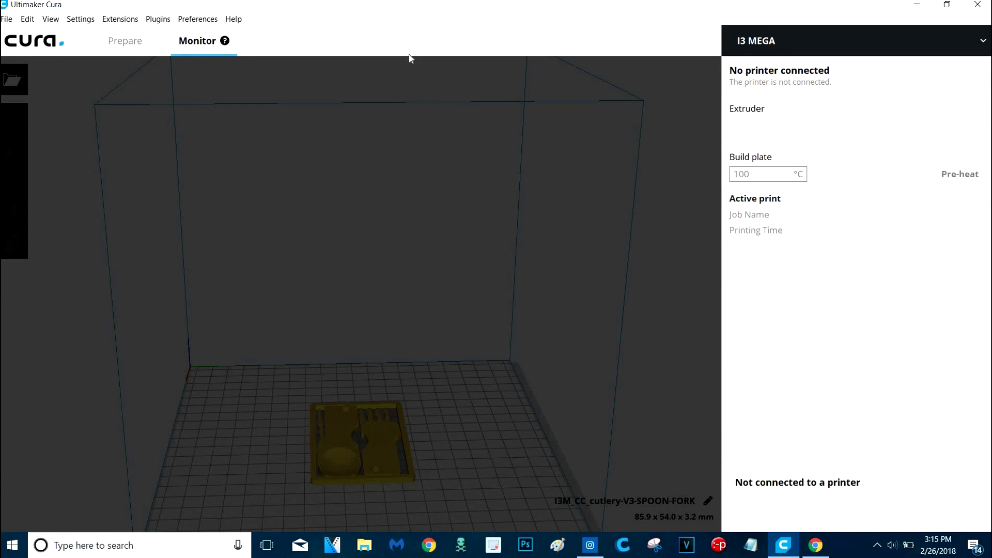
mouse_move(780, 521)
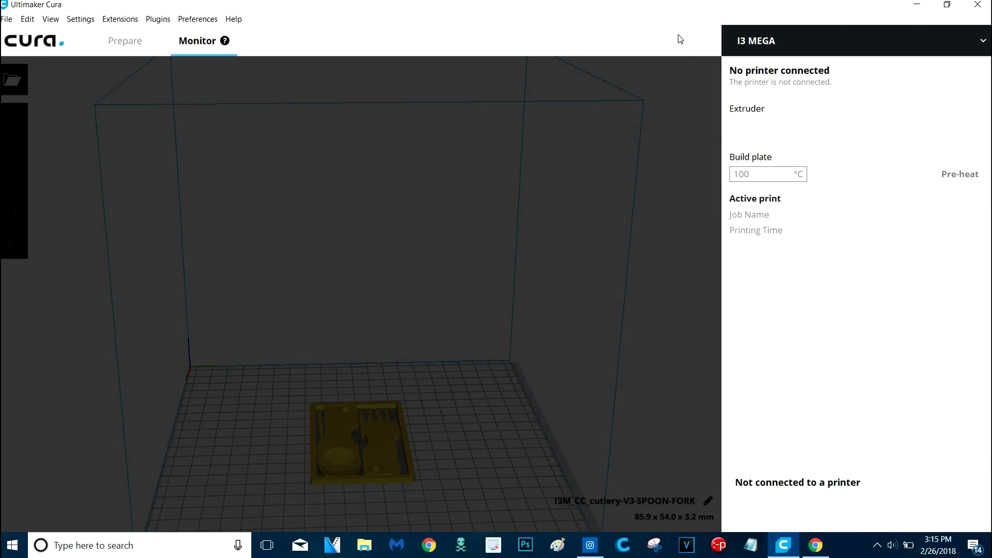
left_click(855, 40)
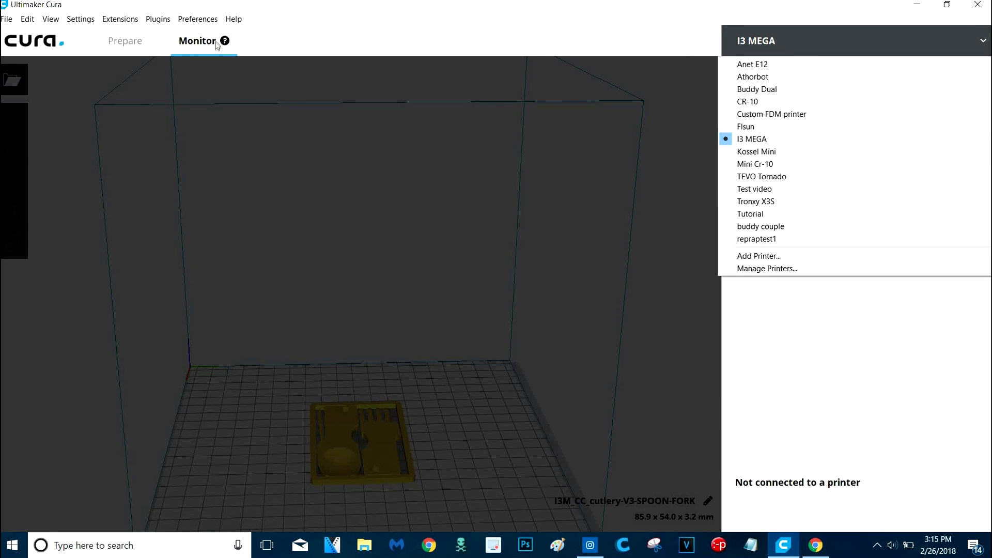
mouse_move(699, 136)
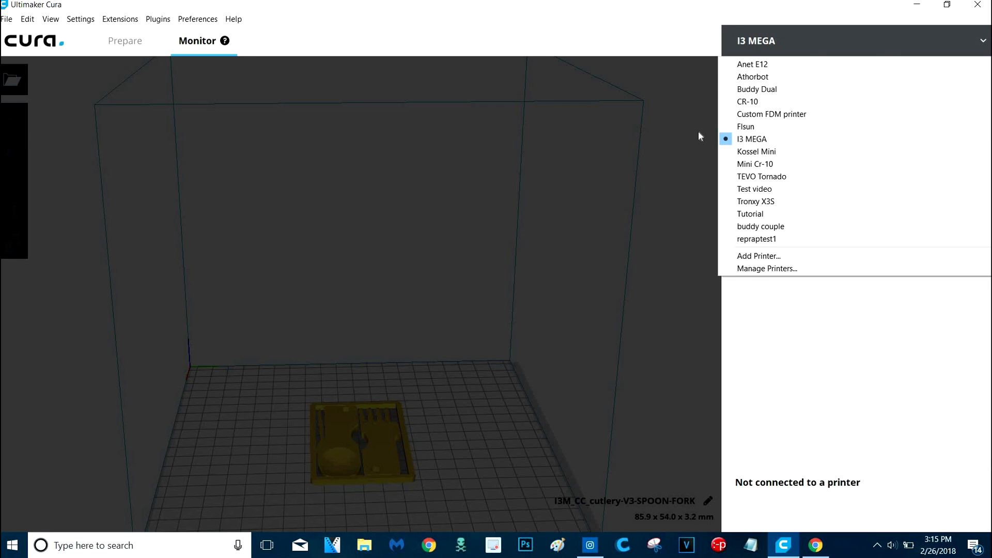
left_click(753, 139)
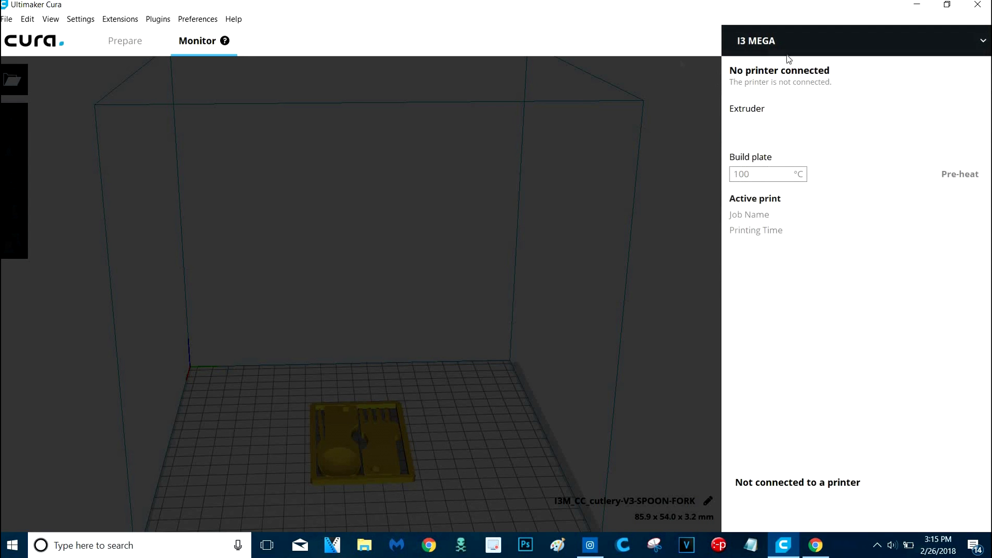
left_click(125, 41)
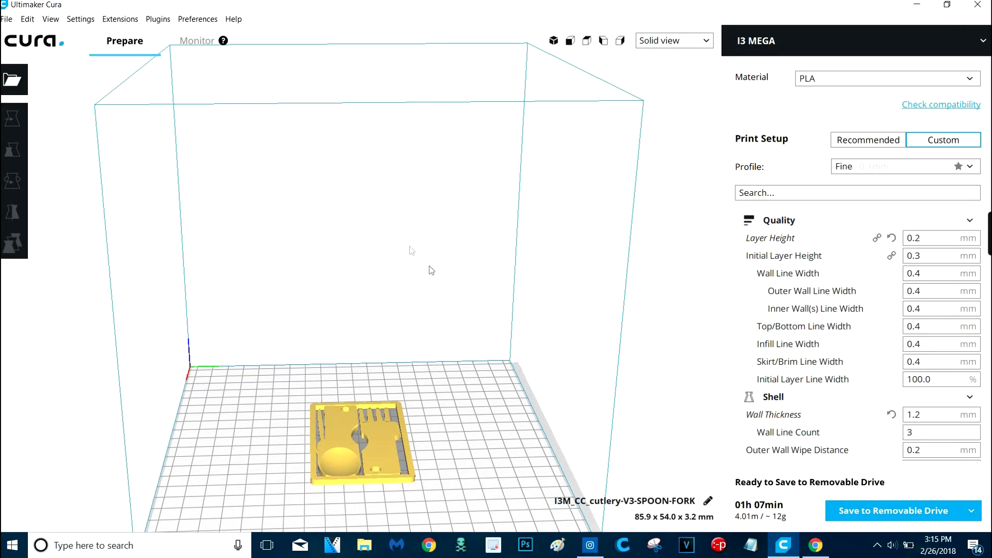
mouse_move(725, 341)
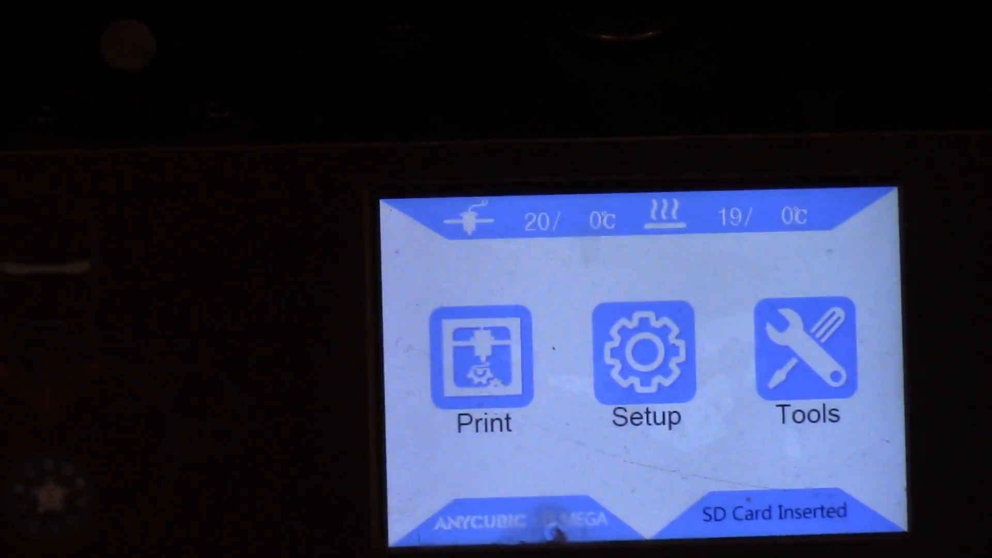
Step: Show the SD card's printable file list containing I3M_CC_cutlery-V3-SPOON-FORK on the printer screen
left_click(484, 354)
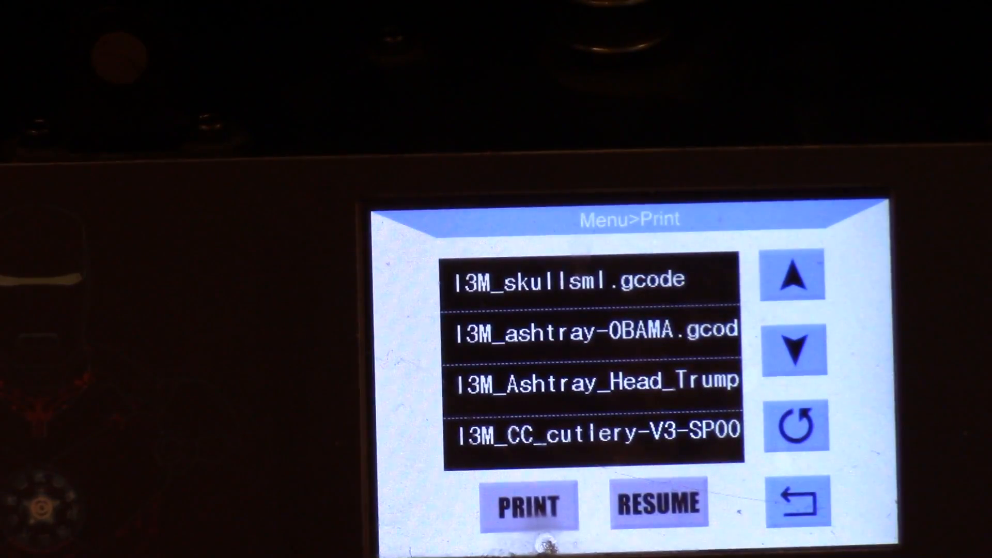